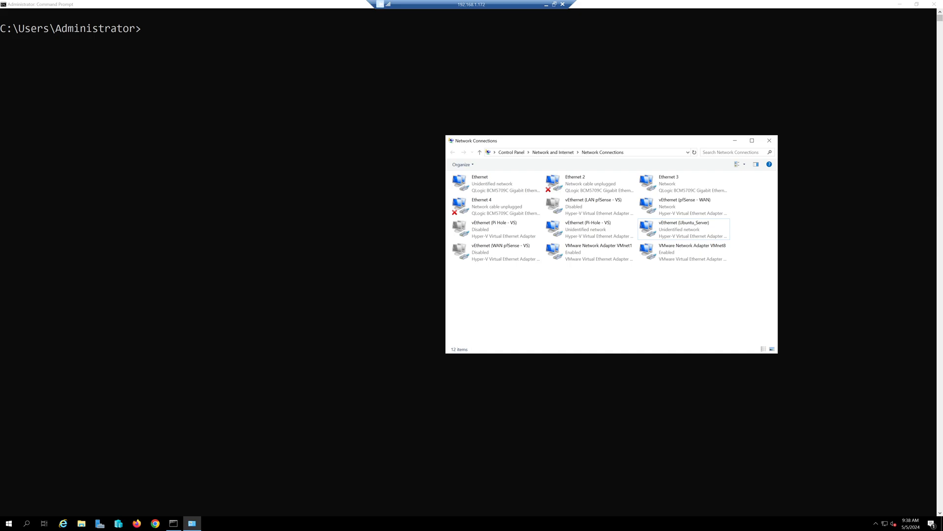
{"action": "mouse_move", "coordinate": [563, 342]}
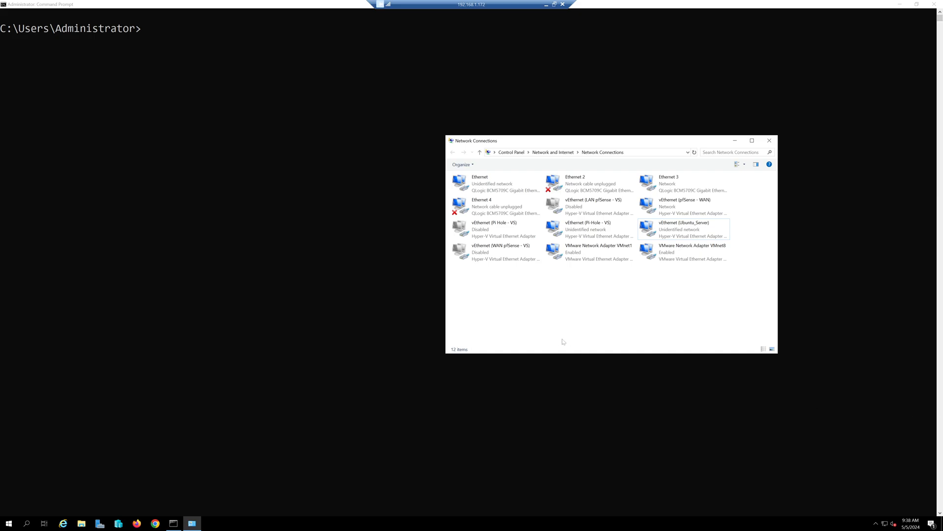
Select the Ethernet, Ethernet 2 and Ethernet 4 connections in turn to read their adapter descriptions
{"action": "left_click", "coordinate": [599, 251]}
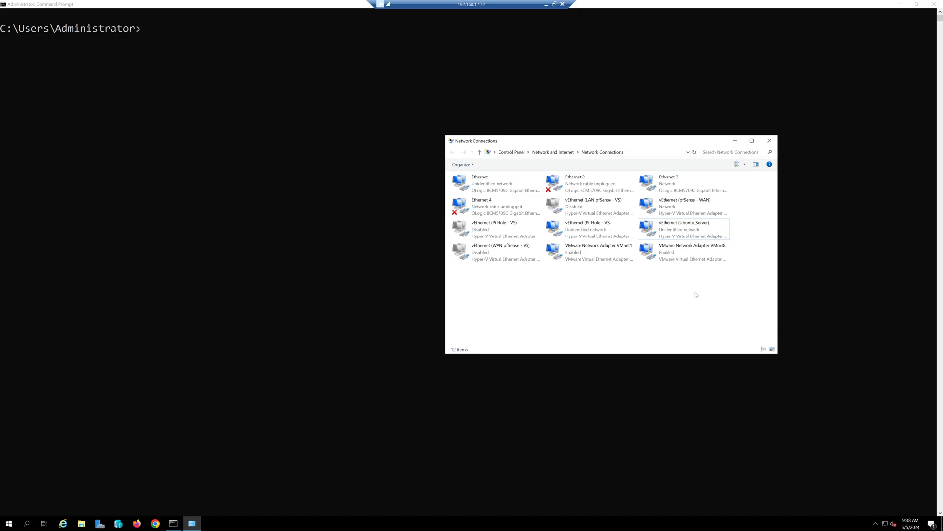
{"action": "mouse_move", "coordinate": [611, 294]}
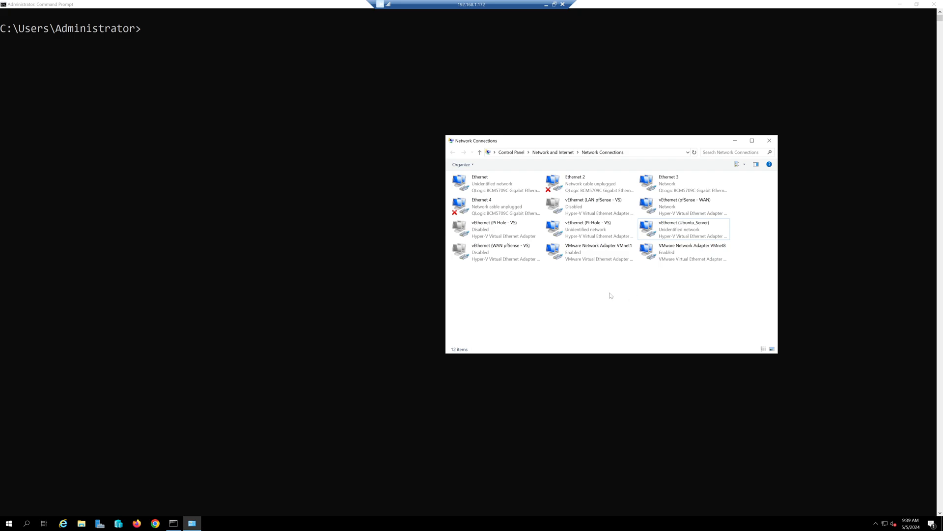
{"action": "mouse_move", "coordinate": [630, 318]}
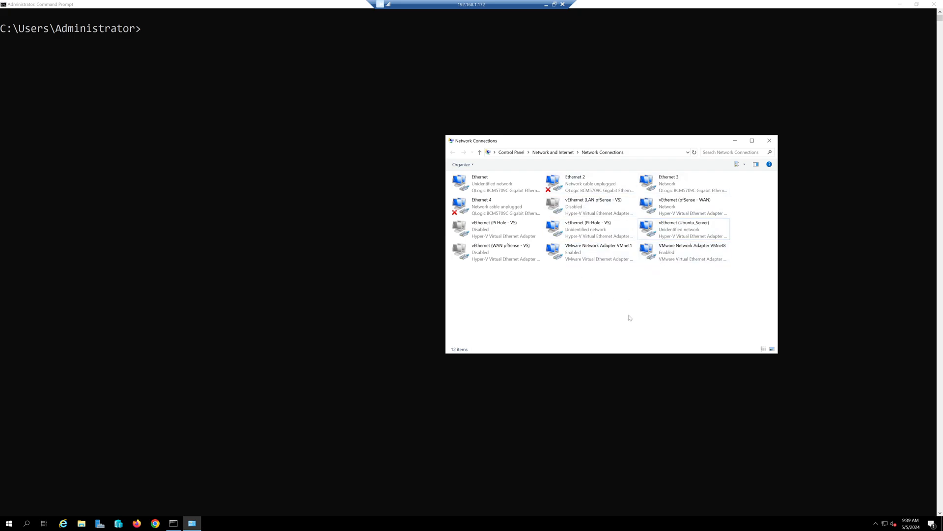
{"action": "mouse_move", "coordinate": [623, 313]}
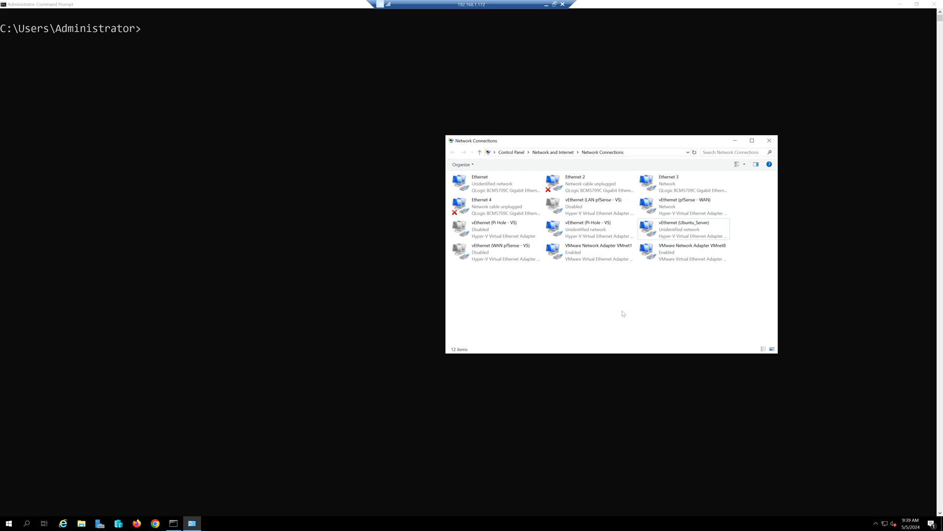
{"action": "mouse_move", "coordinate": [568, 307]}
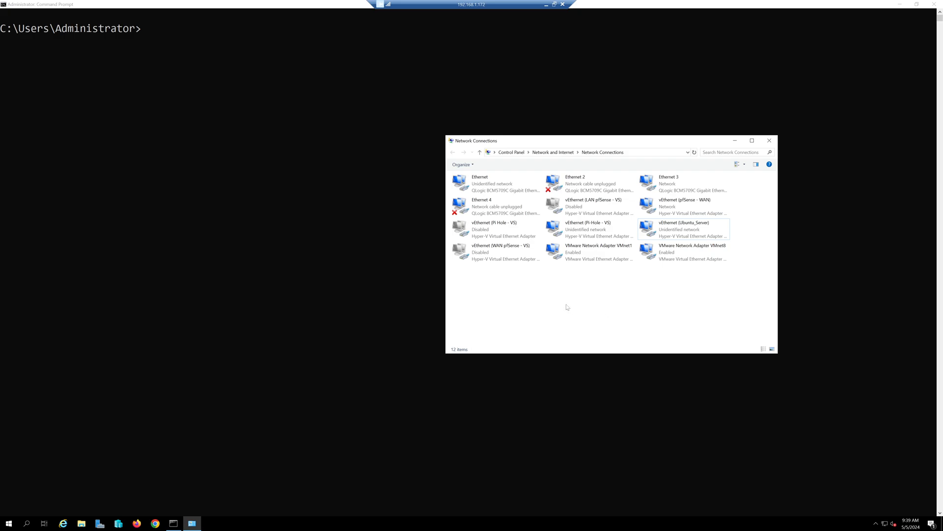
{"action": "left_click", "coordinate": [494, 229]}
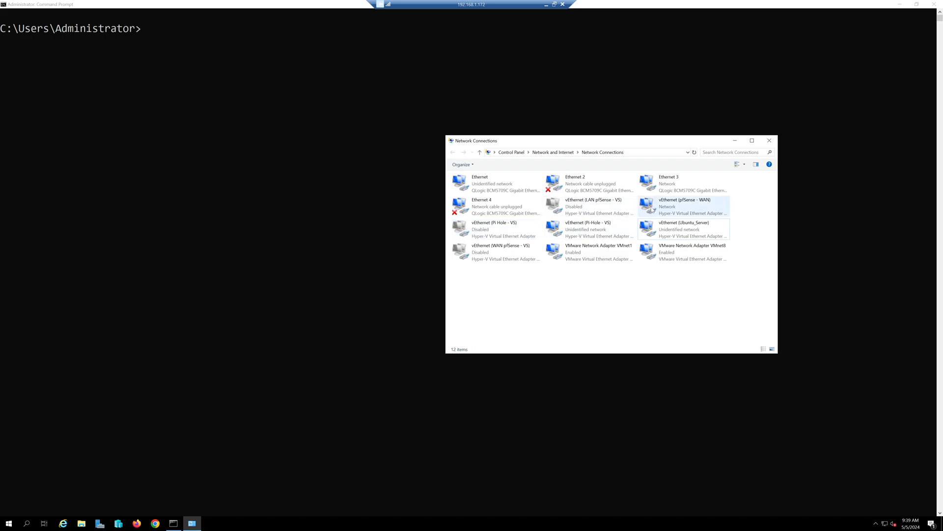
{"action": "left_click", "coordinate": [686, 252]}
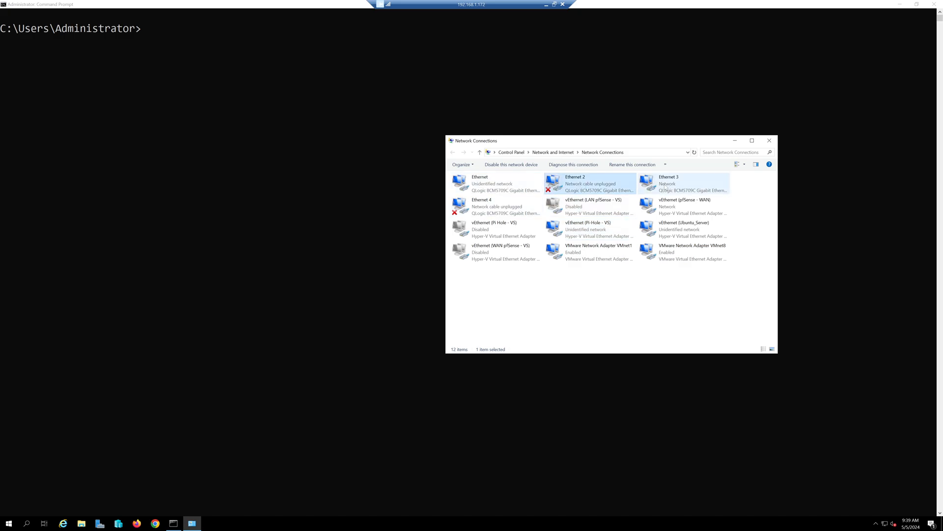
{"action": "left_click", "coordinate": [495, 206]}
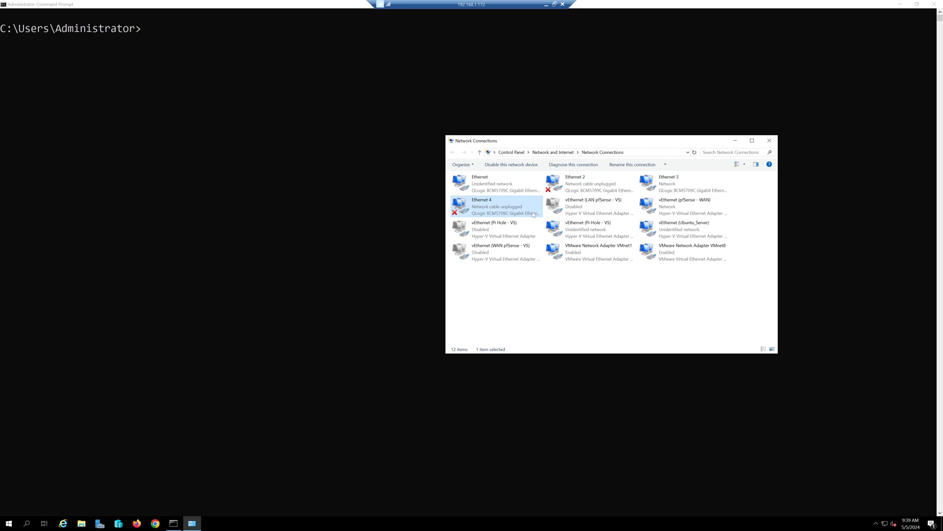
{"action": "mouse_move", "coordinate": [519, 190]}
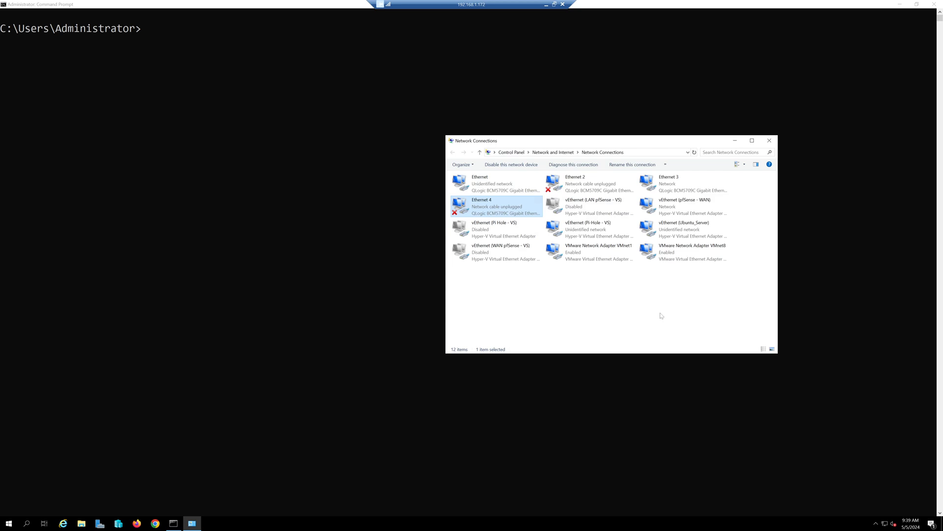
{"action": "mouse_move", "coordinate": [528, 199]}
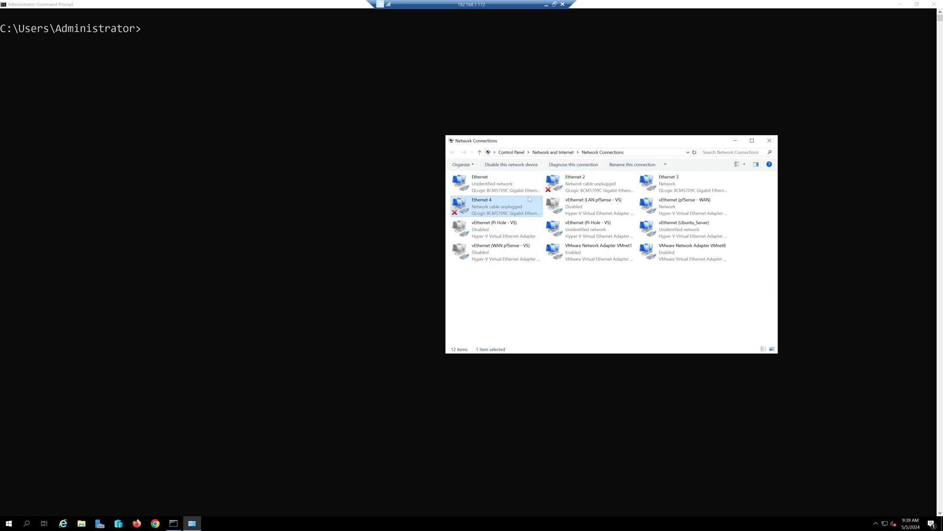
{"action": "left_click", "coordinate": [682, 183]}
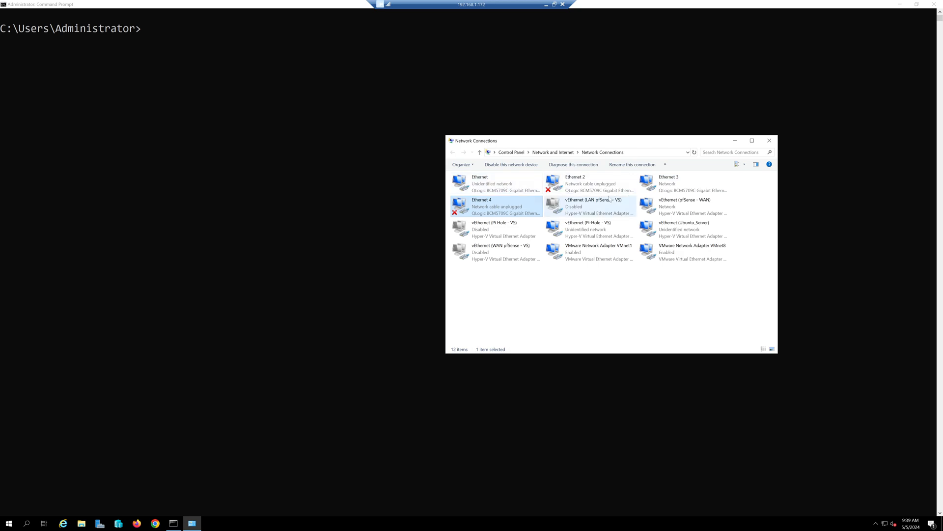
{"action": "left_click", "coordinate": [493, 183]}
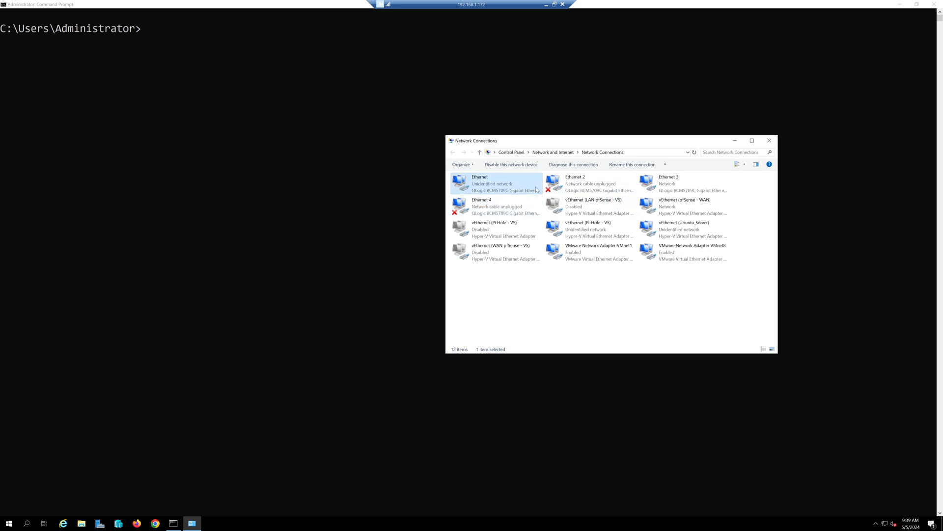
{"action": "mouse_move", "coordinate": [602, 190]}
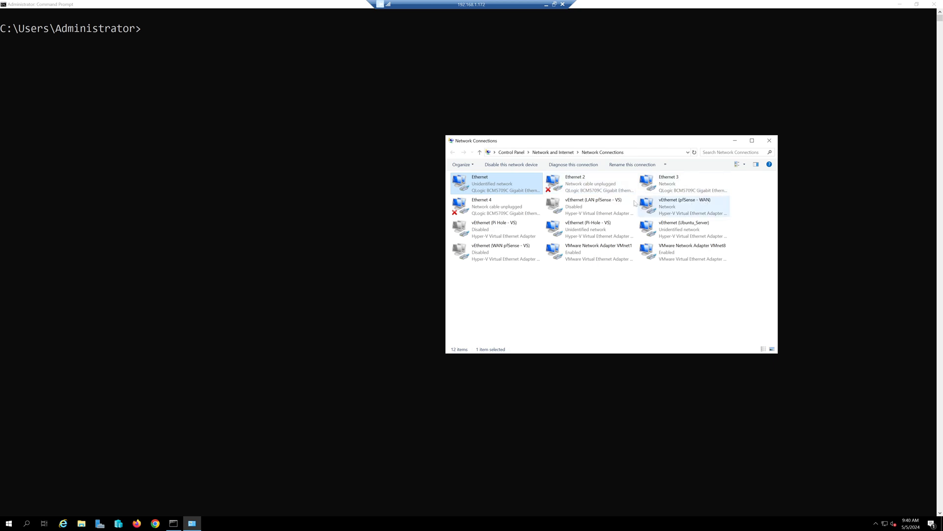
{"action": "mouse_move", "coordinate": [691, 183]}
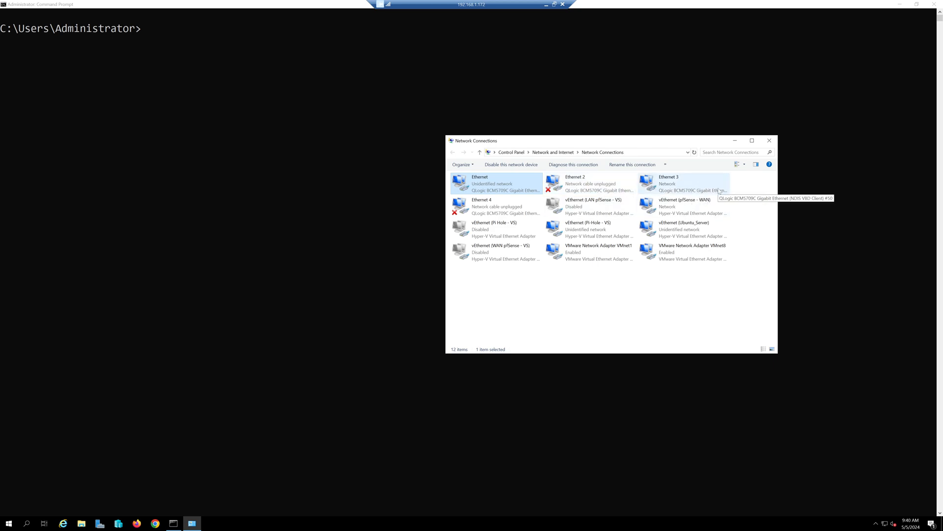
{"action": "mouse_move", "coordinate": [672, 284]}
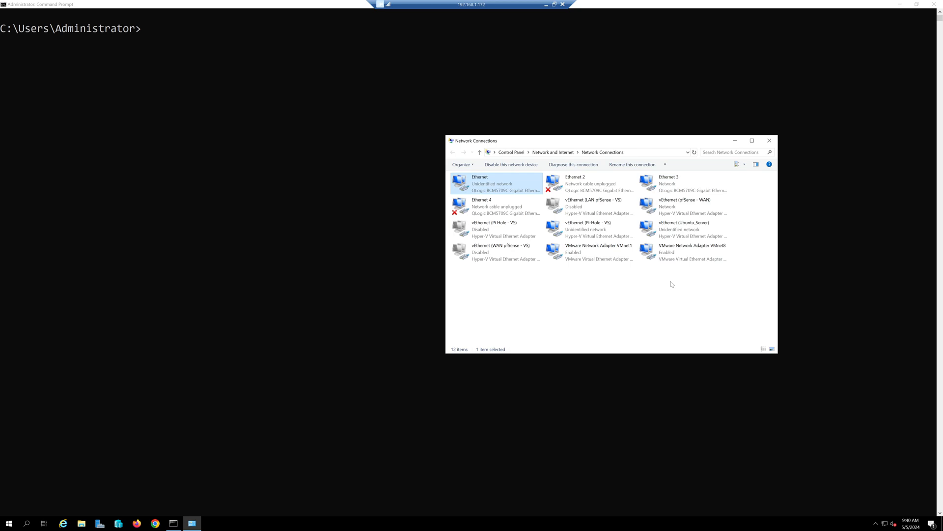
{"action": "mouse_move", "coordinate": [499, 314]}
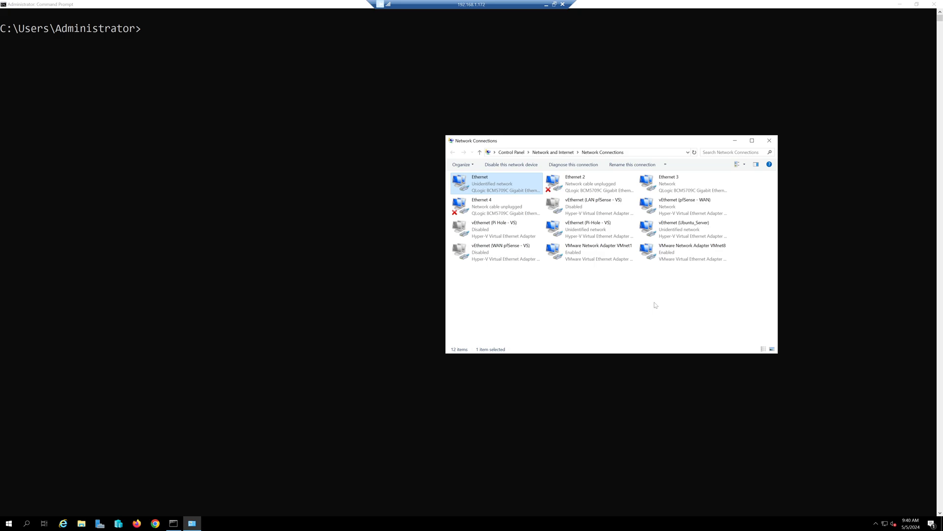
{"action": "mouse_move", "coordinate": [399, 178]}
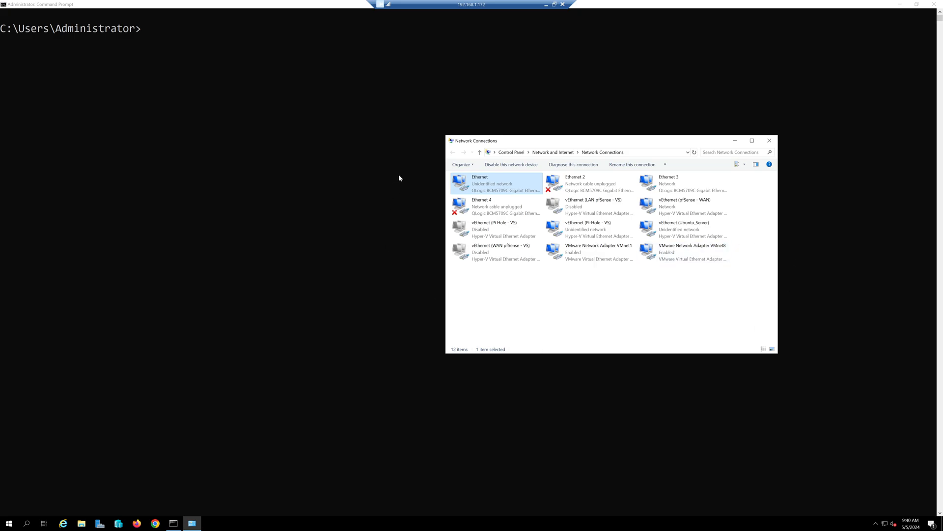
{"action": "mouse_move", "coordinate": [347, 108]}
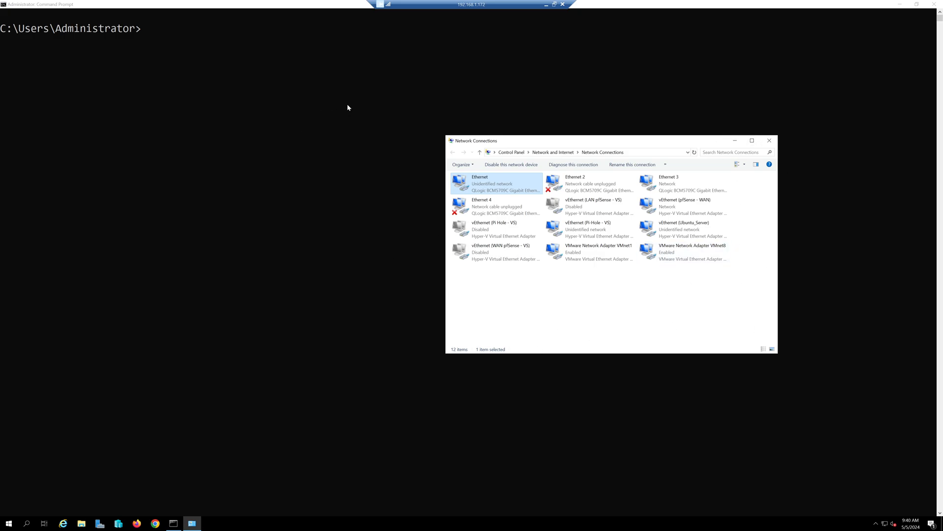
{"action": "mouse_move", "coordinate": [702, 269]}
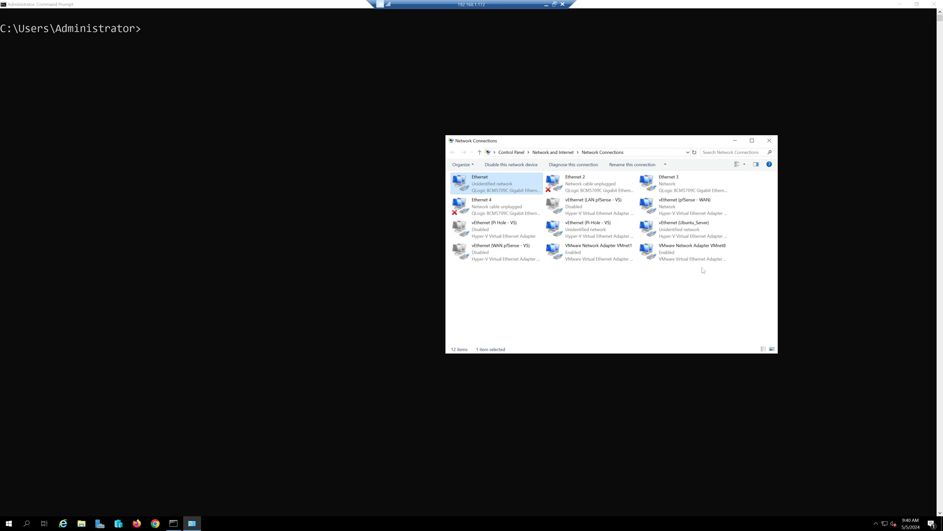
{"action": "mouse_move", "coordinate": [692, 320]}
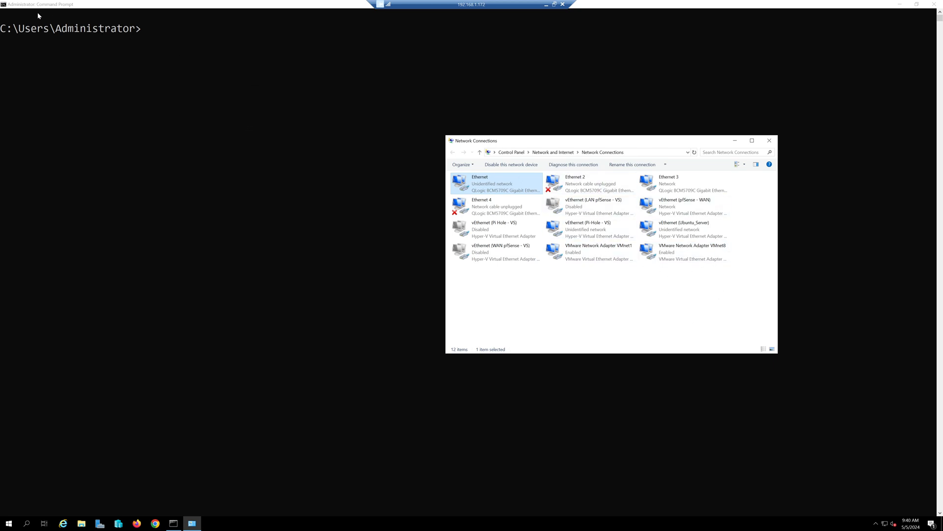
{"action": "mouse_move", "coordinate": [204, 156]}
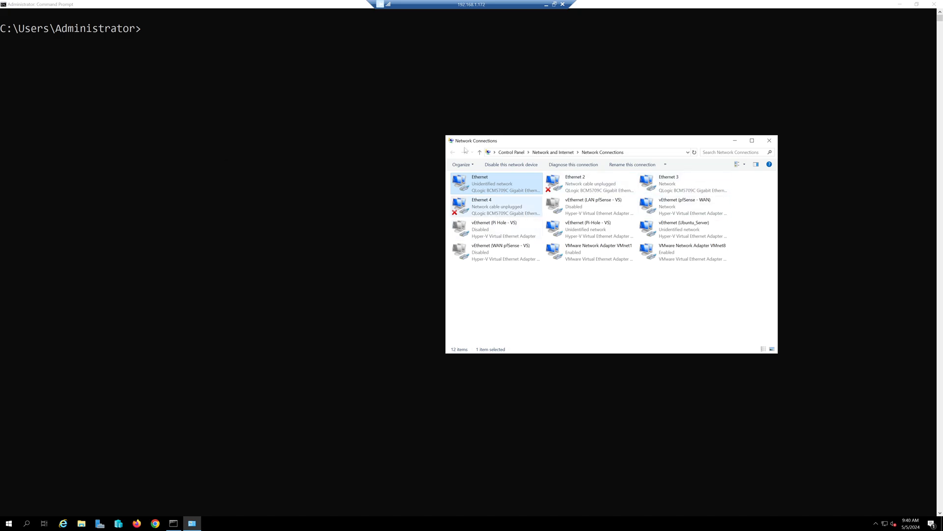
{"action": "mouse_move", "coordinate": [260, 128]}
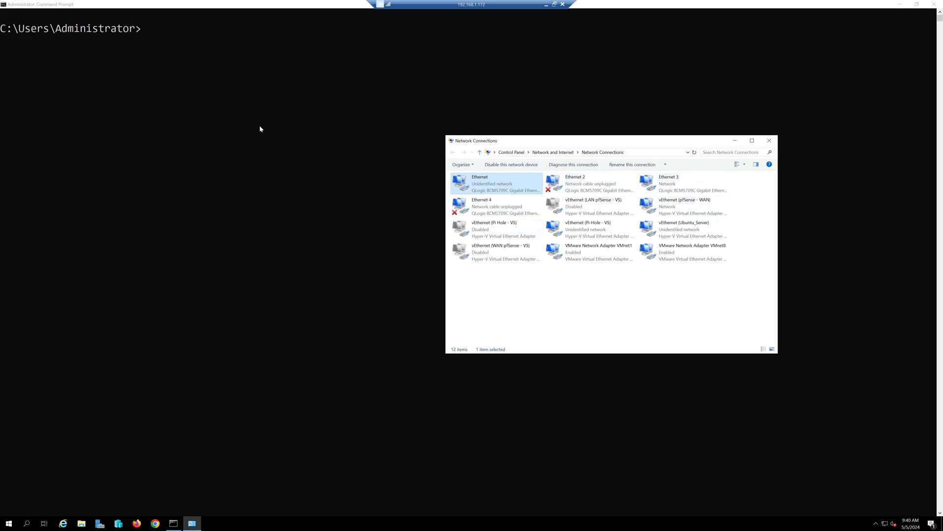
{"action": "mouse_move", "coordinate": [200, 114]}
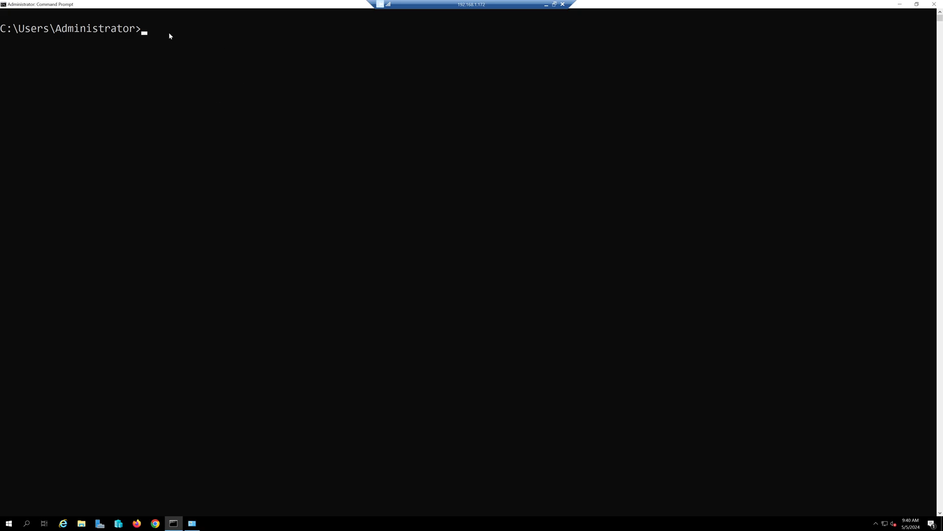
{"action": "mouse_move", "coordinate": [304, 83]}
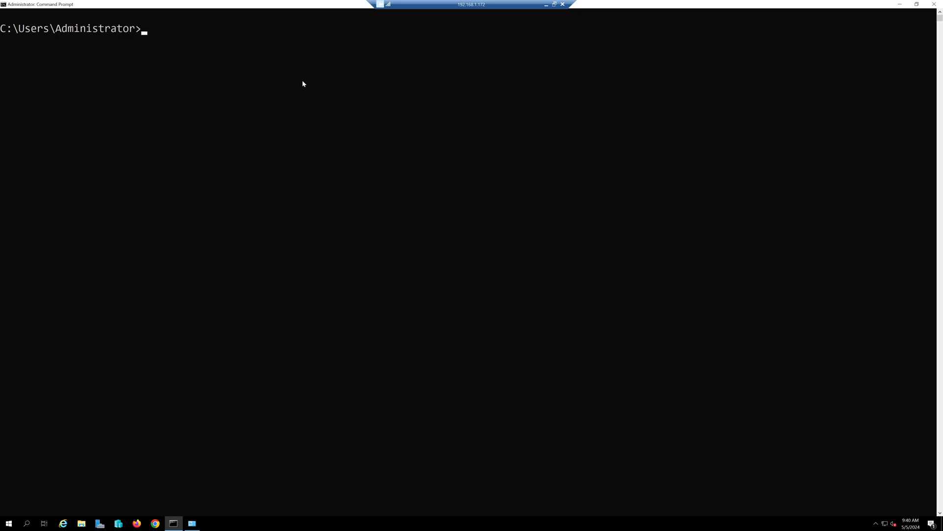
{"action": "type", "text": "cls"}
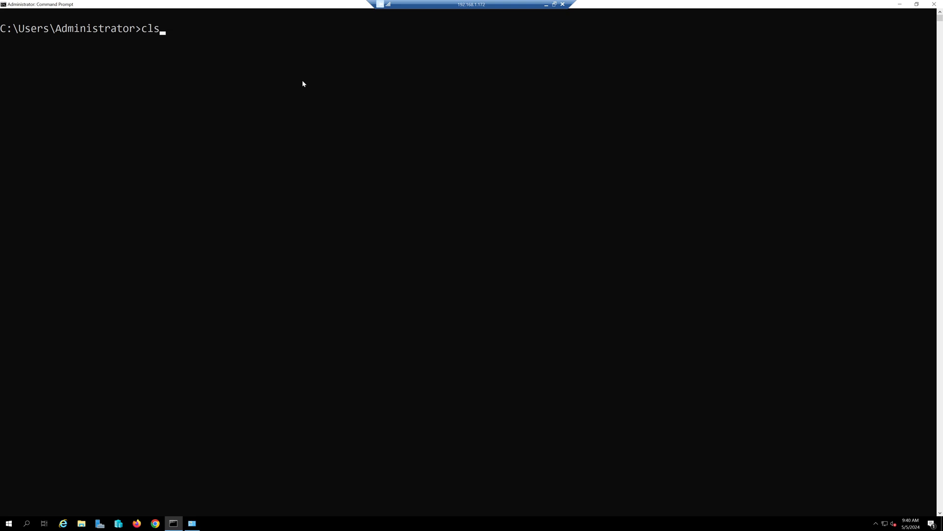
{"action": "type", "text": "ipconfig /all"}
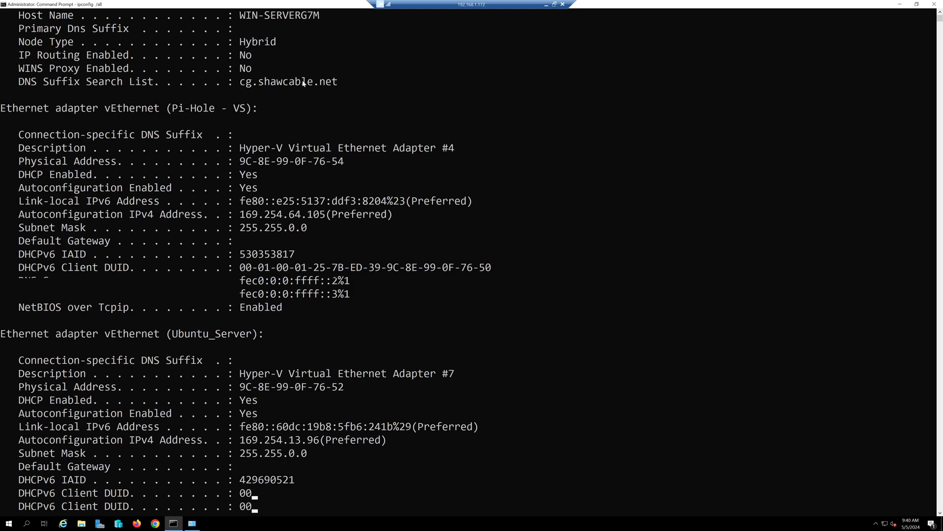
{"action": "scroll", "scroll_direction": "down", "scroll_amount": 3}
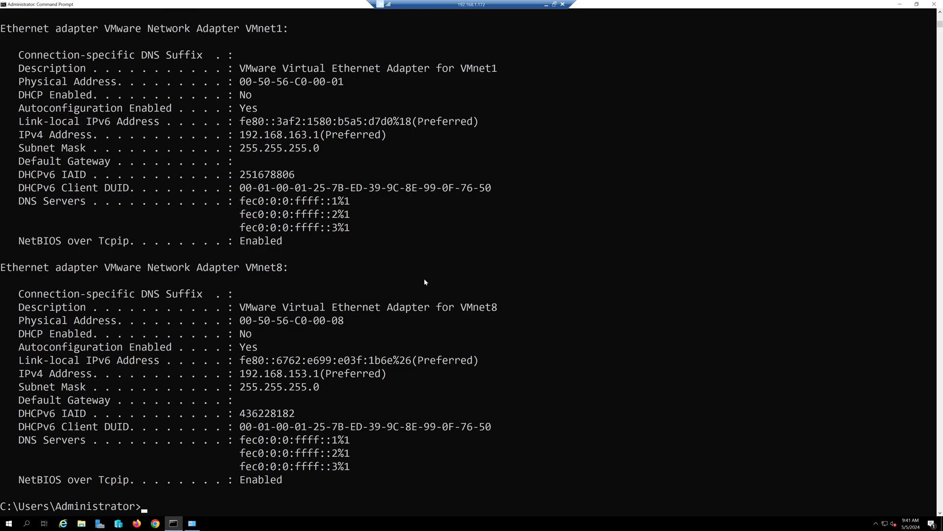
{"action": "double_click", "coordinate": [218, 267]}
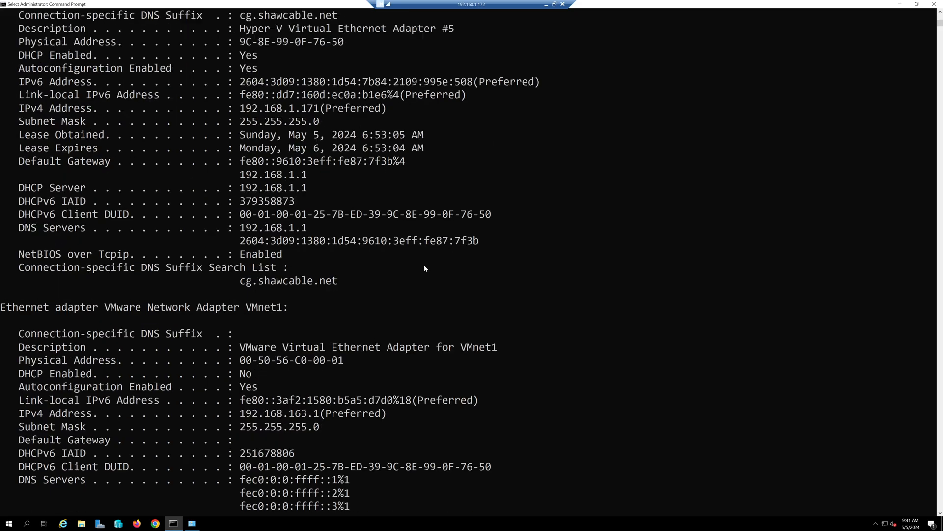
{"action": "scroll", "scroll_direction": "down", "scroll_amount": 3}
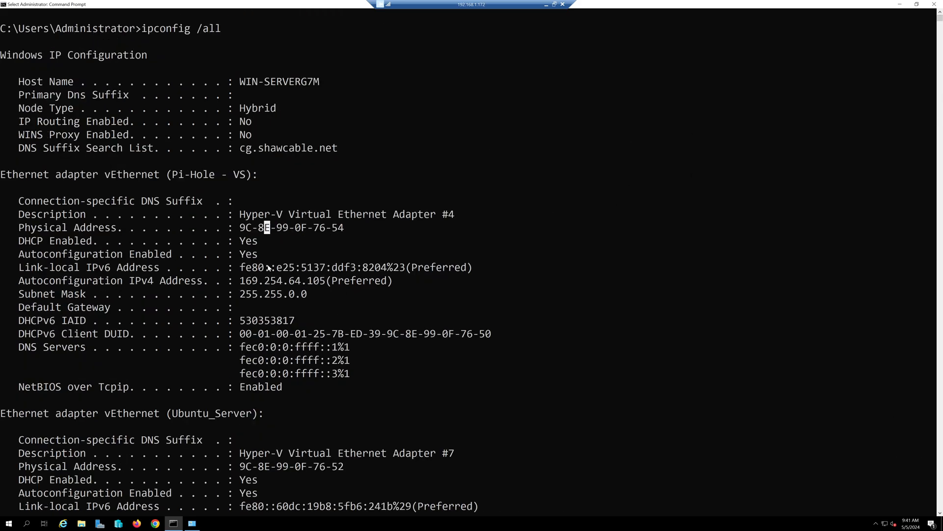
{"action": "scroll", "scroll_direction": "down", "scroll_amount": 3}
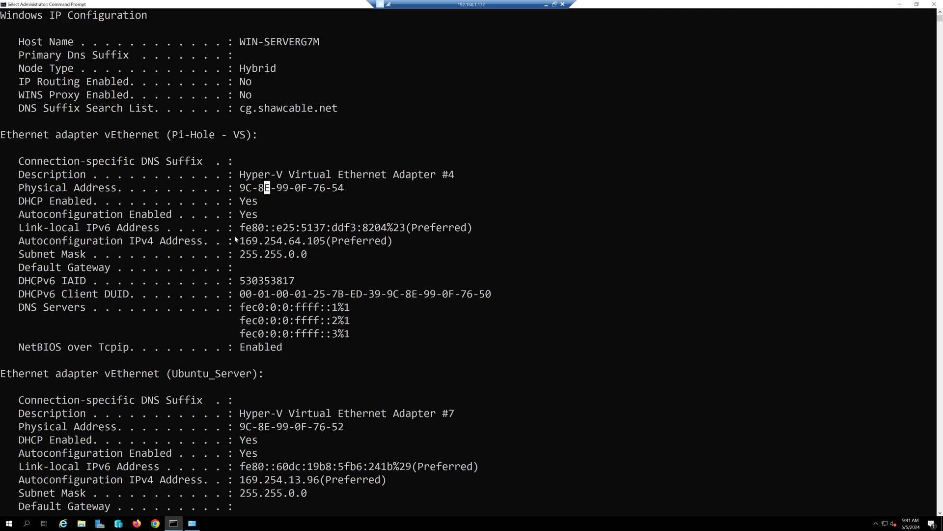
{"action": "scroll", "scroll_direction": "down", "scroll_amount": 3}
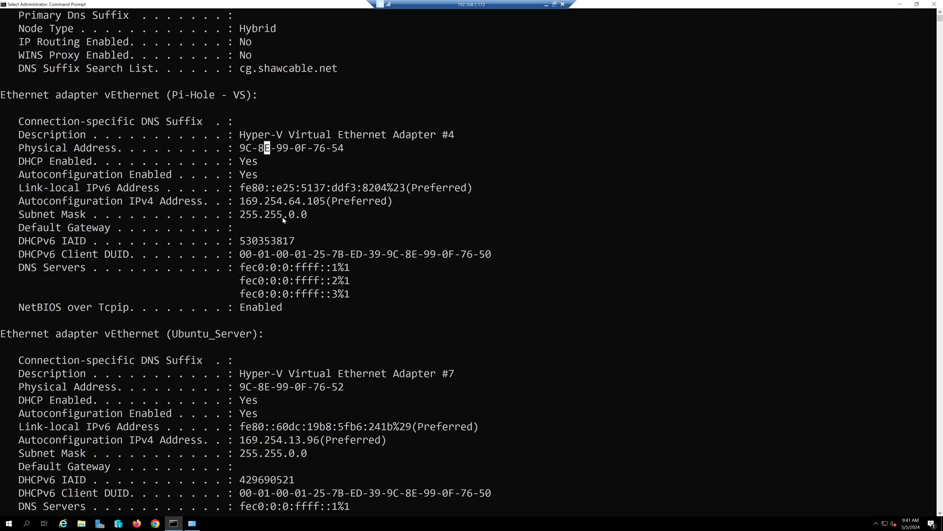
{"action": "scroll", "scroll_direction": "down", "scroll_amount": 3}
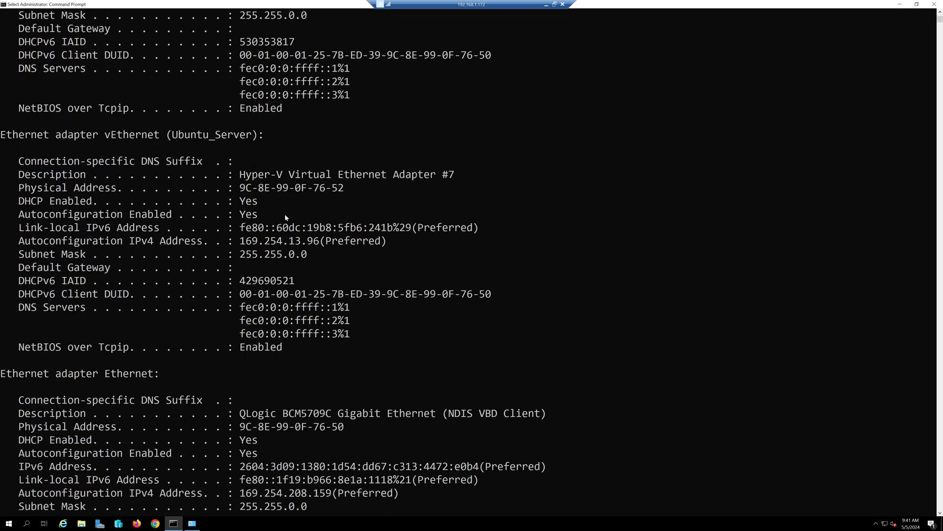
{"action": "scroll", "scroll_direction": "down", "scroll_amount": 3}
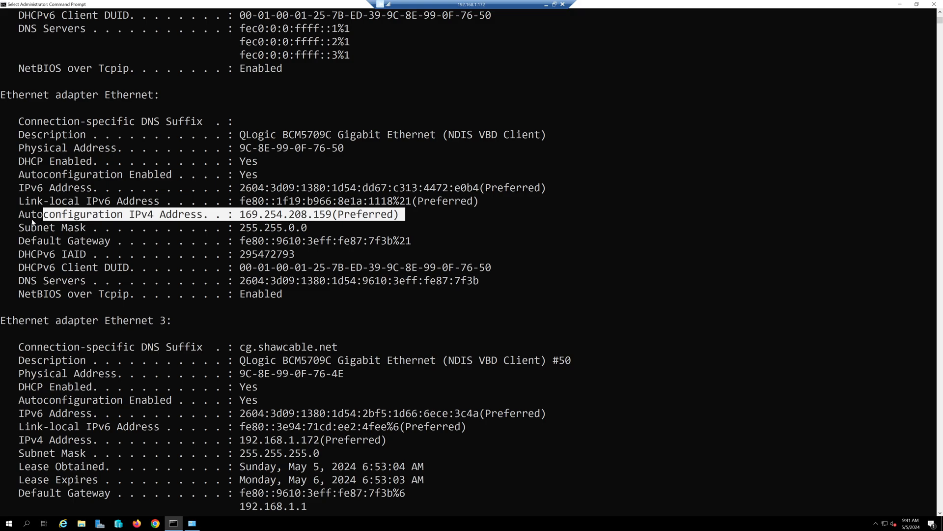
{"action": "scroll", "scroll_direction": "down", "scroll_amount": 3}
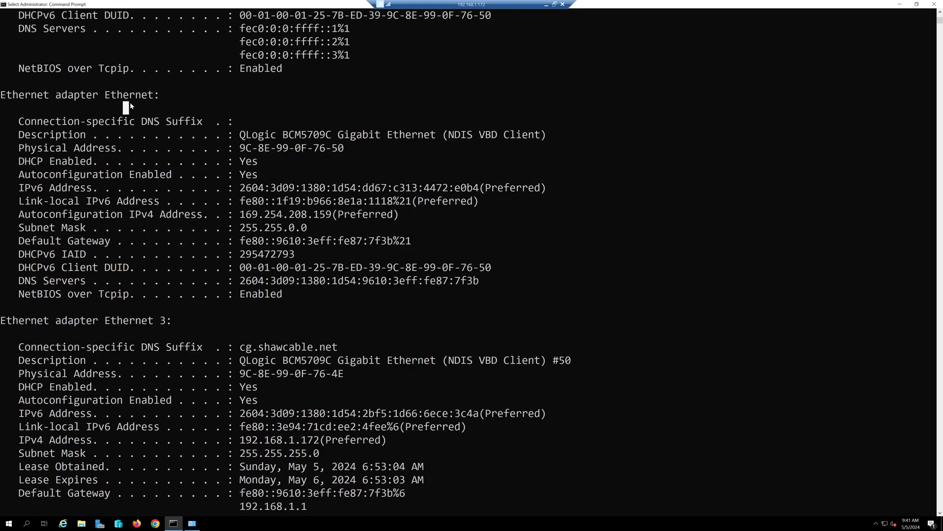
{"action": "double_click", "coordinate": [125, 96]}
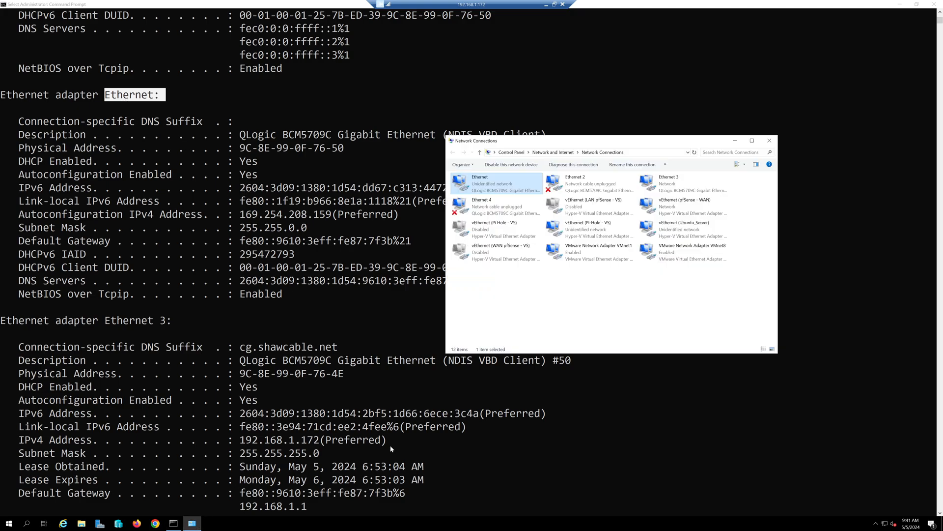
{"action": "left_click", "coordinate": [769, 140]}
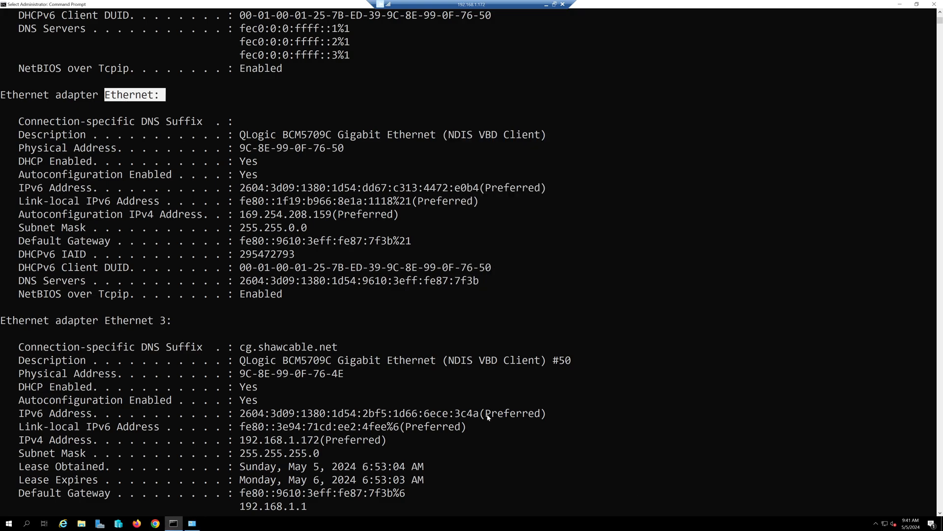
{"action": "scroll", "scroll_direction": "down", "scroll_amount": 3}
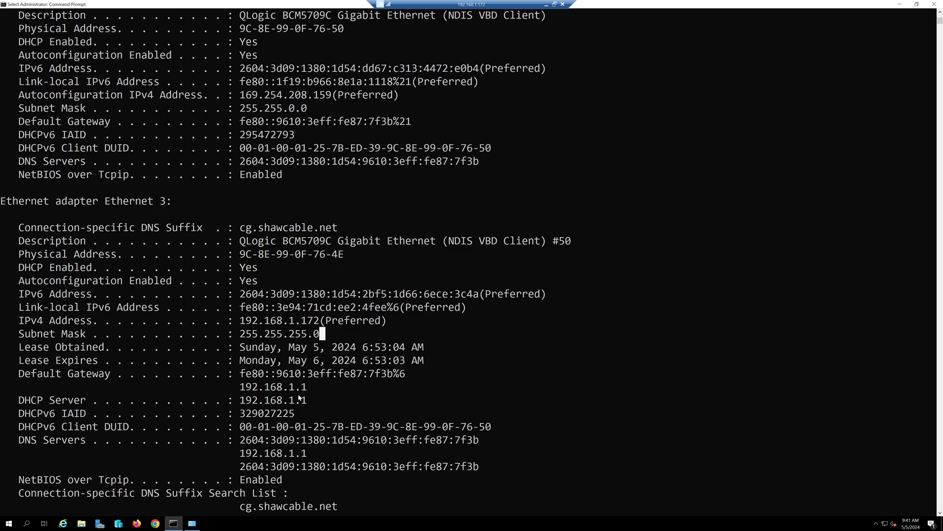
{"action": "left_click_drag", "start_coordinate": [240, 321], "coordinate": [305, 321]}
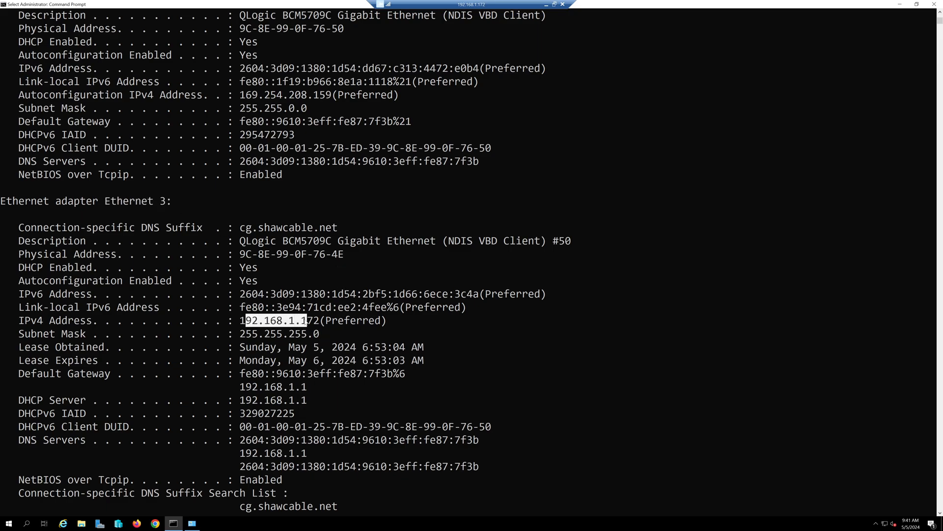
{"action": "scroll", "scroll_direction": "down", "scroll_amount": 3}
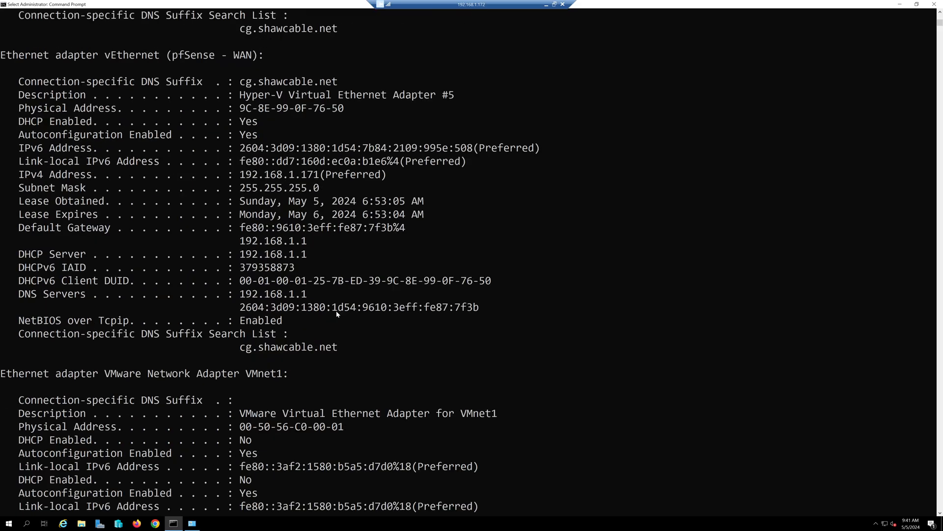
{"action": "scroll", "scroll_direction": "down", "scroll_amount": 3}
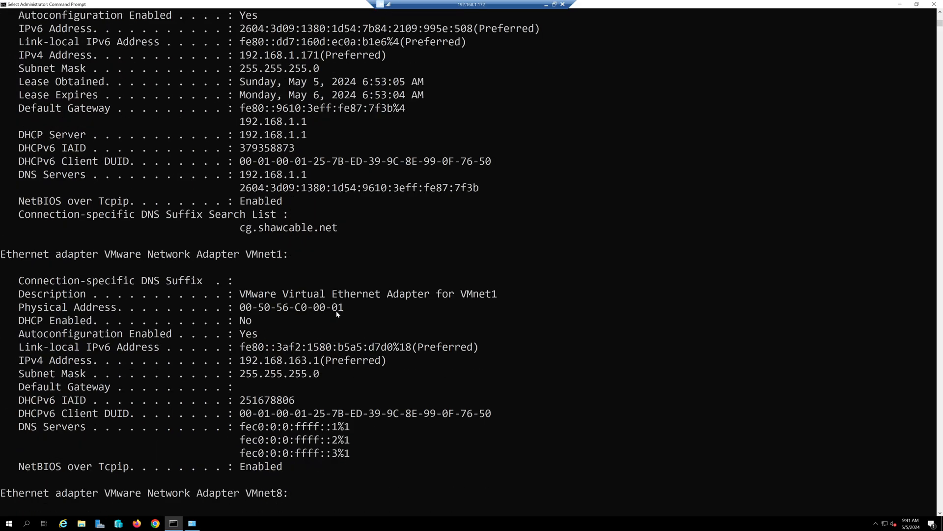
{"action": "scroll", "scroll_direction": "down", "scroll_amount": 3}
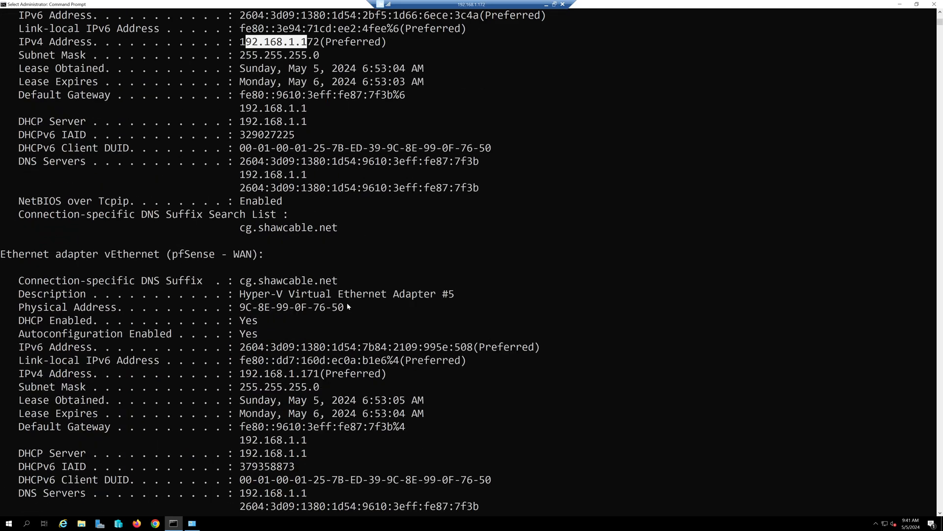
{"action": "mouse_move", "coordinate": [122, 267]}
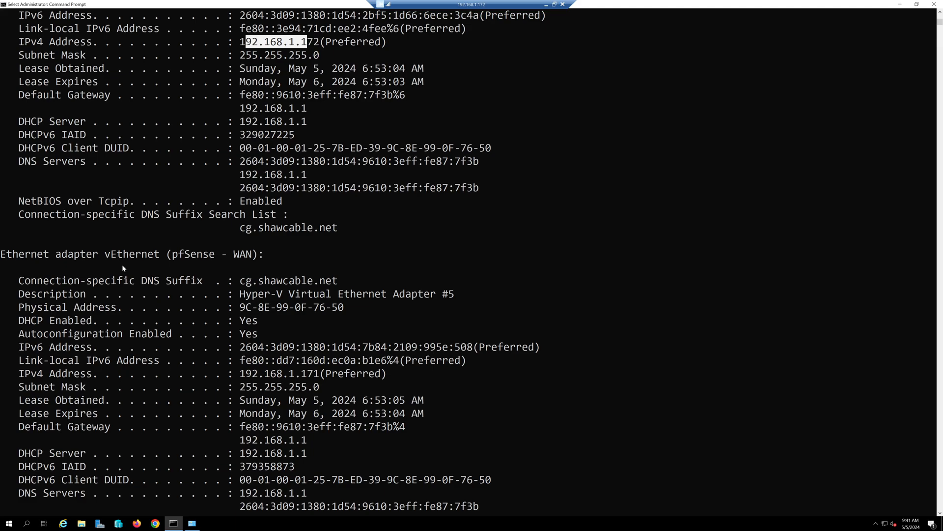
Log in to HP iLO 3 at 192.168.1.180 with the saved Administrator credentials
{"action": "double_click", "coordinate": [118, 253]}
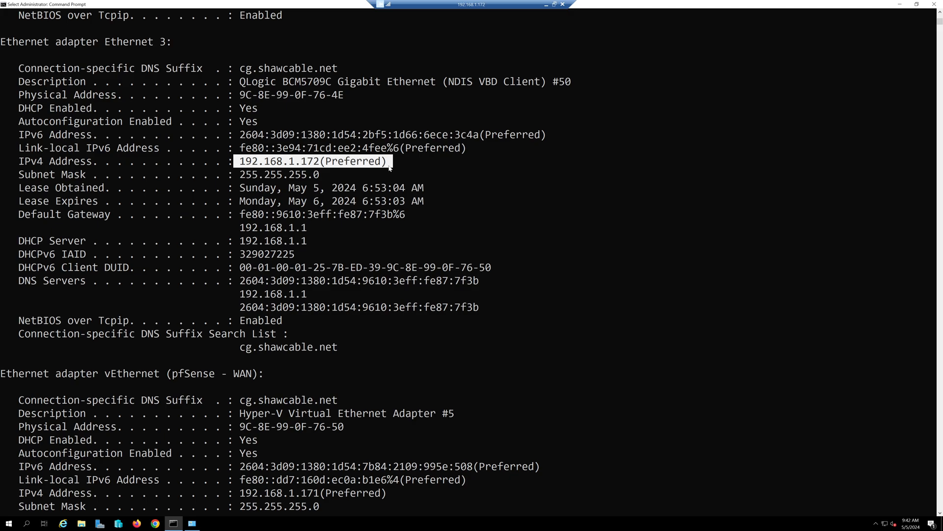
{"action": "mouse_move", "coordinate": [249, 346]}
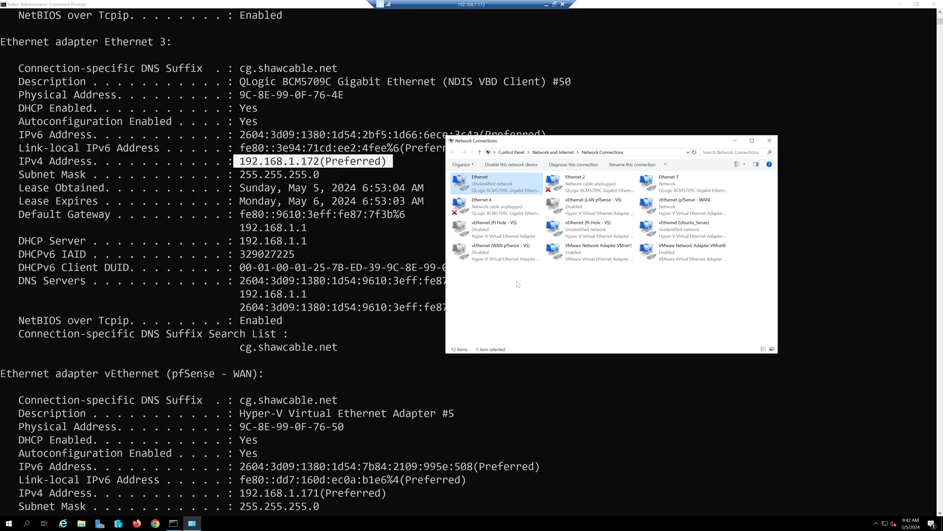
{"action": "mouse_move", "coordinate": [323, 377]}
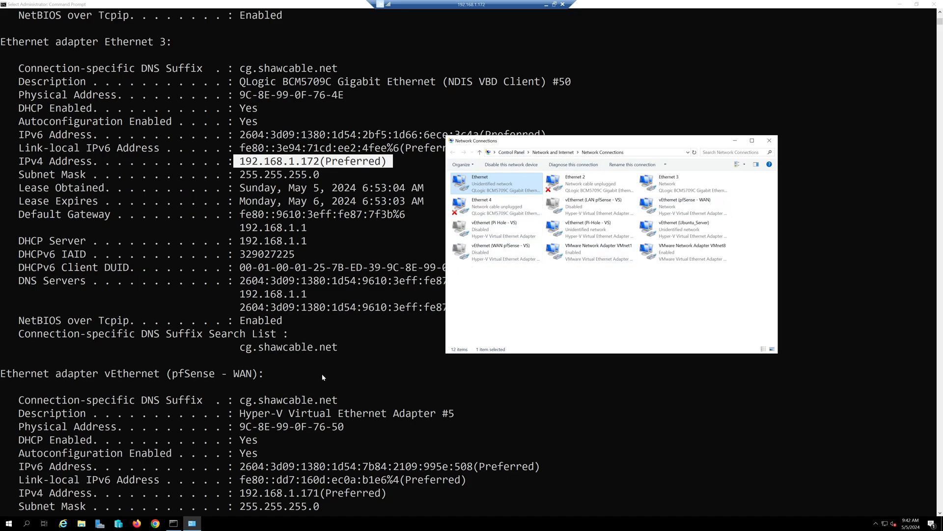
{"action": "mouse_move", "coordinate": [336, 354]}
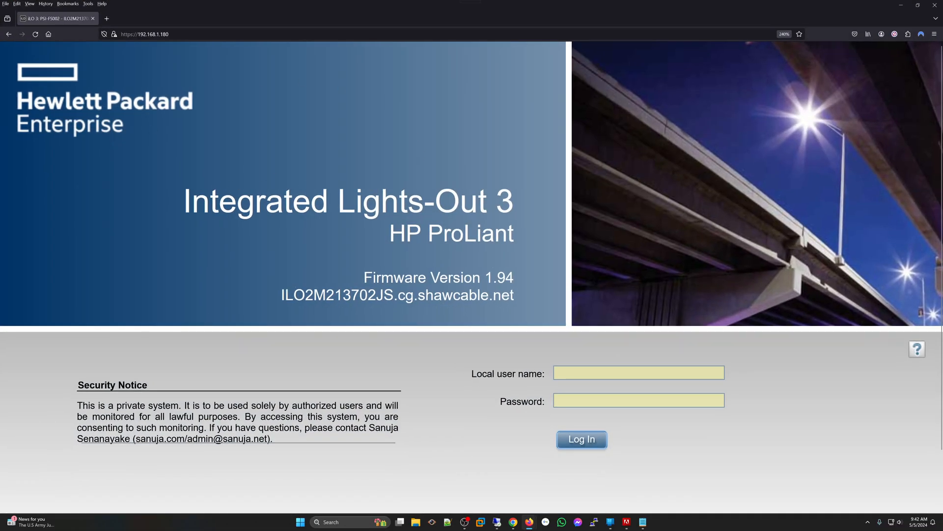
{"action": "left_click", "coordinate": [638, 372]}
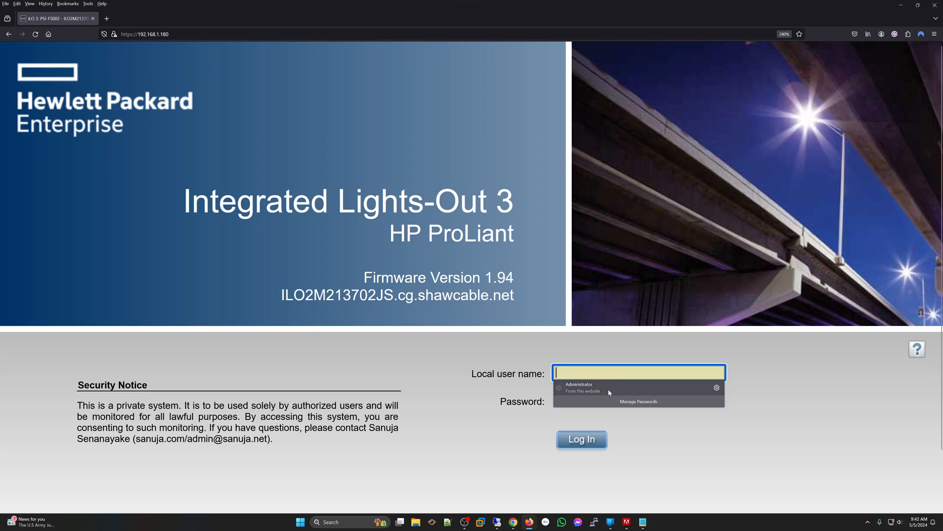
{"action": "left_click", "coordinate": [588, 387]}
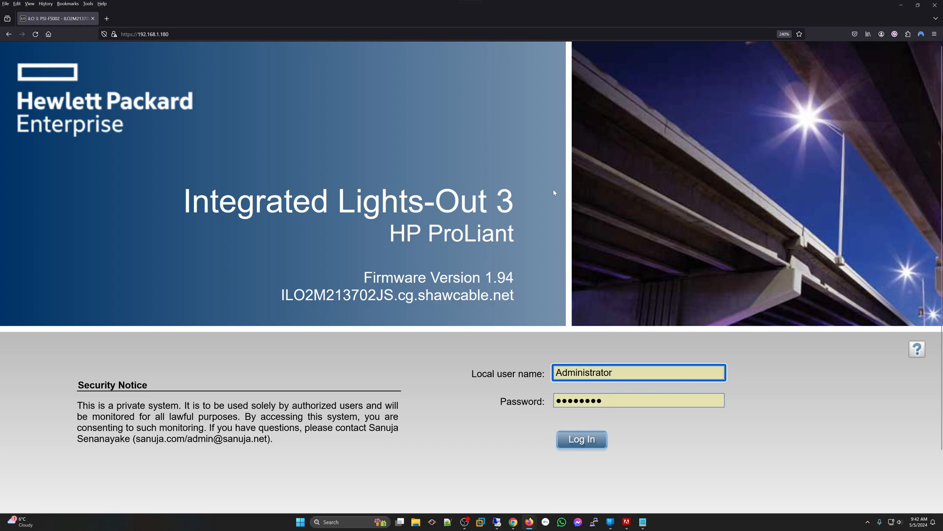
{"action": "mouse_move", "coordinate": [625, 226]}
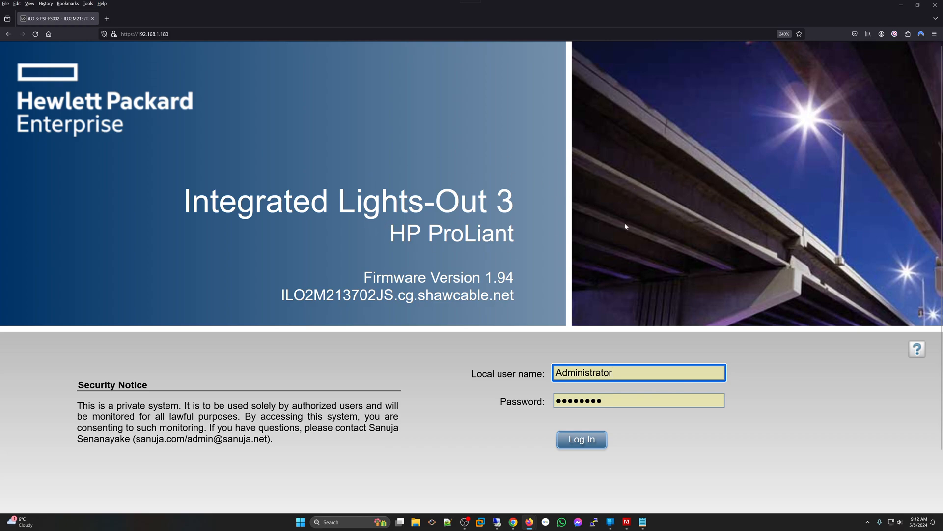
{"action": "left_click", "coordinate": [653, 373]}
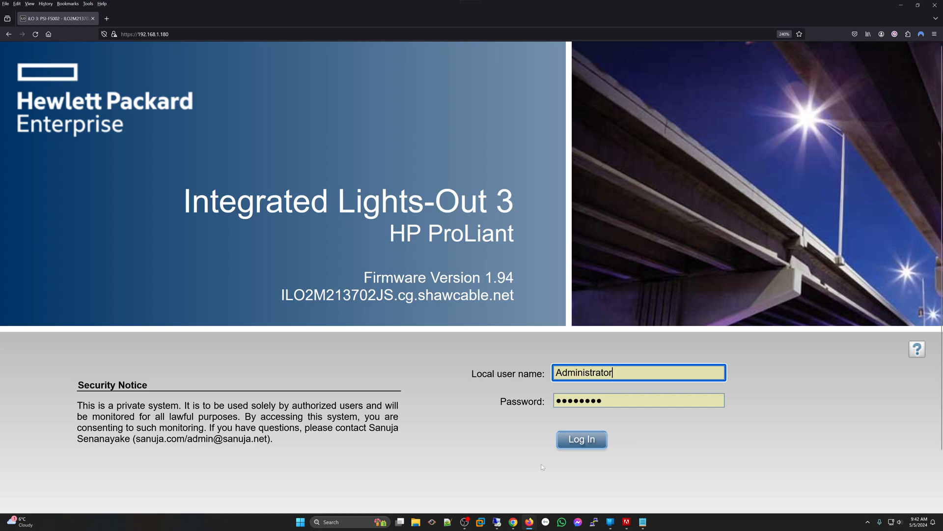
{"action": "left_click", "coordinate": [582, 439]}
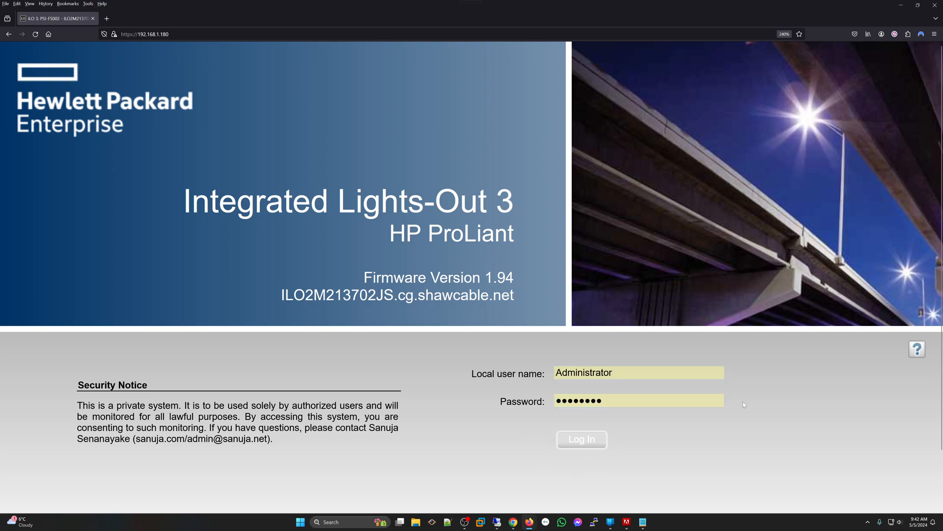
{"action": "left_click", "coordinate": [582, 439]}
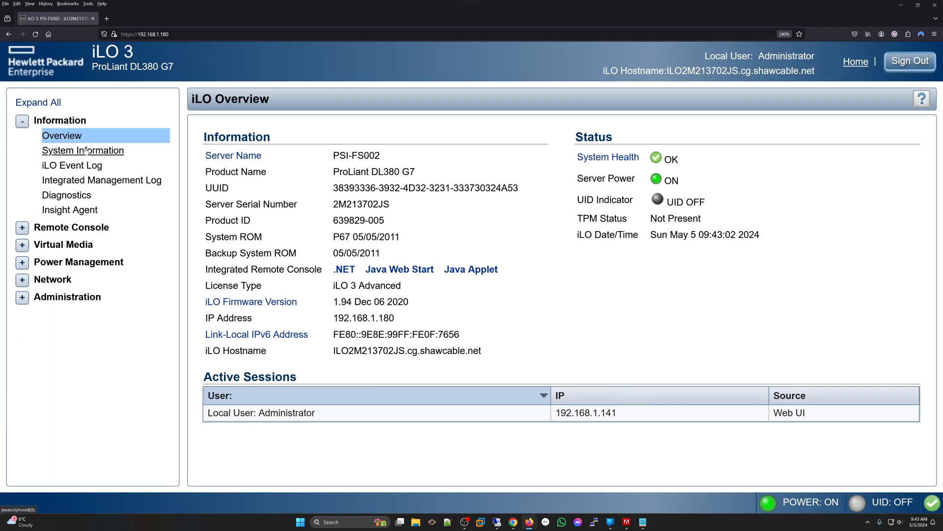
Show System Information > NIC Information and mark the Port 1 MAC entry
{"action": "left_click", "coordinate": [82, 150]}
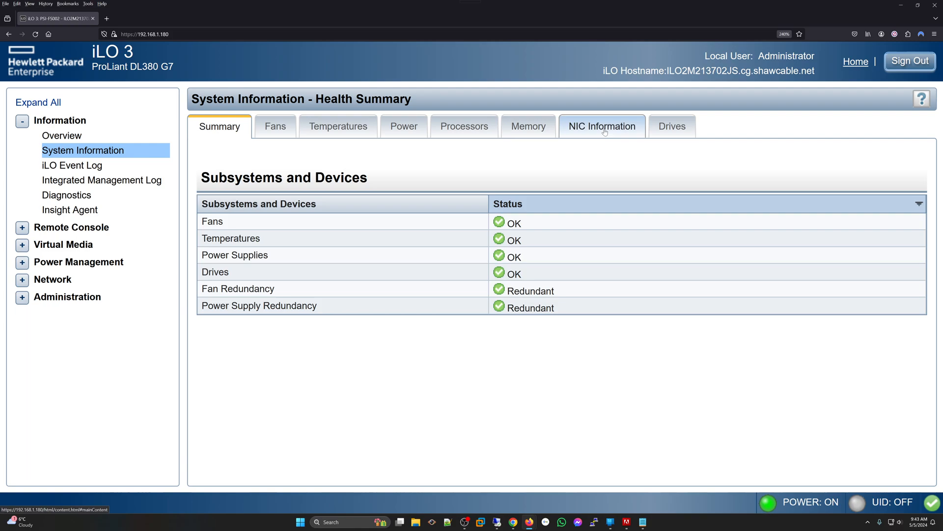
{"action": "left_click", "coordinate": [602, 125]}
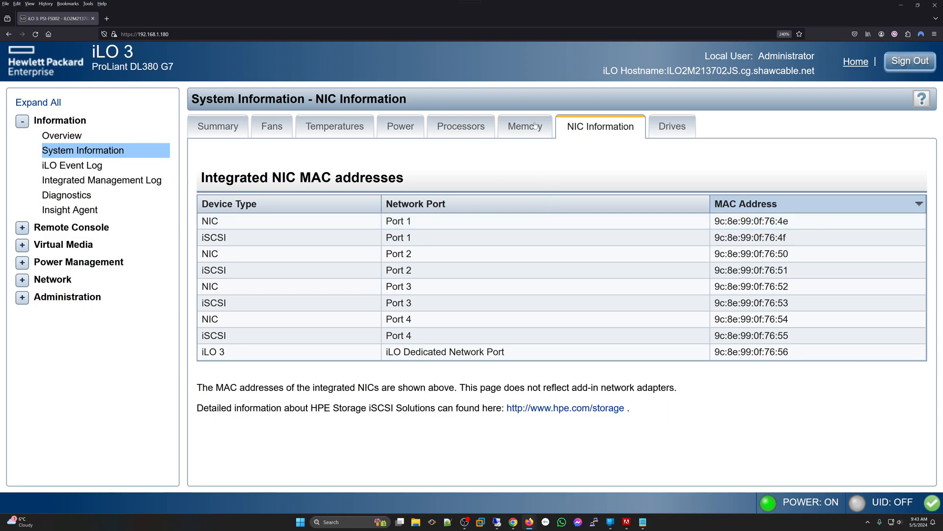
{"action": "mouse_move", "coordinate": [576, 158]}
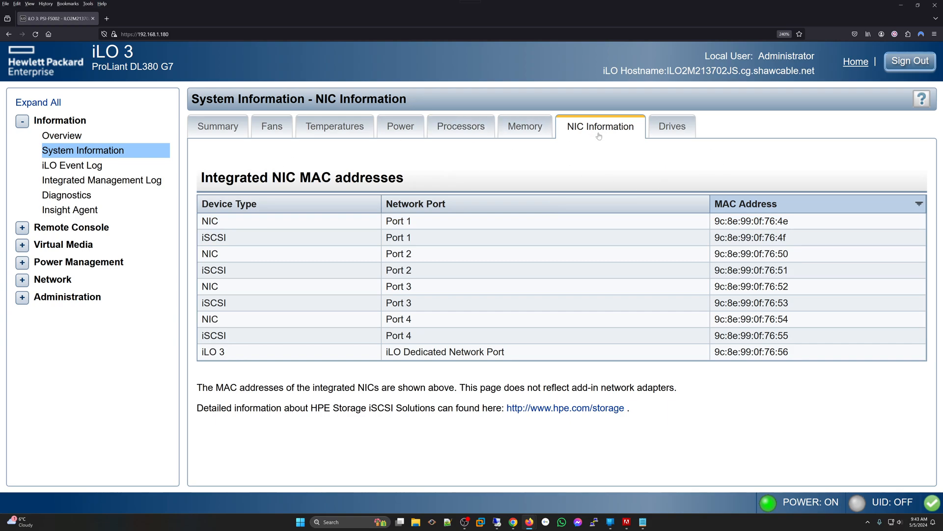
{"action": "mouse_move", "coordinate": [576, 123]}
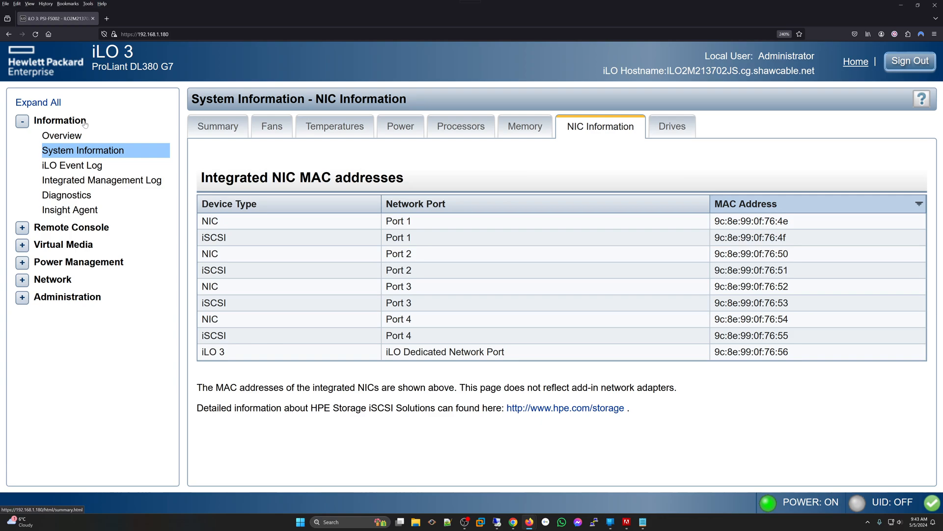
{"action": "mouse_move", "coordinate": [608, 134]}
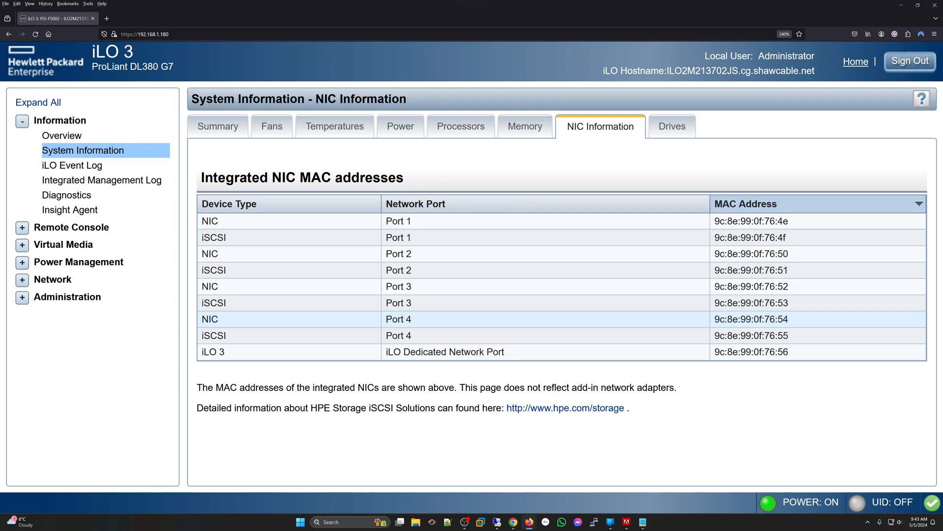
{"action": "left_click_drag", "start_coordinate": [409, 352], "coordinate": [764, 351]}
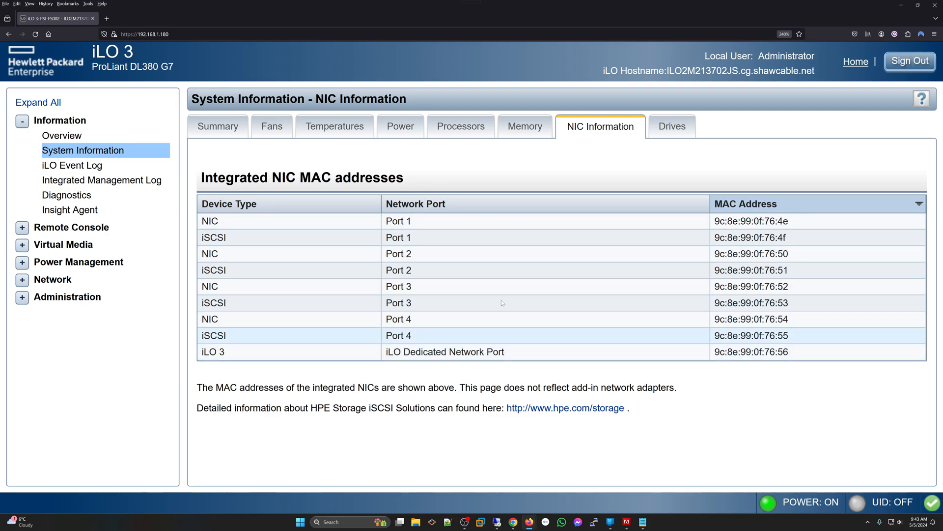
{"action": "double_click", "coordinate": [395, 221]}
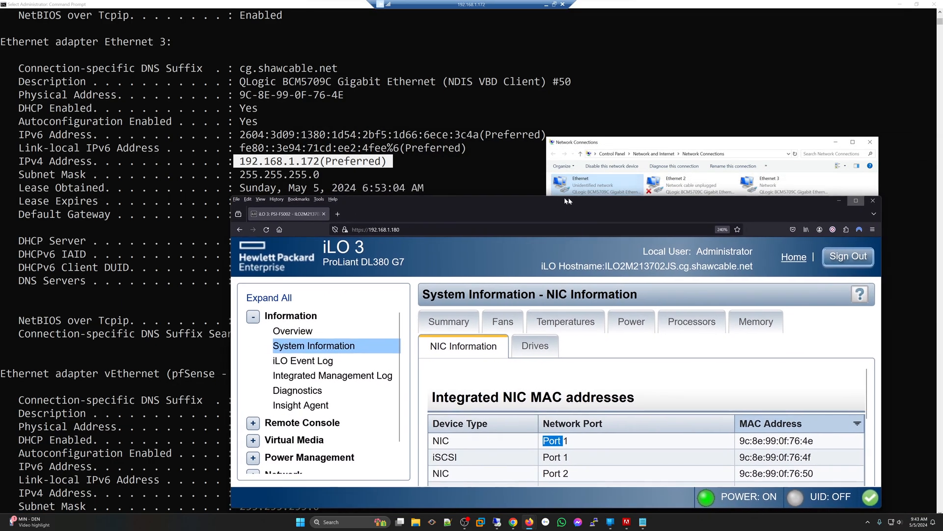
Shrink and reposition the iLO window so the ipconfig output and connections list show beside it
{"action": "left_click_drag", "start_coordinate": [553, 204], "coordinate": [378, 138]}
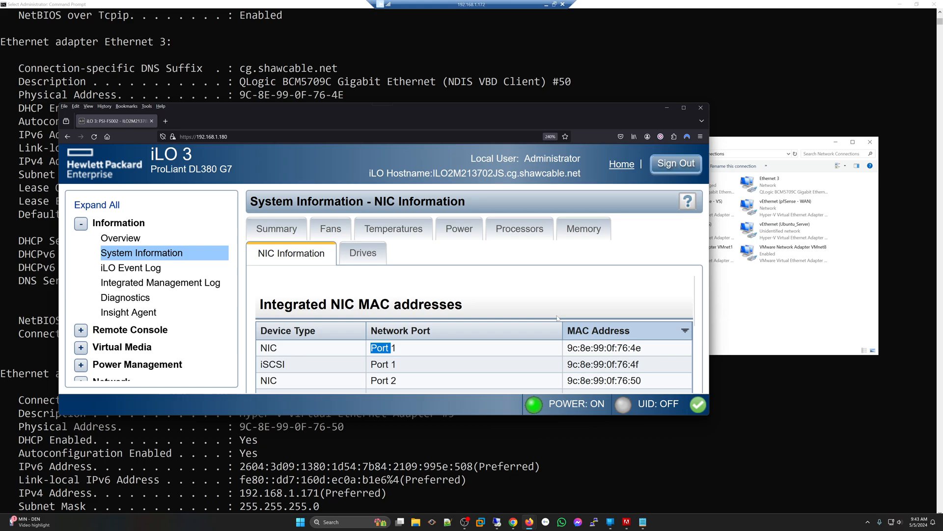
{"action": "mouse_move", "coordinate": [256, 120]}
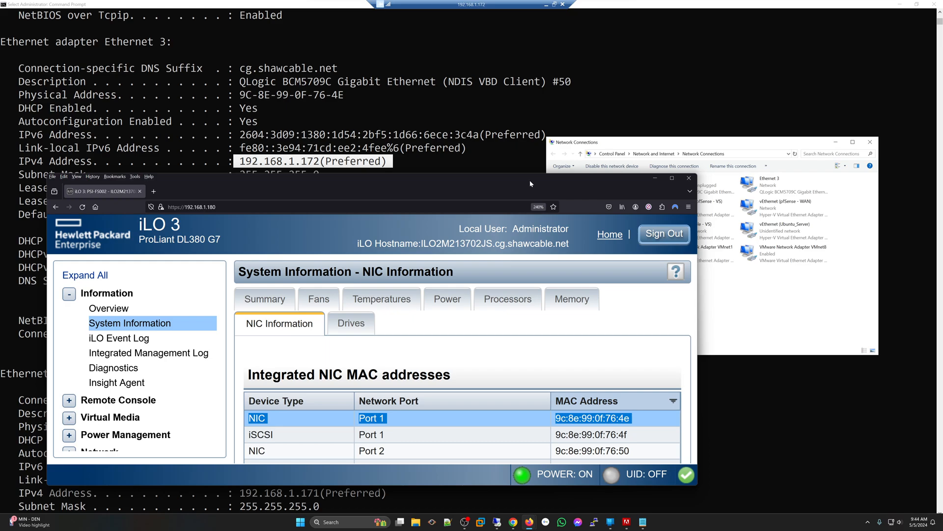
{"action": "left_click_drag", "start_coordinate": [530, 183], "coordinate": [519, 176]}
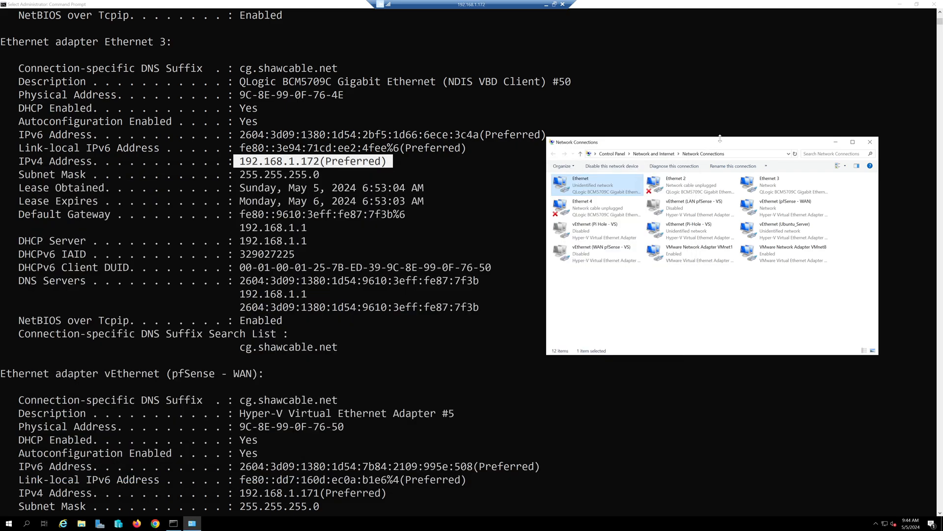
{"action": "mouse_move", "coordinate": [706, 201]}
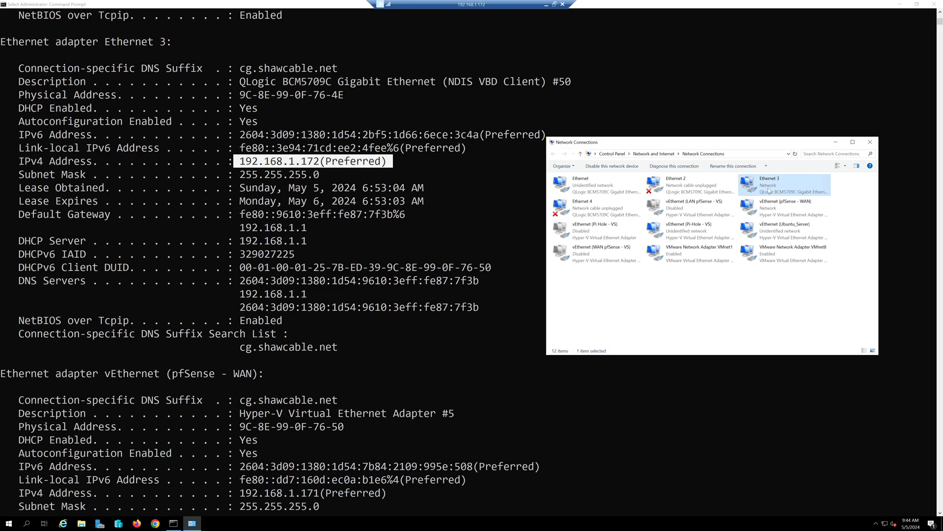
{"action": "mouse_move", "coordinate": [769, 185]}
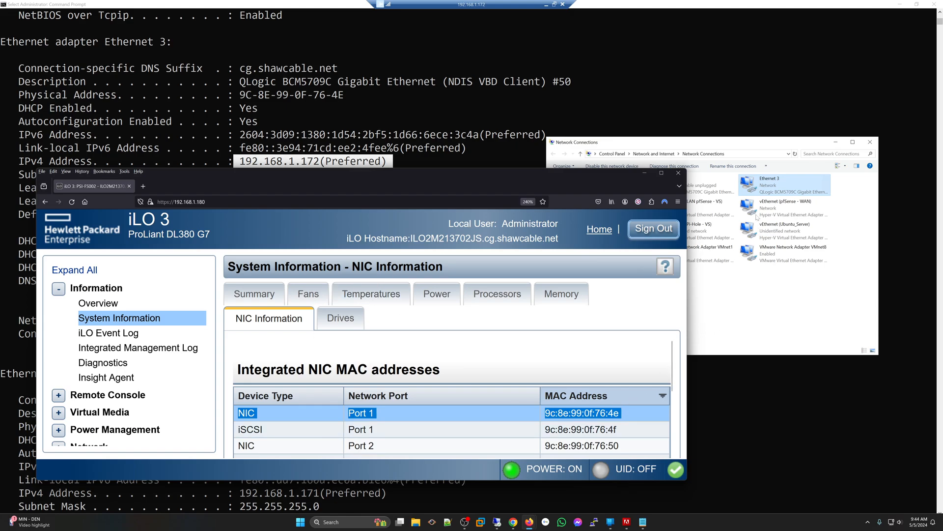
Rename the Ethernet 3 connection to 'Ethernet - Port 1'
{"action": "right_click", "coordinate": [784, 184]}
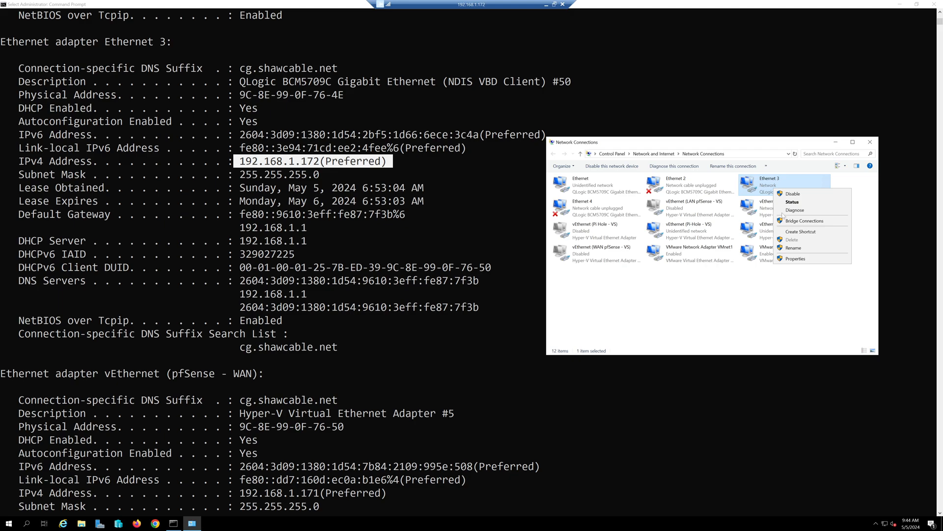
{"action": "left_click", "coordinate": [794, 248]}
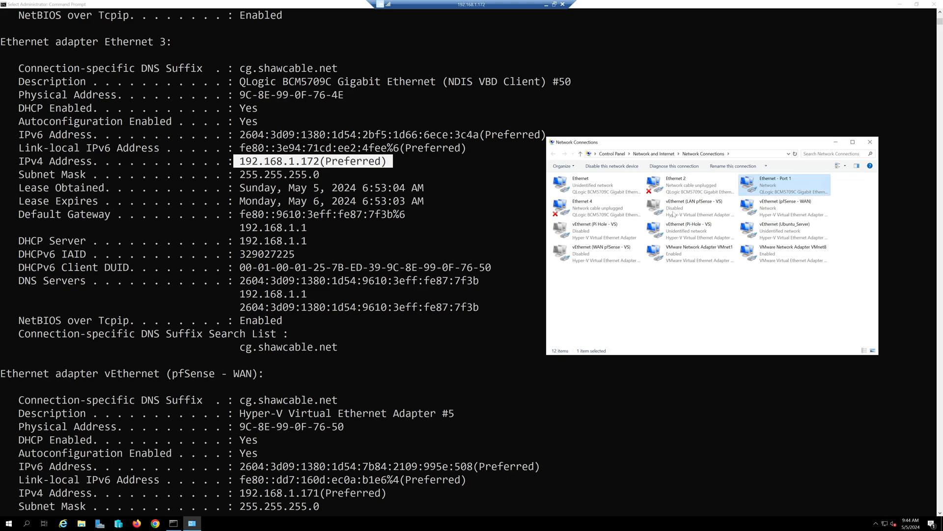
{"action": "mouse_move", "coordinate": [778, 159]}
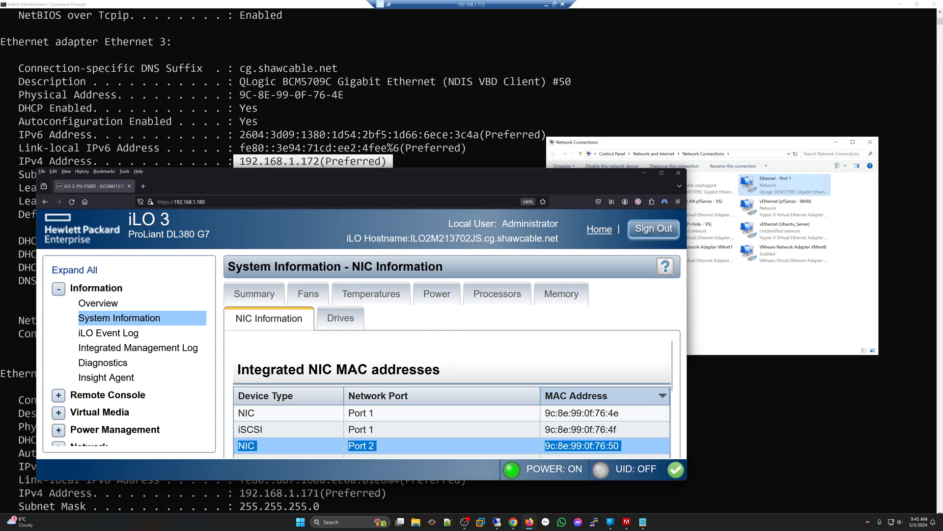
{"action": "mouse_move", "coordinate": [411, 114]}
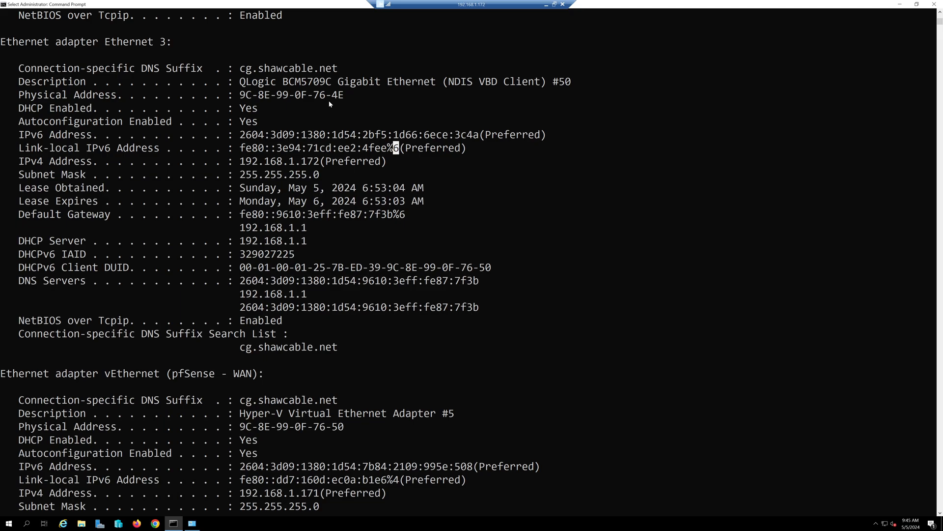
Find the pfSense - WAN adapter (MAC ending 76-50) in ipconfig and rename its connection to 'Ethernet - Port 2'
{"action": "scroll", "scroll_direction": "down", "scroll_amount": 3}
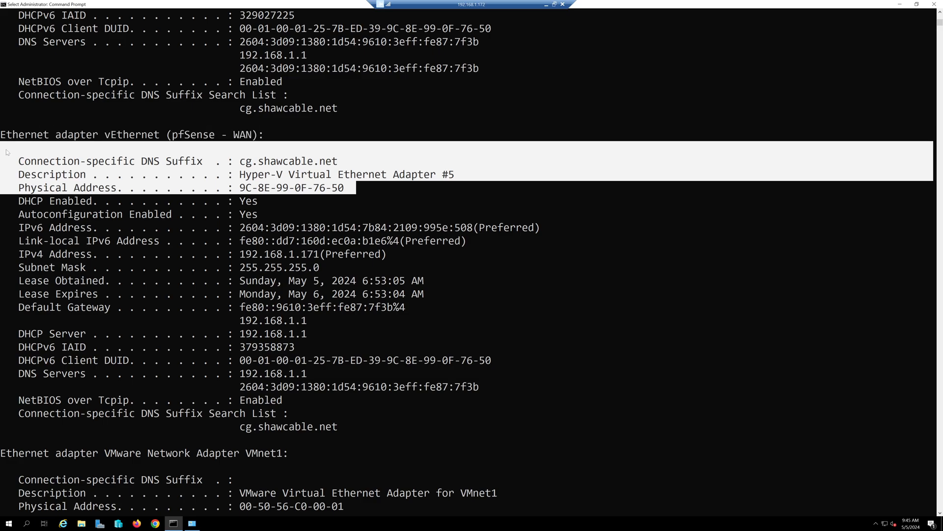
{"action": "mouse_move", "coordinate": [329, 257]}
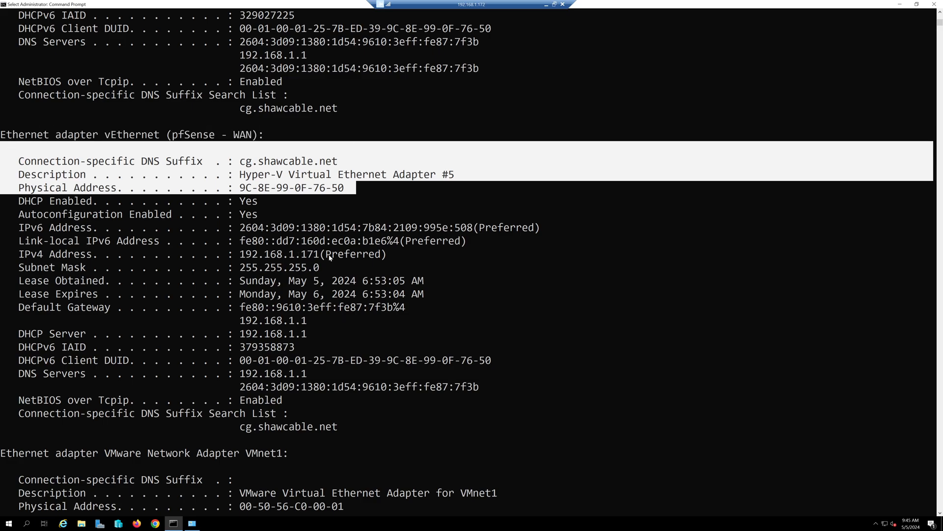
{"action": "left_click", "coordinate": [190, 523]}
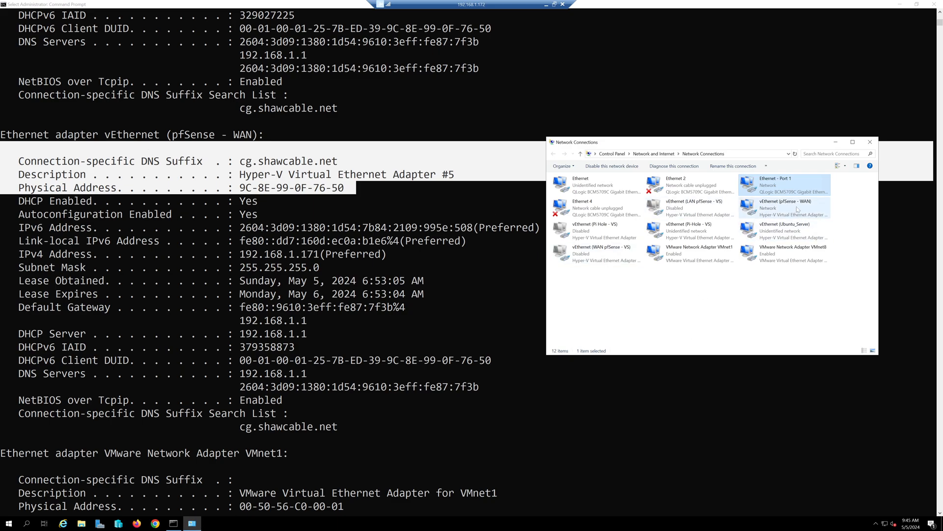
{"action": "left_click", "coordinate": [795, 207]}
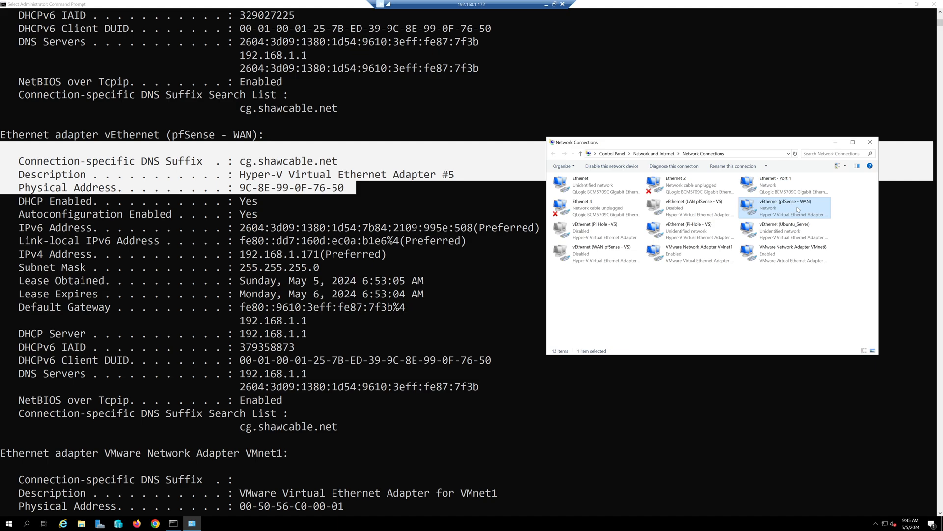
{"action": "right_click", "coordinate": [796, 208]}
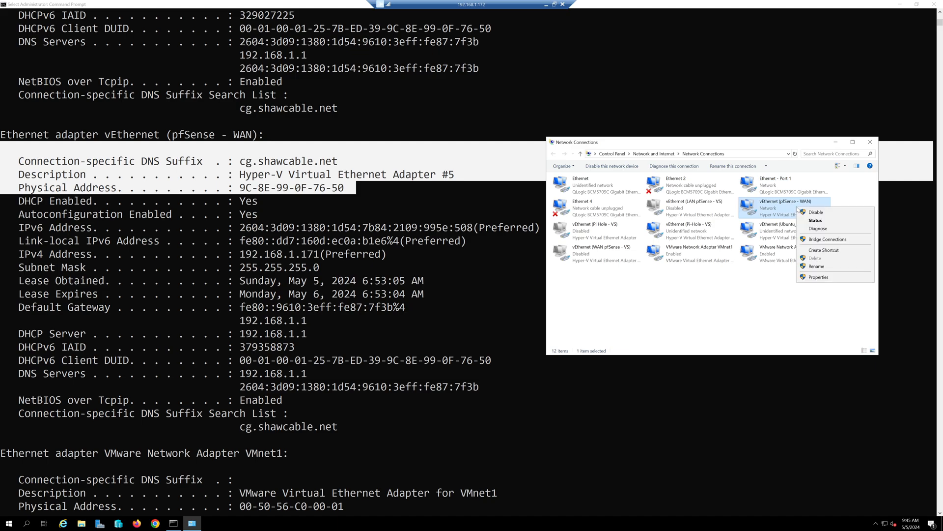
{"action": "mouse_move", "coordinate": [819, 277]}
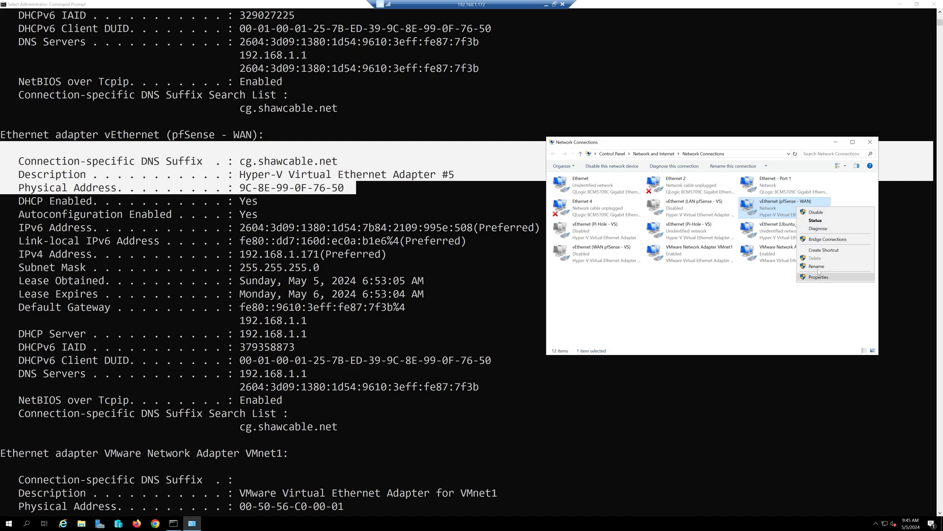
{"action": "left_click", "coordinate": [816, 265]}
{"action": "type", "text": "Ethernet -Port 2"}
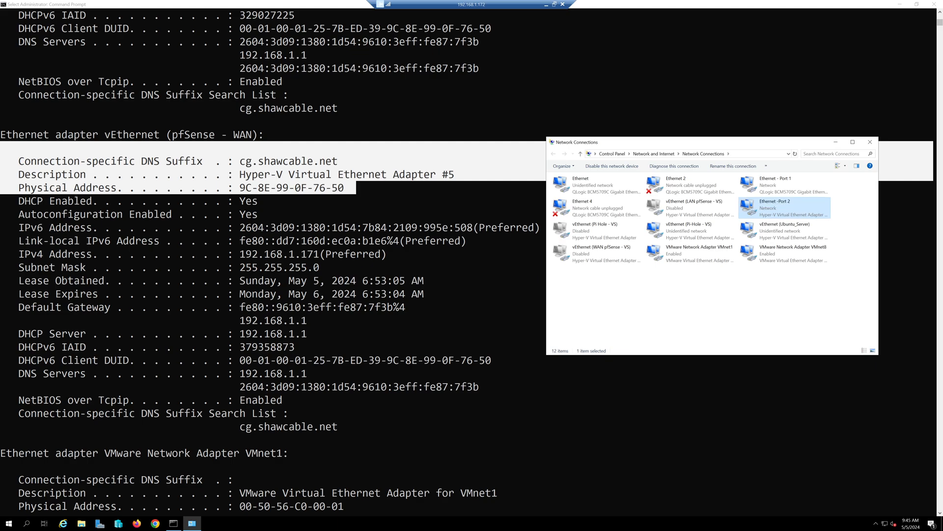
{"action": "mouse_move", "coordinate": [774, 218]}
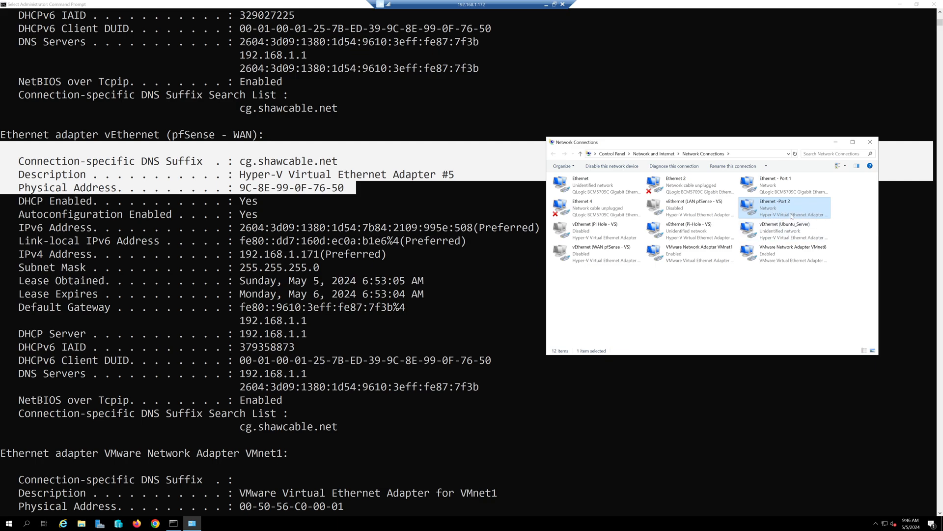
{"action": "mouse_move", "coordinate": [799, 214]}
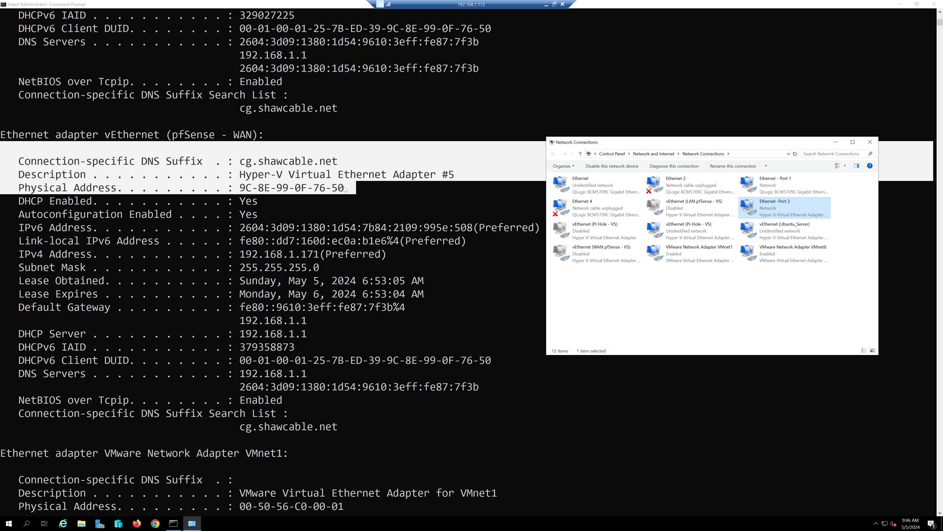
{"action": "mouse_move", "coordinate": [393, 336]}
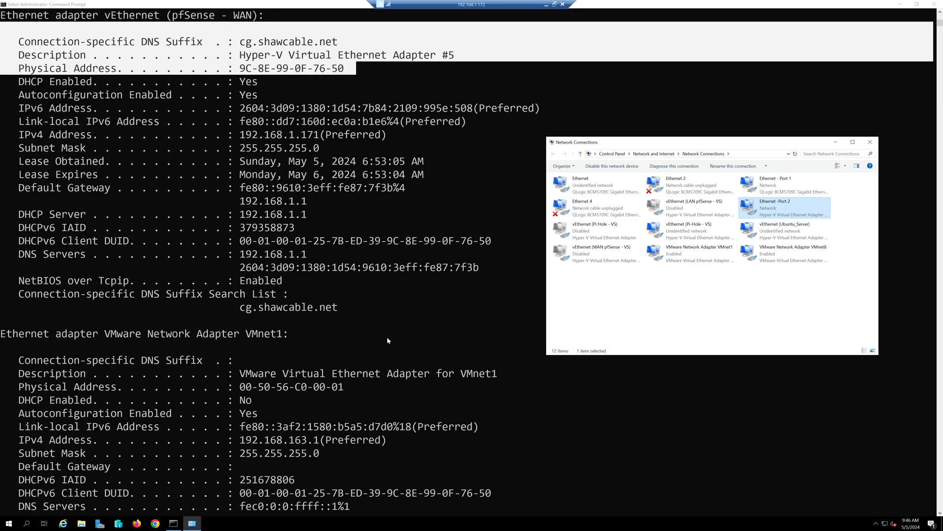
Scroll the fresh ipconfig /all output to the renamed adapters and highlight the Ethernet adapter's description and MAC lines
{"action": "scroll", "scroll_direction": "down", "scroll_amount": 3}
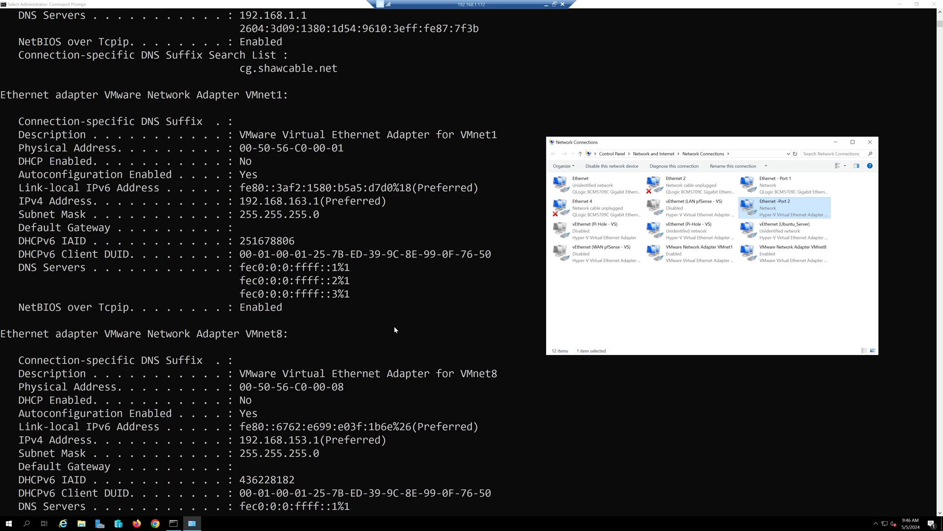
{"action": "scroll", "scroll_direction": "down", "scroll_amount": 3}
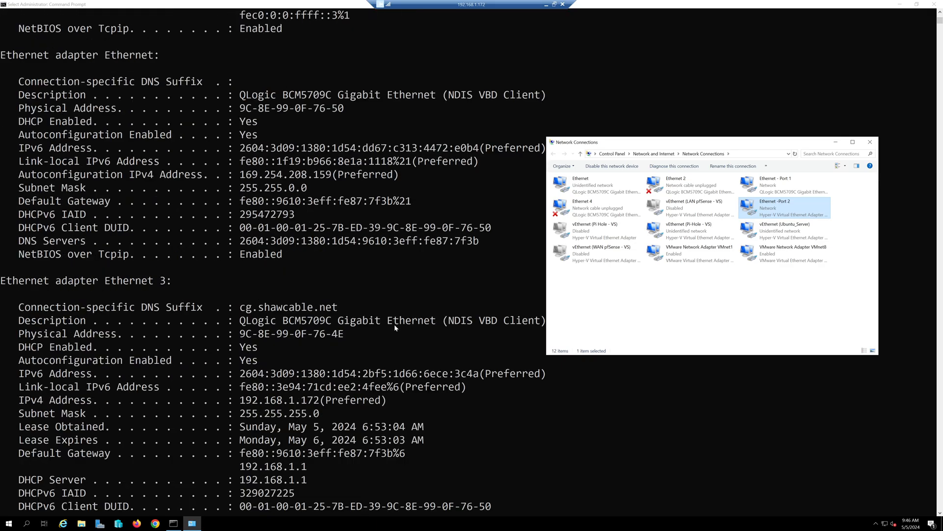
{"action": "scroll", "scroll_direction": "down", "scroll_amount": 3}
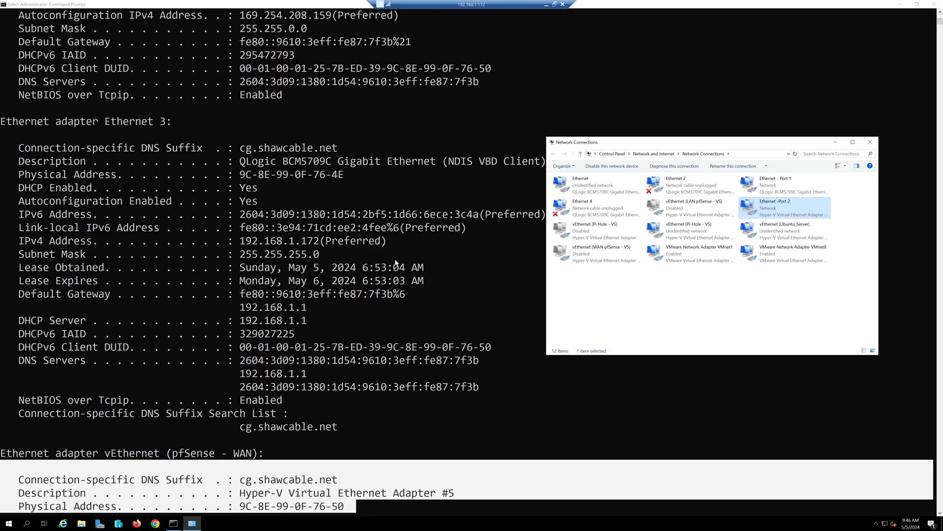
{"action": "scroll", "scroll_direction": "down", "scroll_amount": 3}
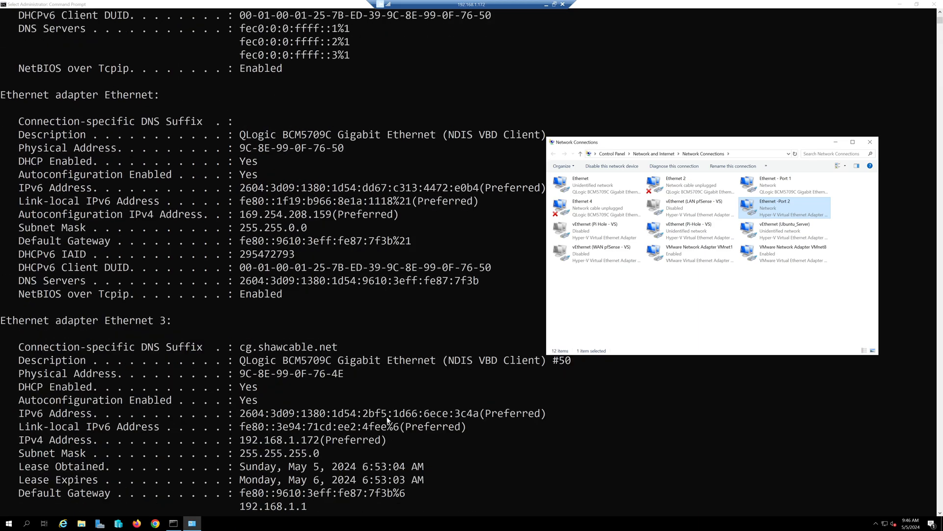
{"action": "scroll", "scroll_direction": "down", "scroll_amount": 3}
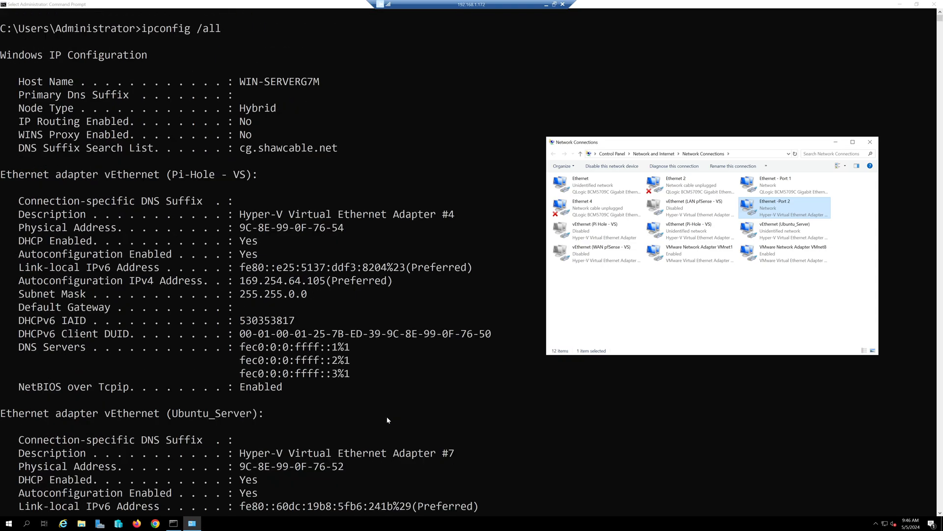
{"action": "scroll", "scroll_direction": "down", "scroll_amount": 3}
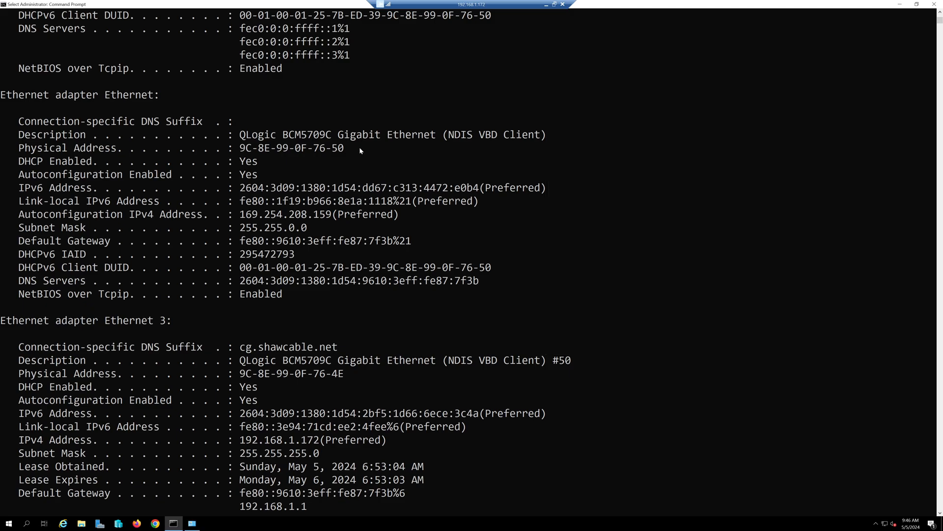
{"action": "left_click_drag", "start_coordinate": [18, 114], "coordinate": [361, 150]}
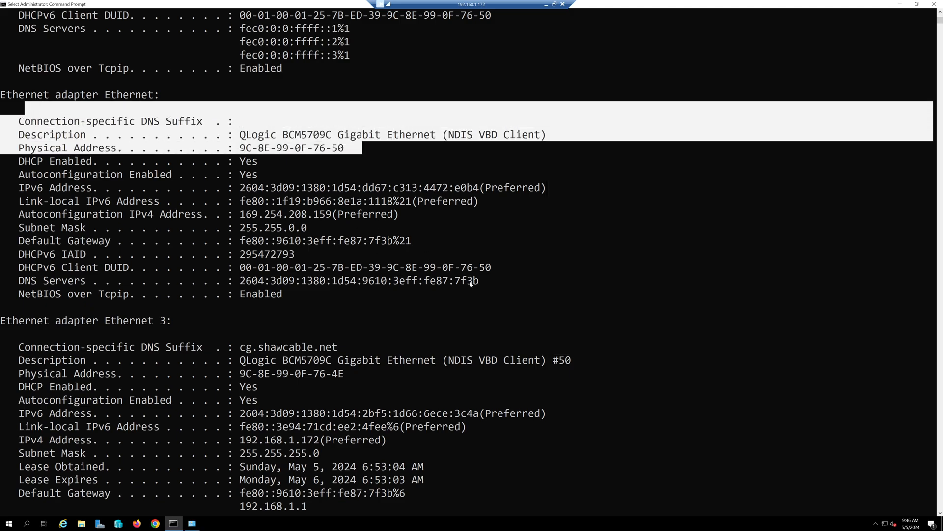
{"action": "scroll", "scroll_direction": "down", "scroll_amount": 3}
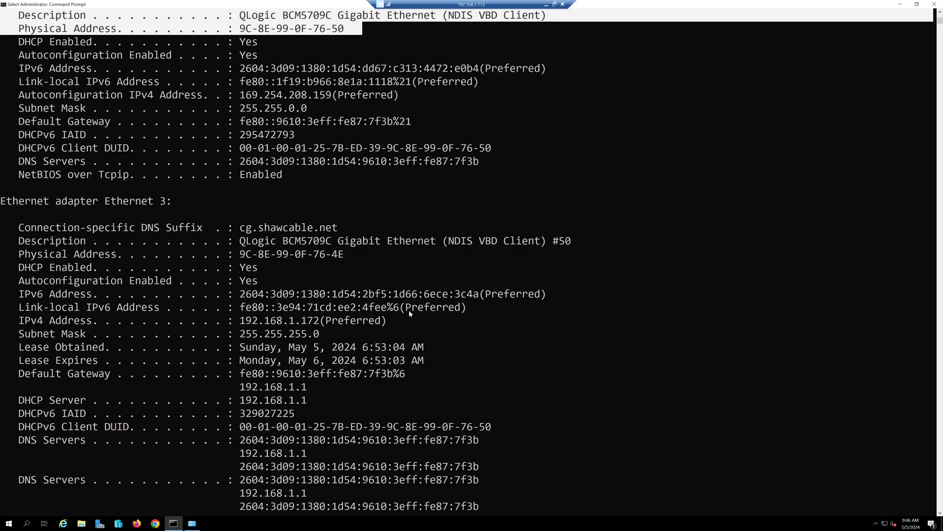
{"action": "scroll", "scroll_direction": "down", "scroll_amount": 3}
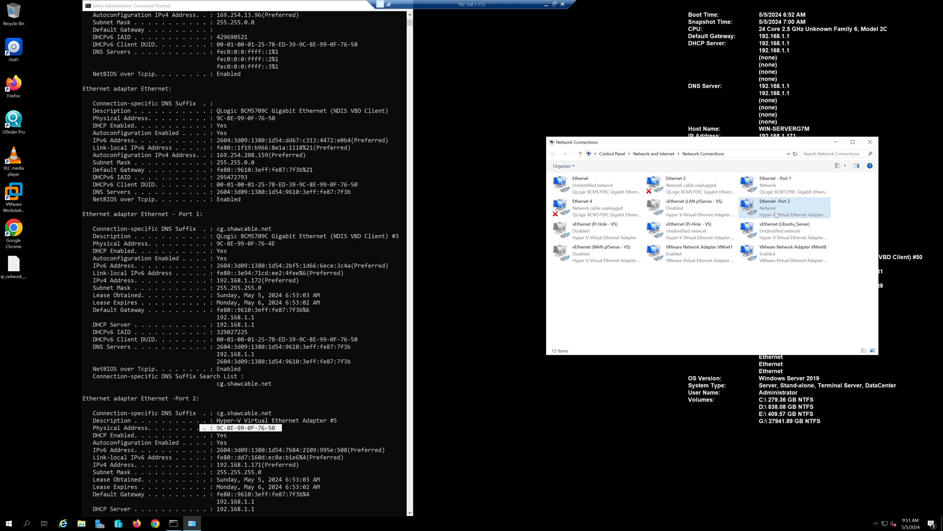
{"action": "mouse_move", "coordinate": [782, 208]}
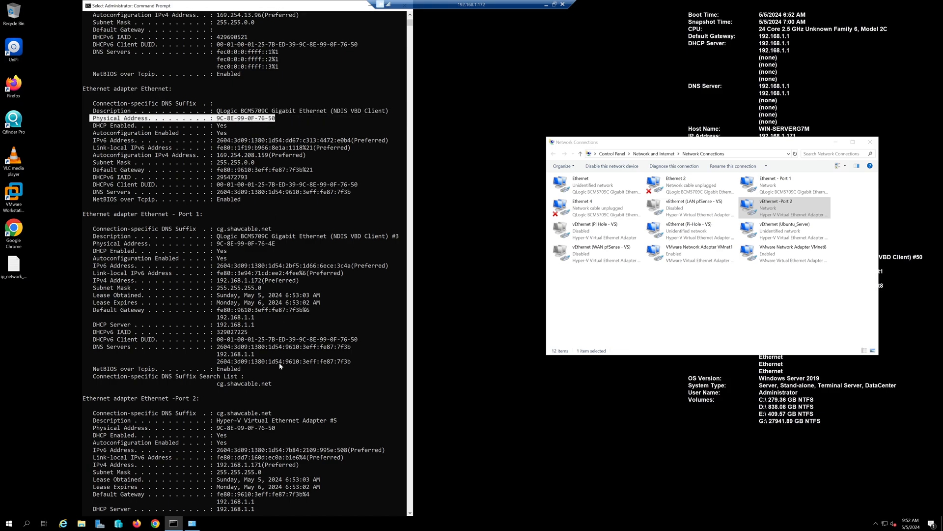
Rename the Ethernet connection with MAC ending 76-50 to 'Ethernet - Port 2'
{"action": "left_click", "coordinate": [595, 185]}
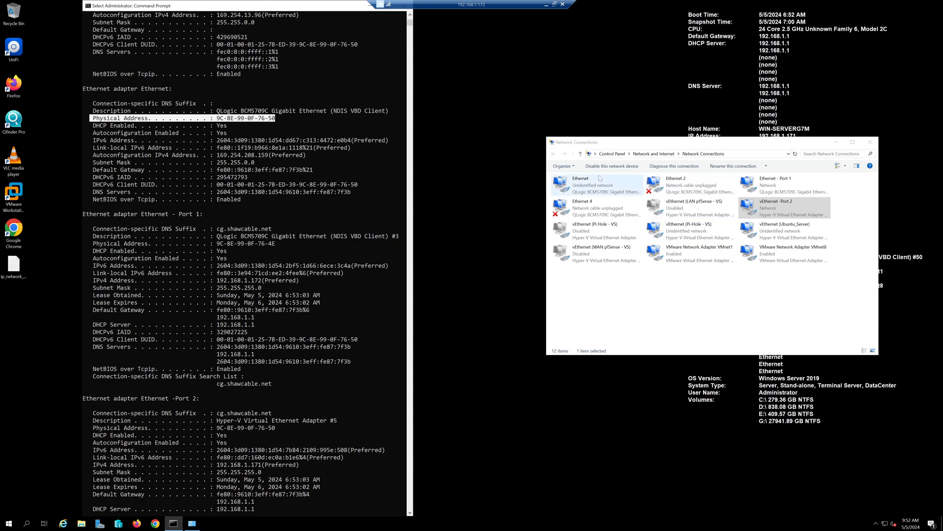
{"action": "left_click", "coordinate": [783, 185]}
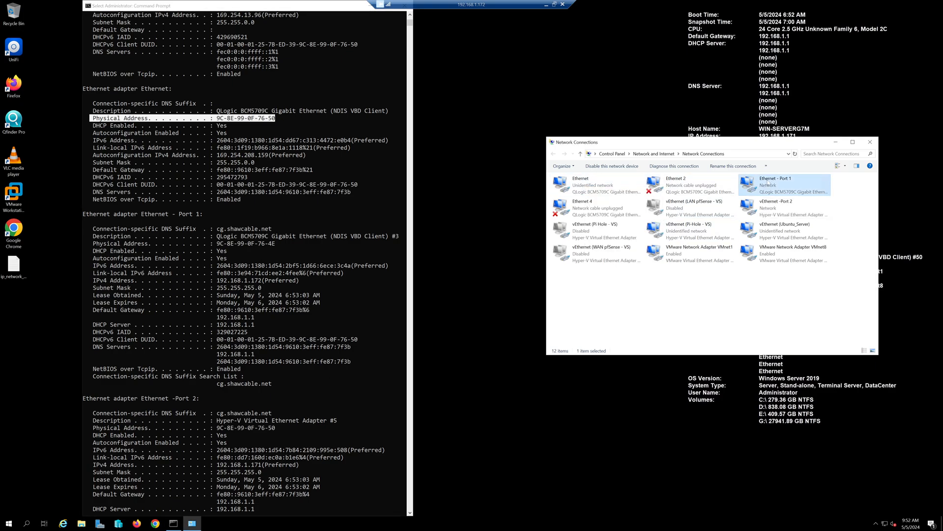
{"action": "right_click", "coordinate": [579, 185]}
{"action": "type", "text": " - Port 2"}
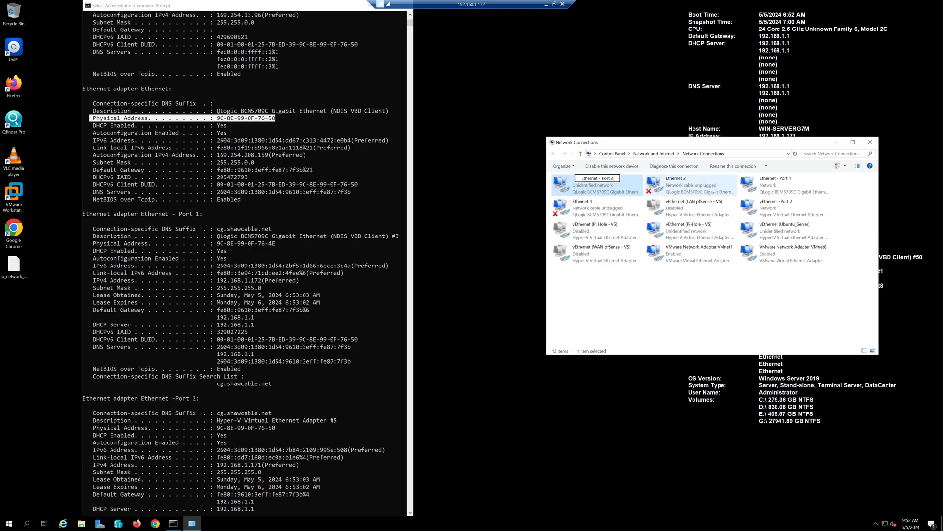
{"action": "left_click", "coordinate": [775, 207]}
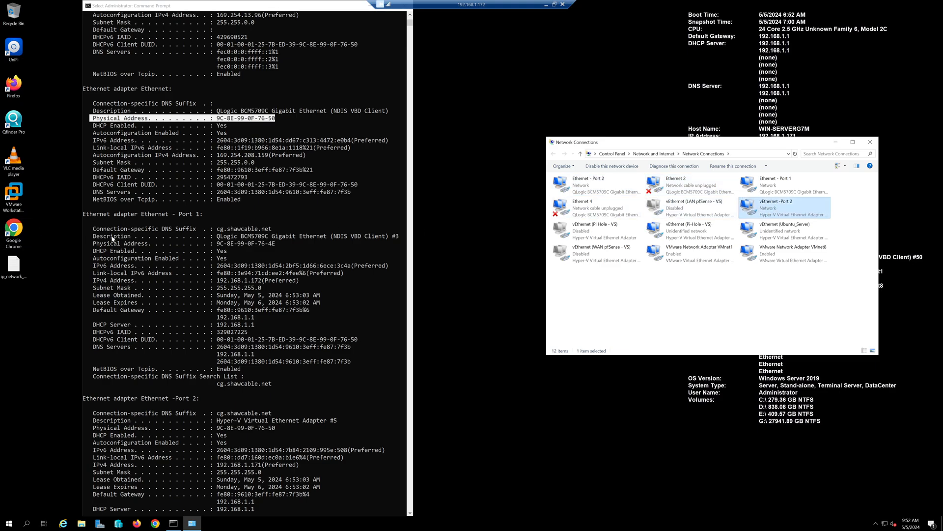
{"action": "mouse_move", "coordinate": [684, 201]}
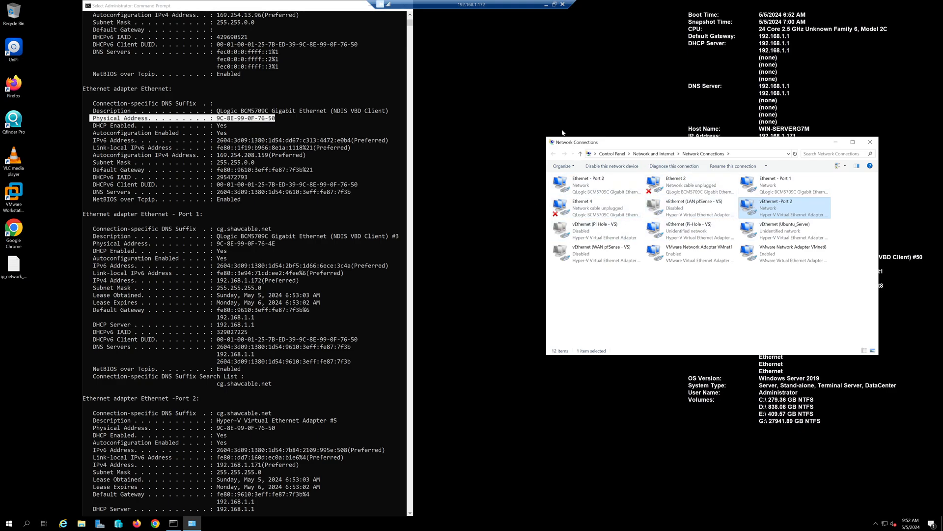
{"action": "mouse_move", "coordinate": [537, 147]}
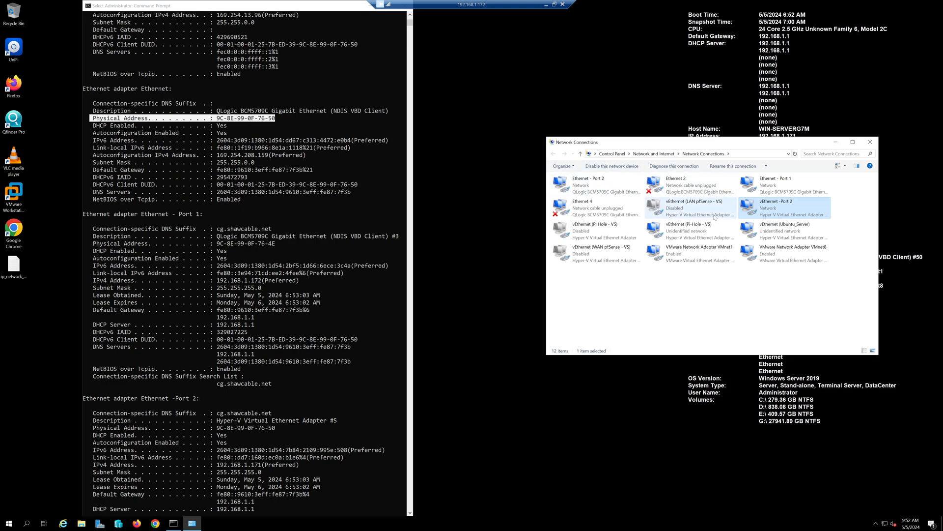
Review the Port 1, Port 2, Ethernet 4 and vEthernet (Ubuntu_Server) connections to verify the port-based names
{"action": "left_click", "coordinate": [595, 185]}
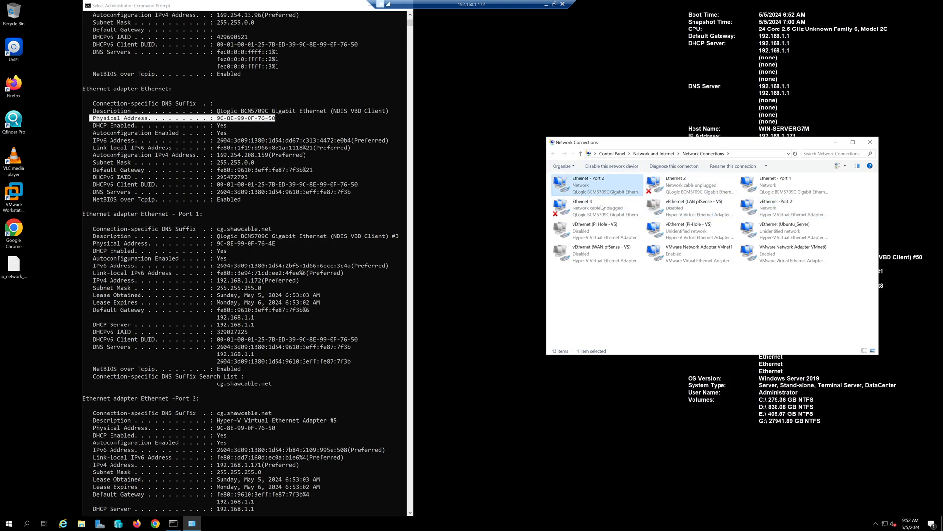
{"action": "mouse_move", "coordinate": [606, 190]}
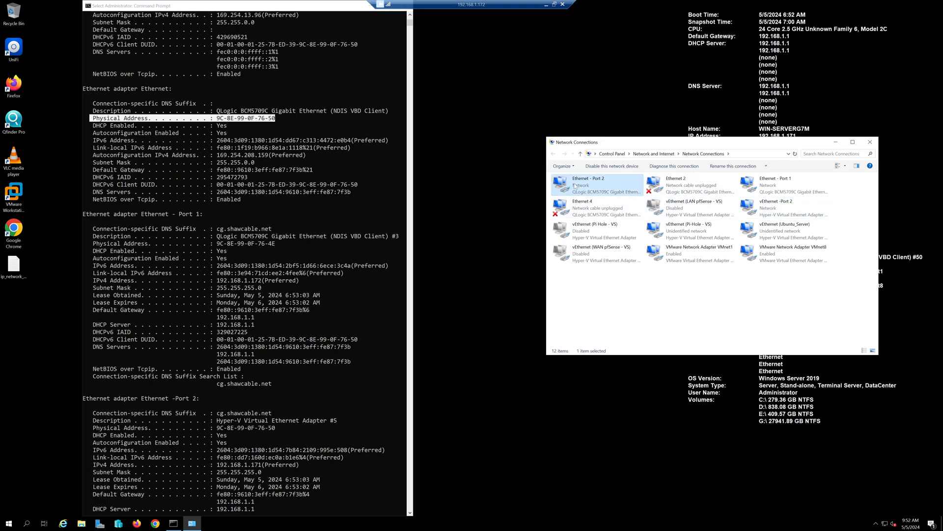
{"action": "left_click", "coordinate": [689, 184]}
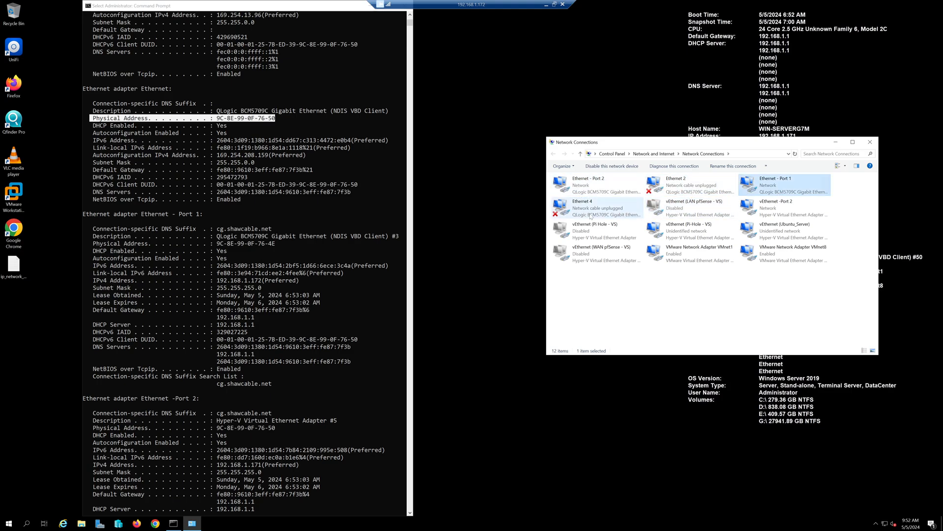
{"action": "left_click", "coordinate": [590, 208]}
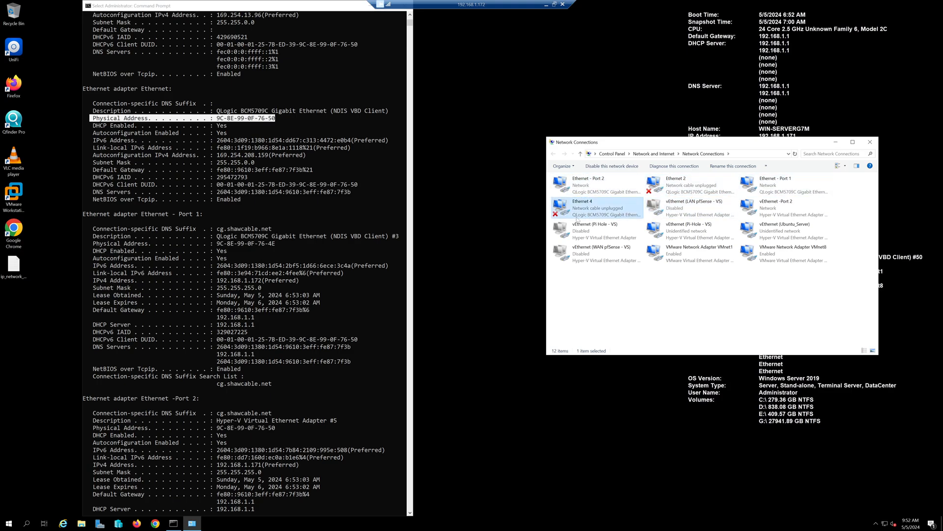
{"action": "left_click", "coordinate": [588, 185]}
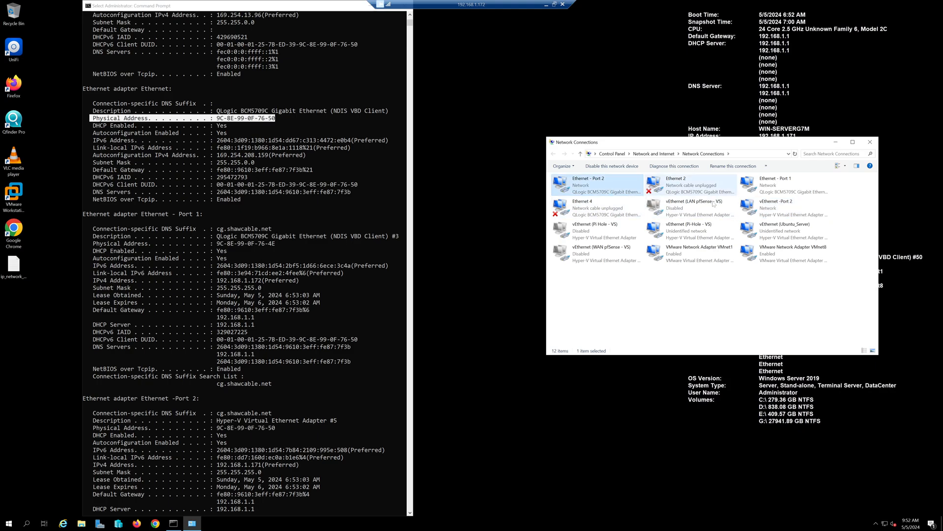
{"action": "left_click", "coordinate": [784, 230]}
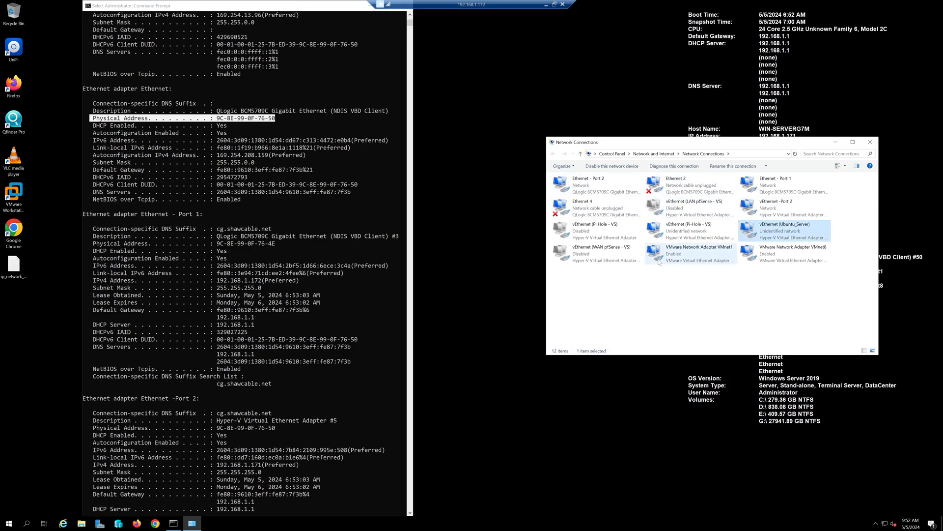
{"action": "left_click", "coordinate": [591, 184]}
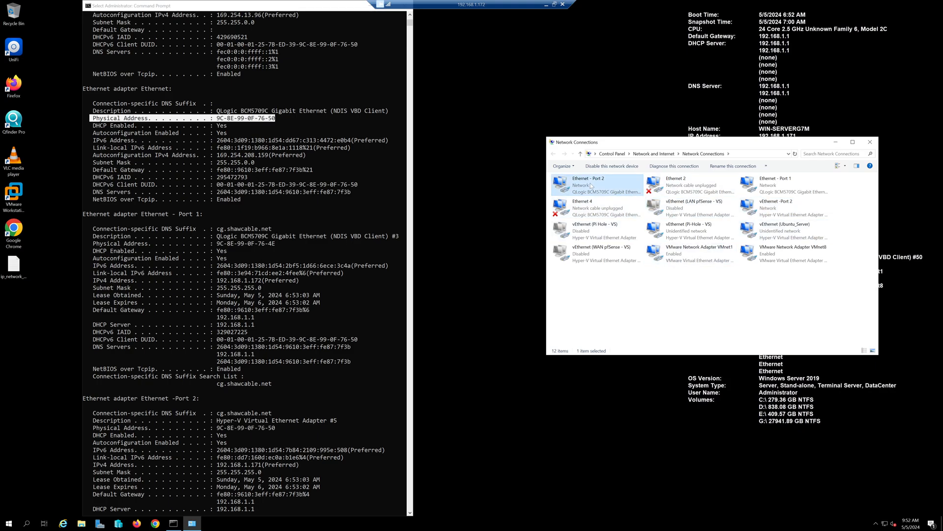
{"action": "left_click", "coordinate": [786, 208]}
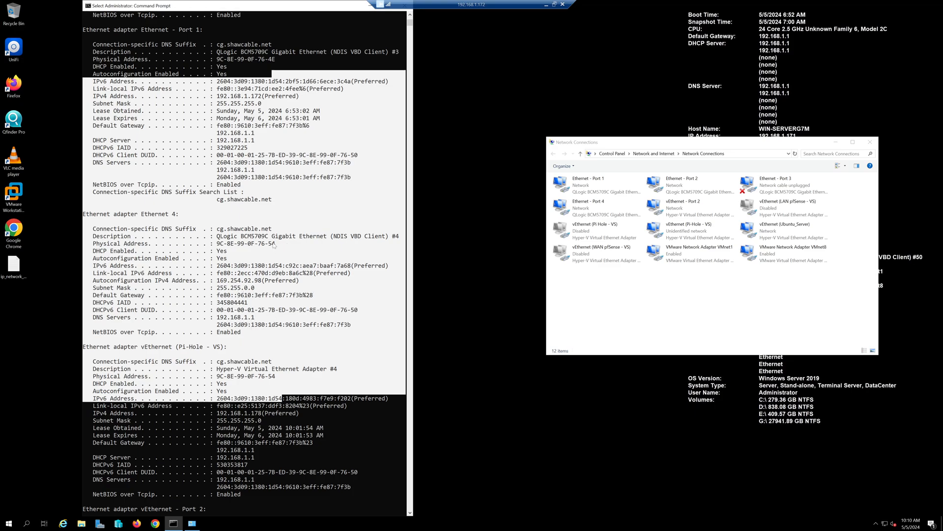
{"action": "mouse_move", "coordinate": [258, 213]}
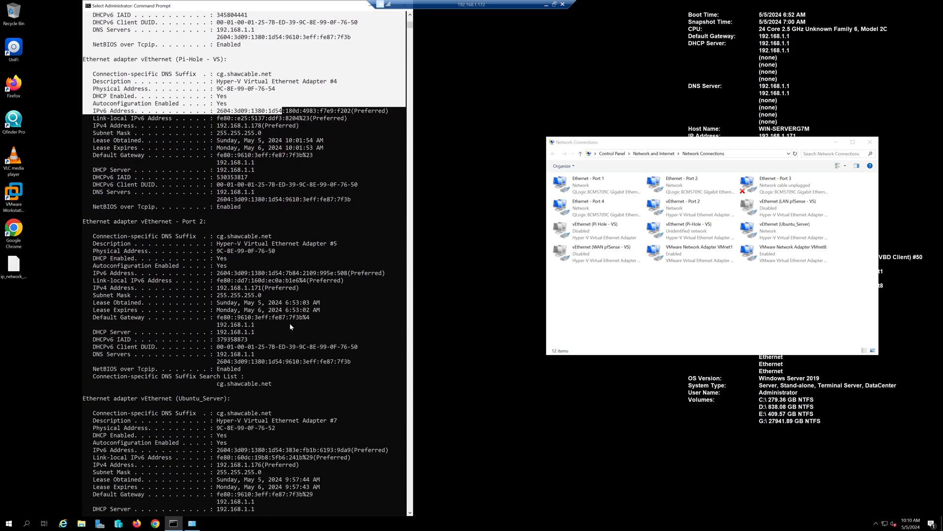
Compare the Ethernet - Port 1 to Port 4 connections against the ipconfig listing before clearing the console
{"action": "left_click", "coordinate": [682, 185]}
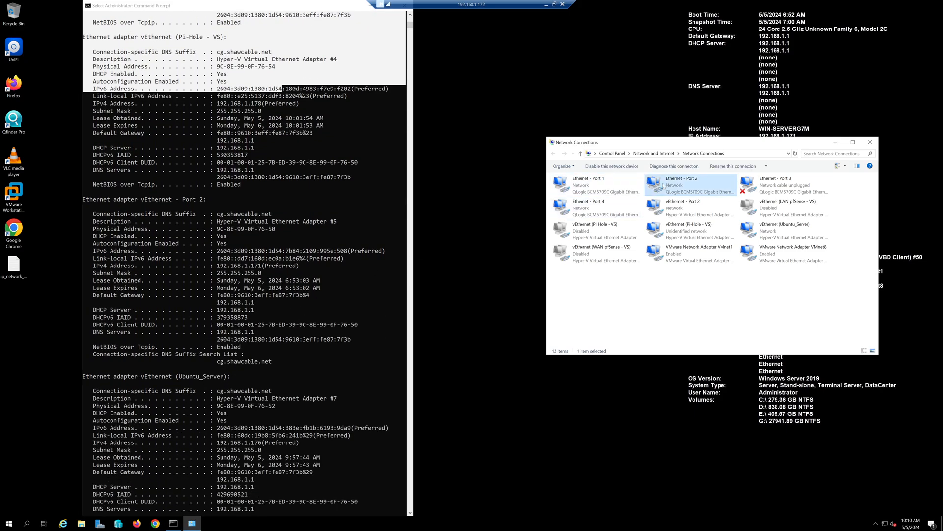
{"action": "left_click", "coordinate": [588, 209]}
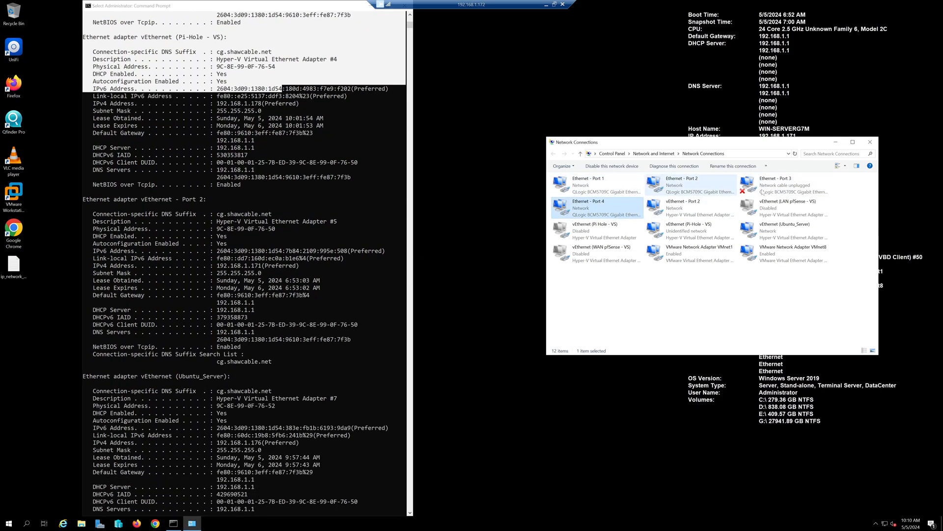
{"action": "left_click", "coordinate": [784, 185]}
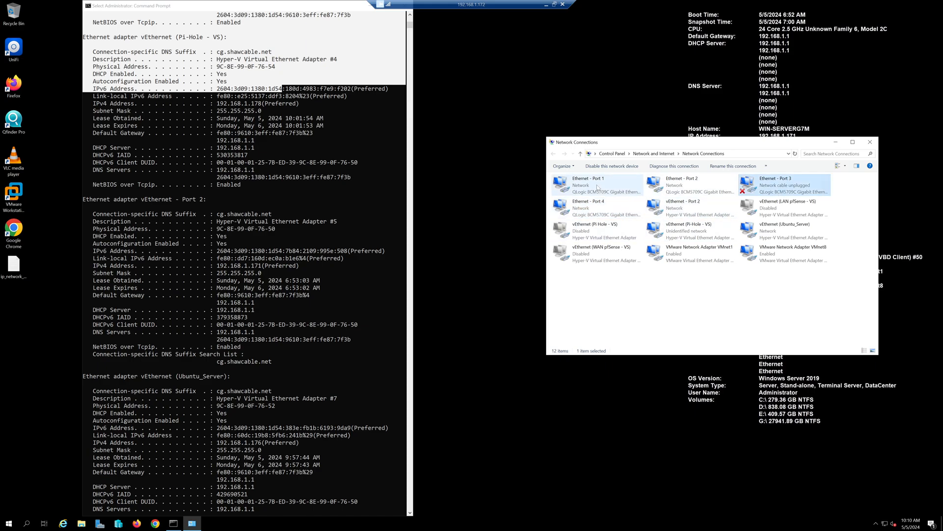
{"action": "left_click", "coordinate": [595, 185]}
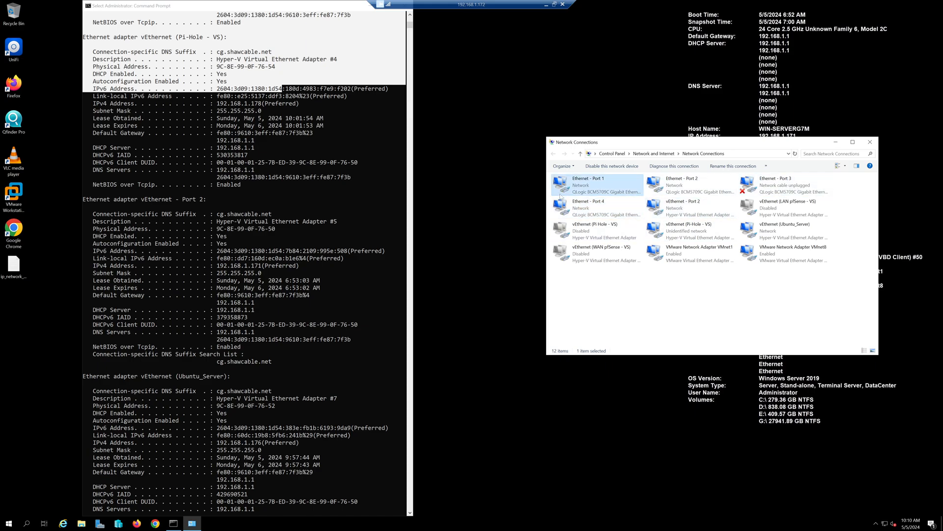
{"action": "left_click", "coordinate": [785, 184]}
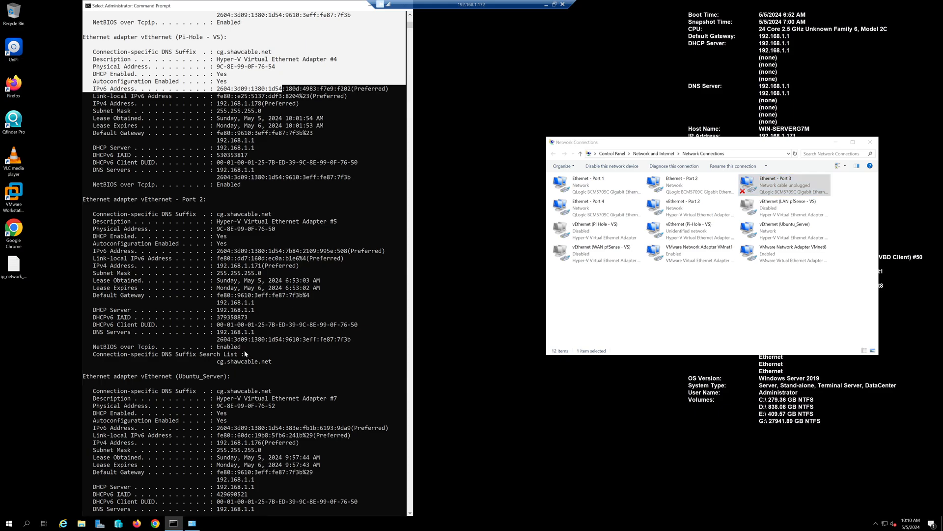
{"action": "scroll", "scroll_direction": "down", "scroll_amount": 3}
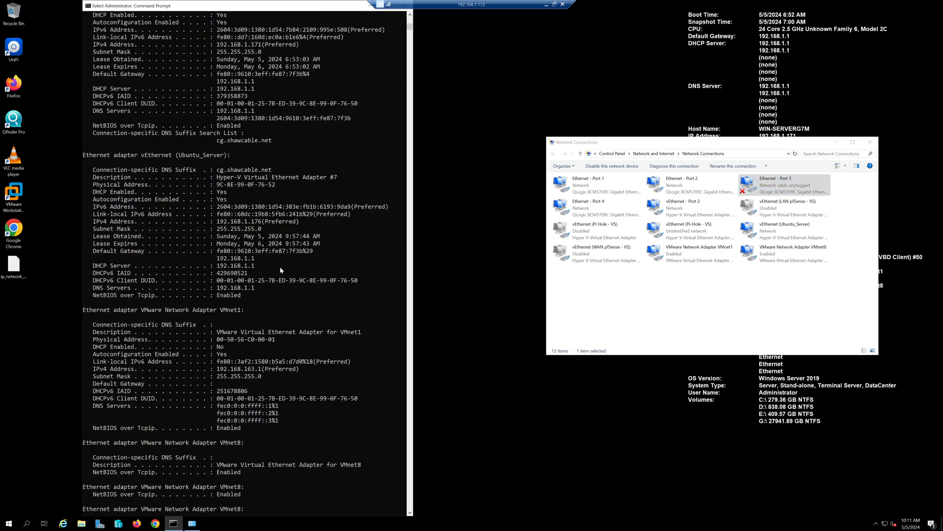
{"action": "scroll", "scroll_direction": "down", "scroll_amount": 3}
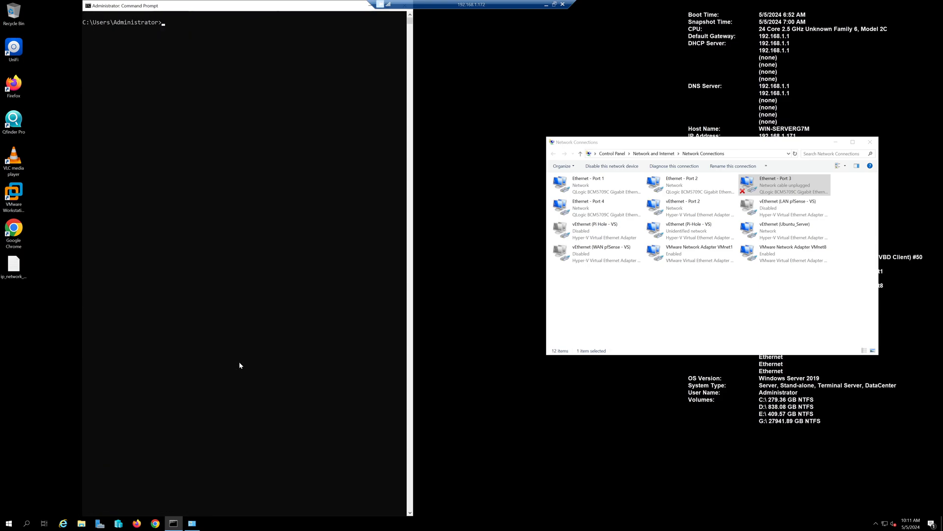
Run netsh interface ipv4 show interfaces to list Port 1–4 by name, then ipconfig /all for full adapter details
{"action": "type", "text": "ipconfig /all"}
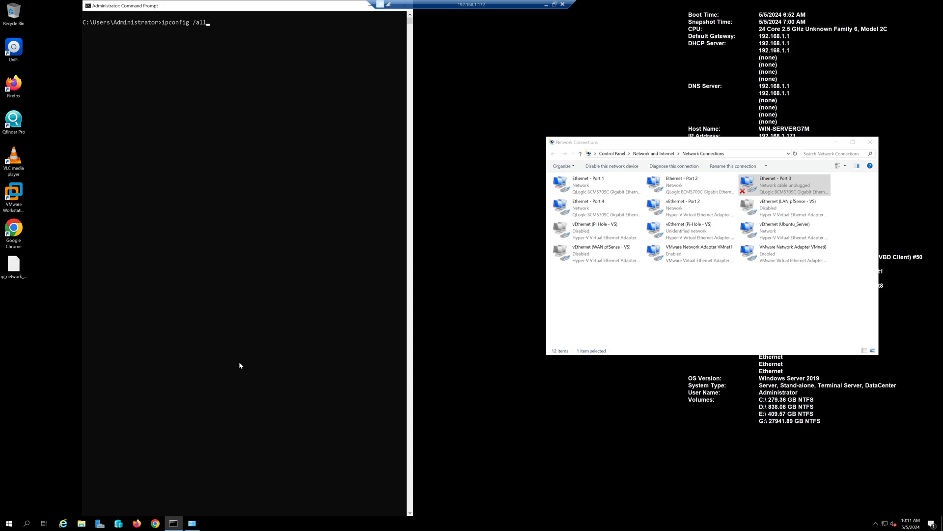
{"action": "type", "text": "cls"}
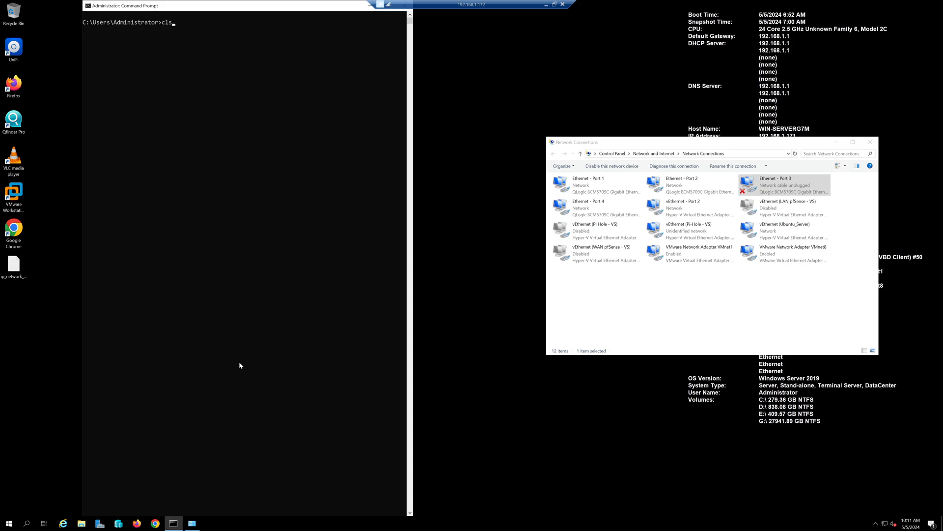
{"action": "type", "text": "netsh interface ipv4 show interfaces"}
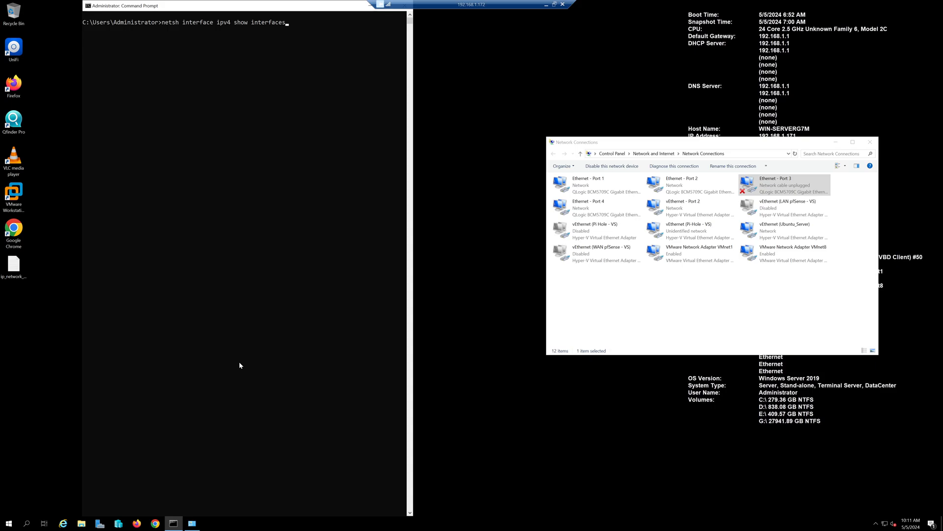
{"action": "mouse_move", "coordinate": [183, 30]}
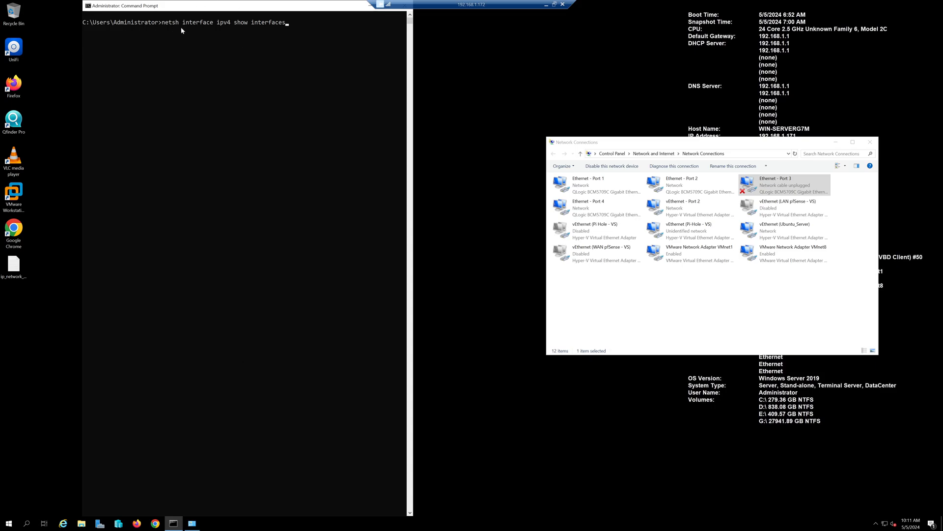
{"action": "mouse_move", "coordinate": [217, 35]}
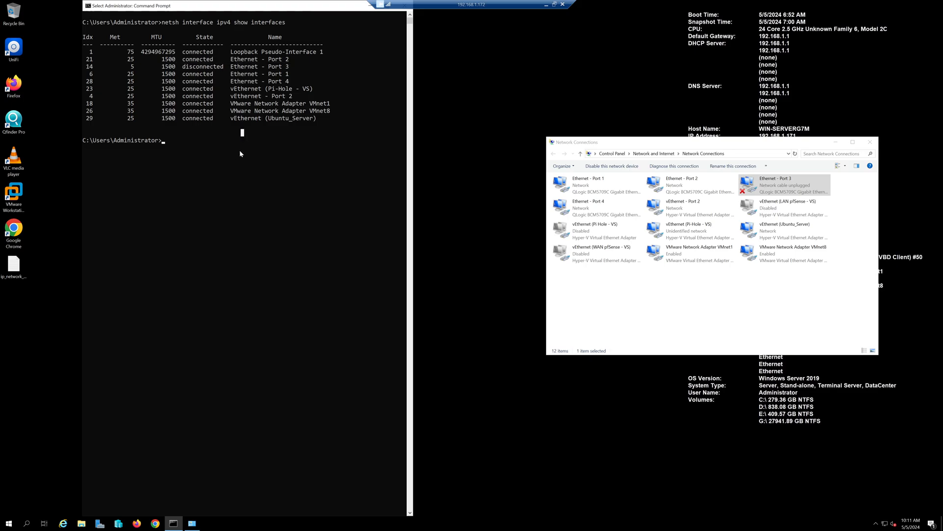
{"action": "mouse_move", "coordinate": [248, 144]}
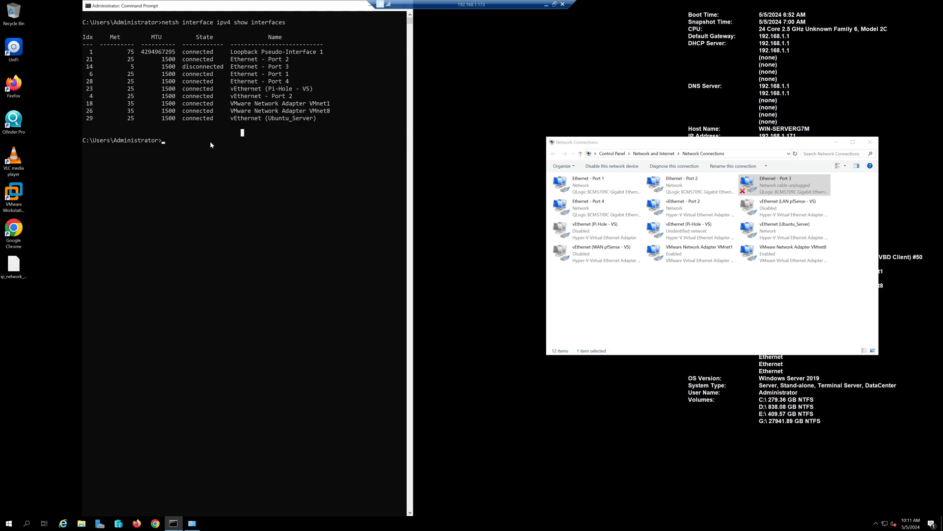
{"action": "type", "text": "ipconfig /all"}
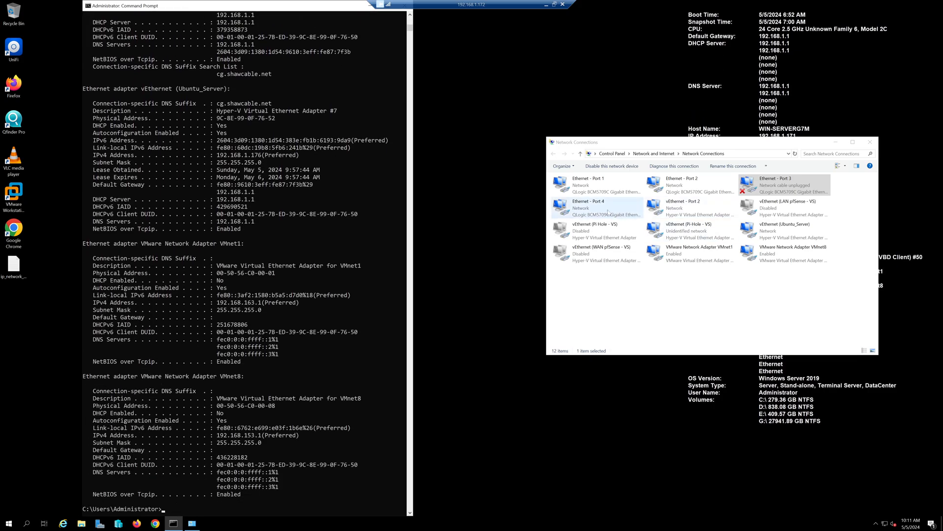
{"action": "right_click", "coordinate": [597, 209]}
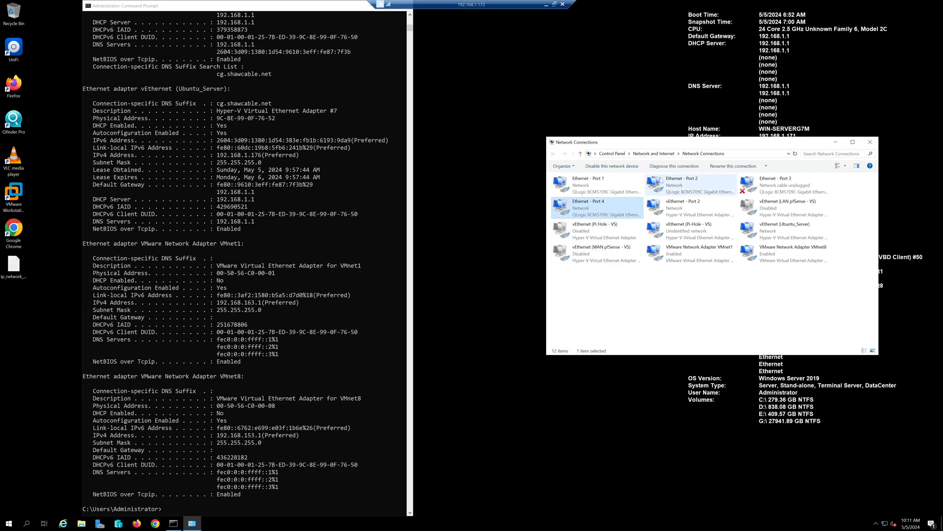
{"action": "double_click", "coordinate": [588, 208]}
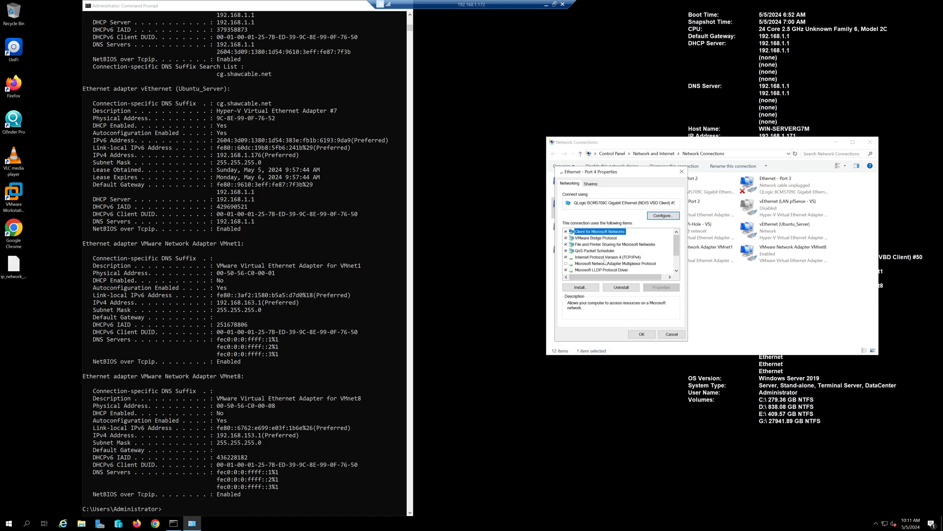
{"action": "mouse_move", "coordinate": [464, 263]}
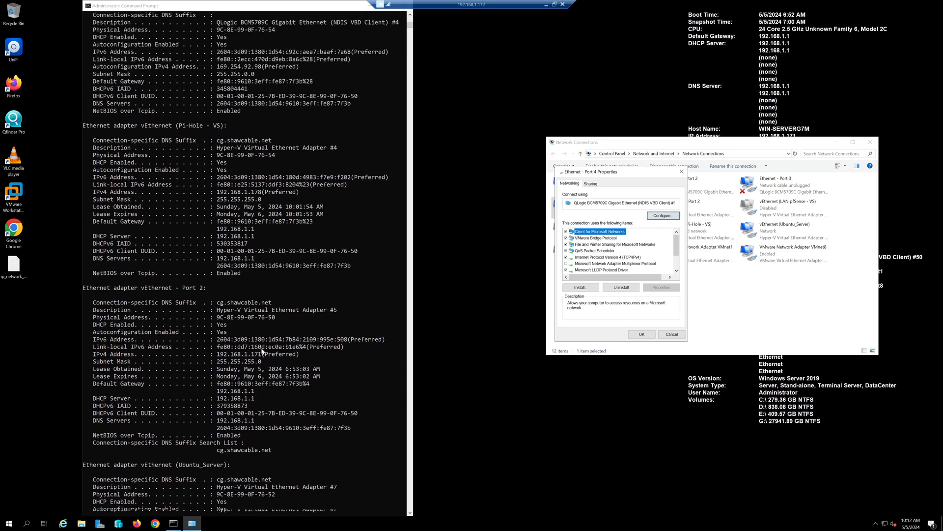
{"action": "scroll", "scroll_direction": "down", "scroll_amount": 3}
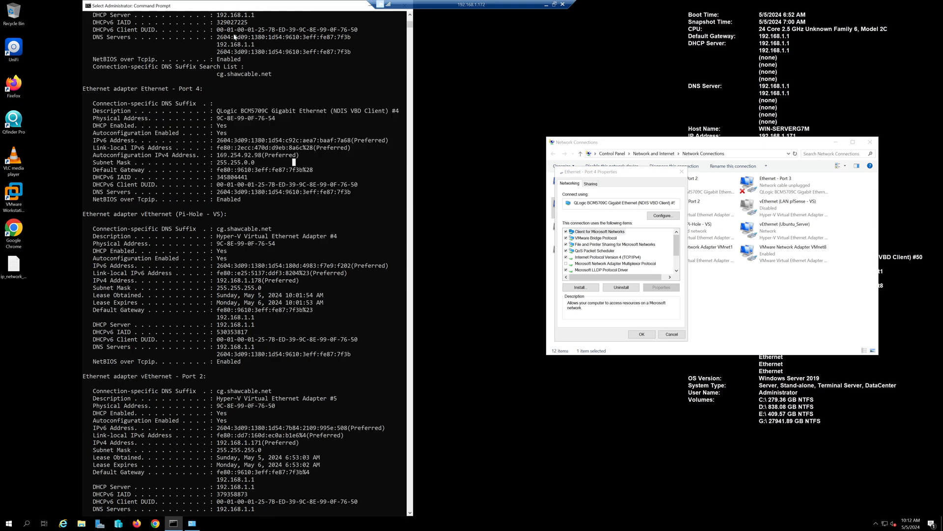
{"action": "mouse_move", "coordinate": [614, 188]}
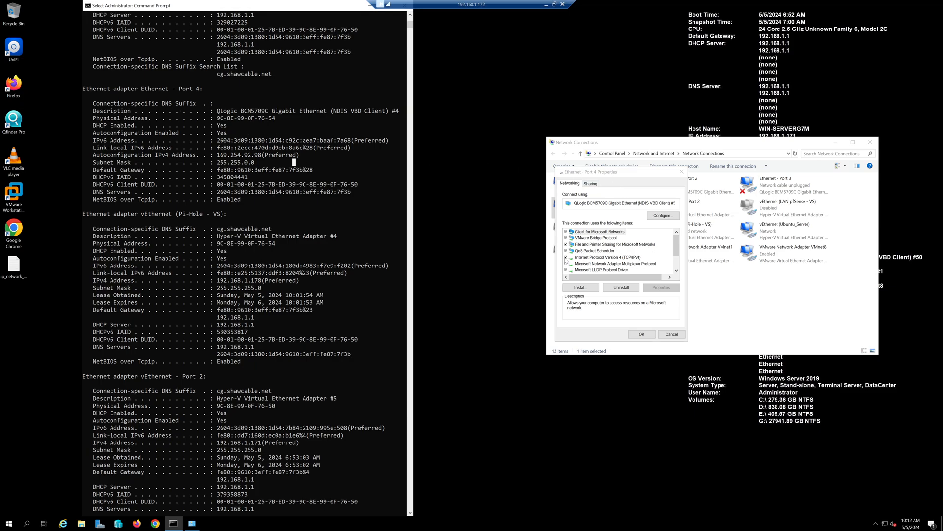
{"action": "left_click", "coordinate": [607, 257]}
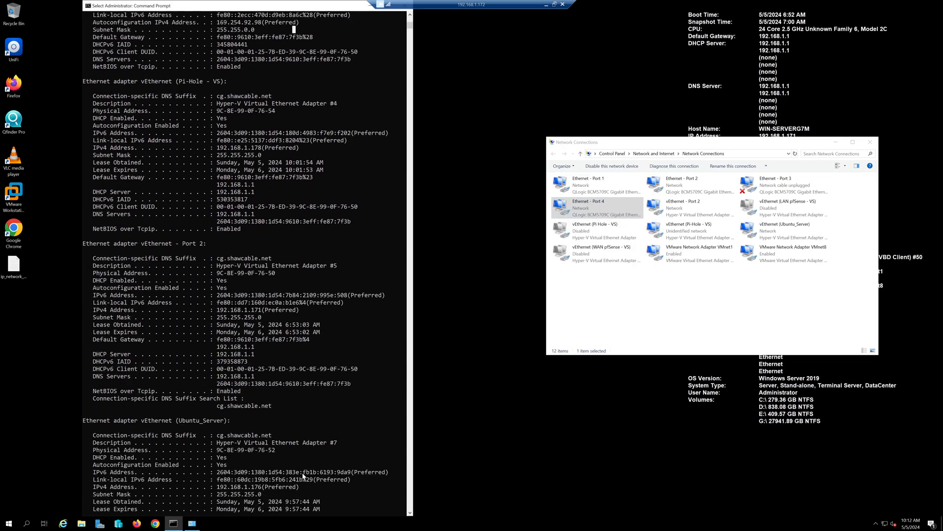
Run ipconfig /all again and read the adapter output through to its end
{"action": "type", "text": "ipconfig /all"}
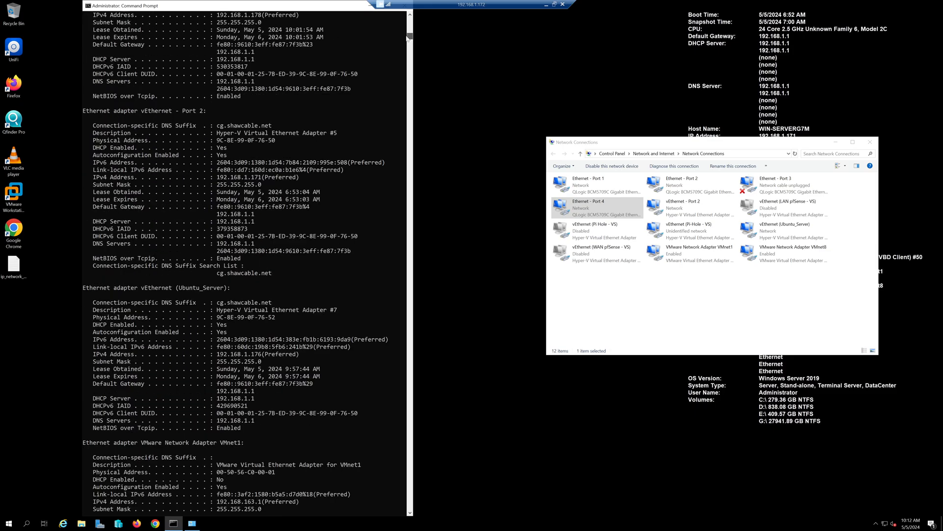
{"action": "scroll", "scroll_direction": "down", "scroll_amount": 3}
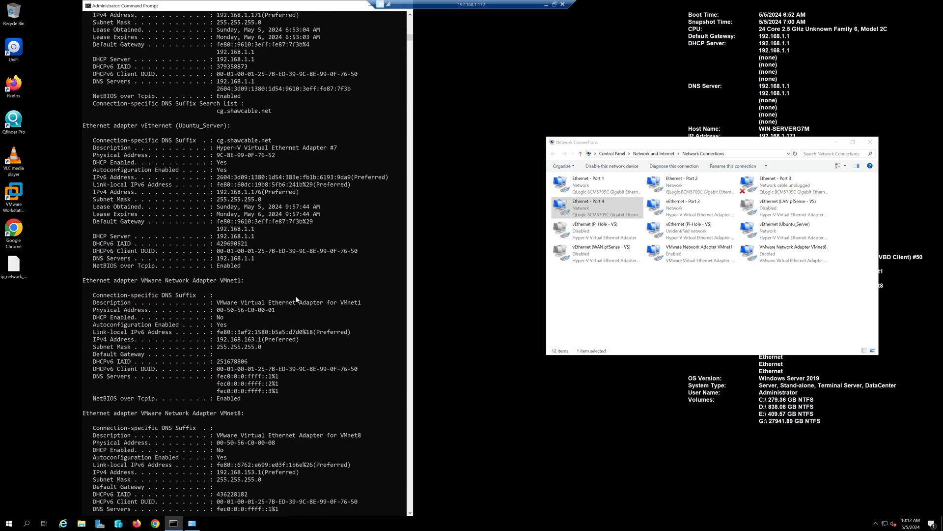
{"action": "scroll", "scroll_direction": "down", "scroll_amount": 3}
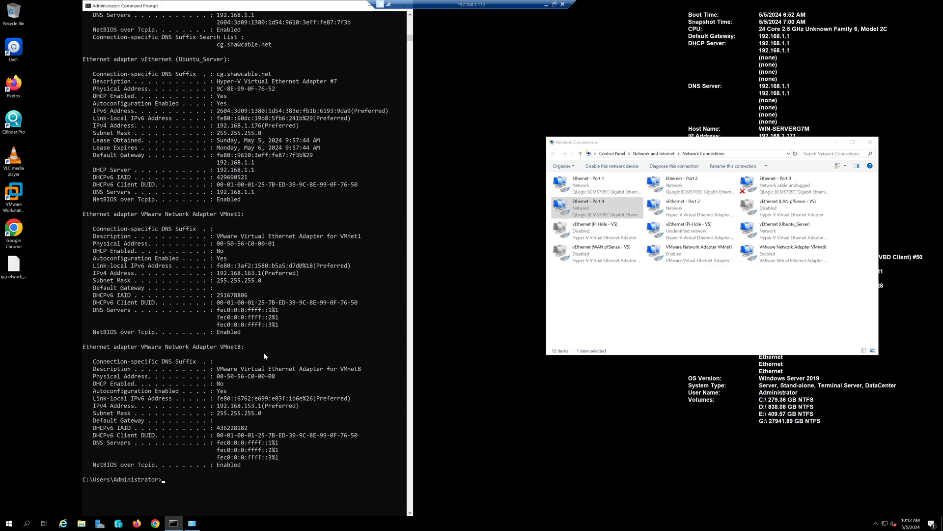
Briefly reopen the Ethernet - Port 4 Properties to recheck it, then close them
{"action": "right_click", "coordinate": [592, 208]}
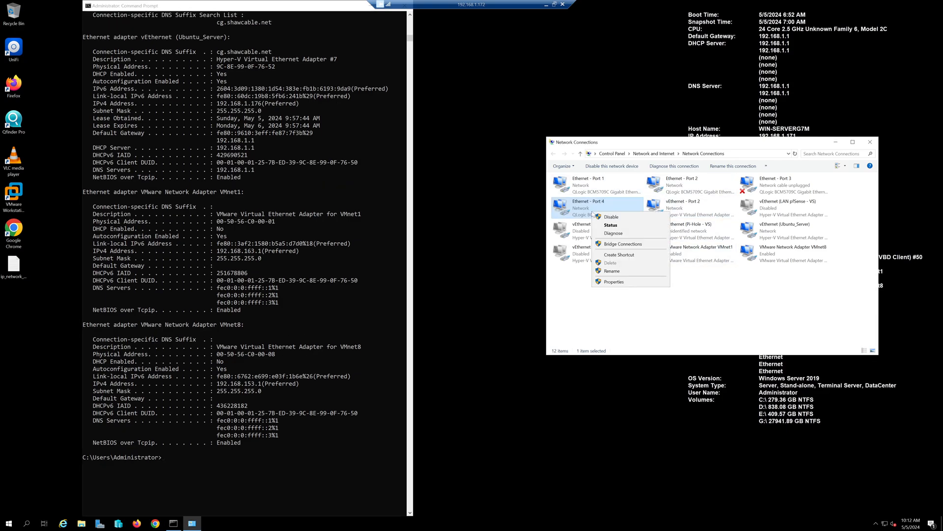
{"action": "mouse_move", "coordinate": [619, 281]}
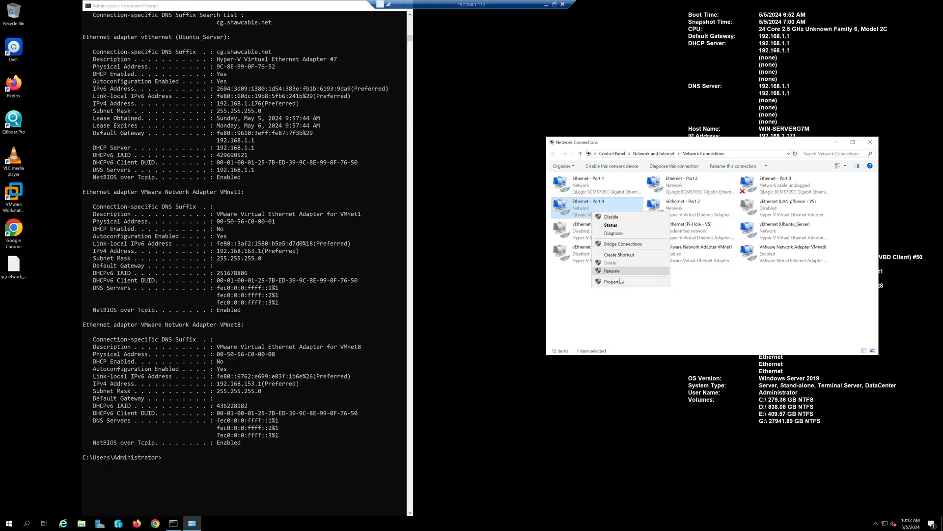
{"action": "left_click", "coordinate": [621, 269]}
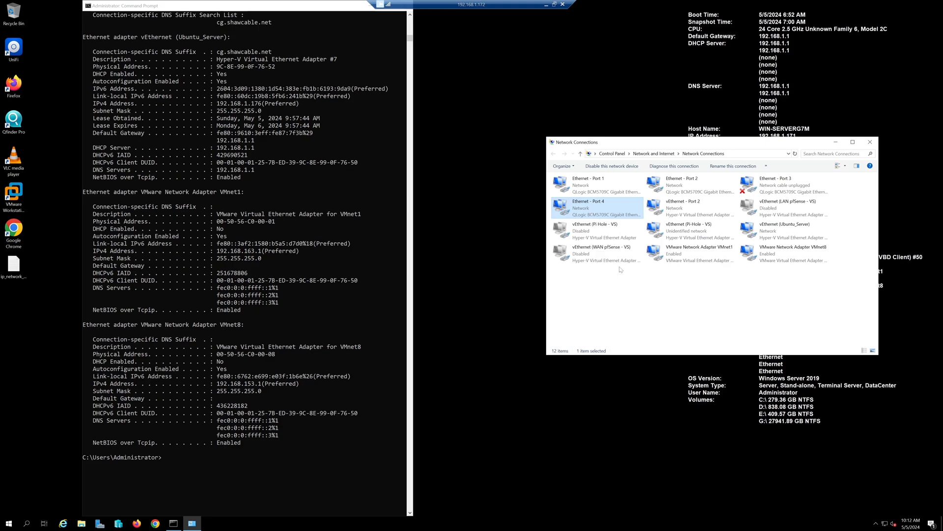
{"action": "double_click", "coordinate": [598, 208]}
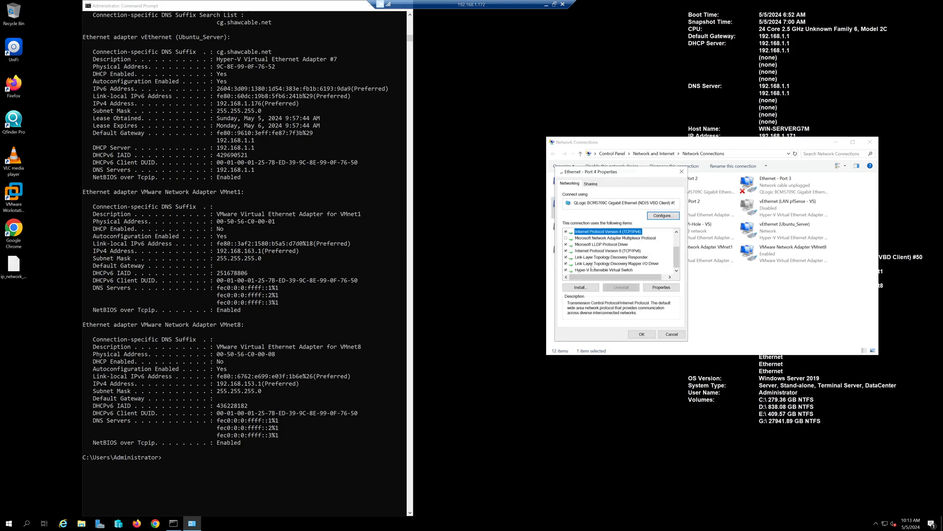
{"action": "left_click", "coordinate": [672, 335]}
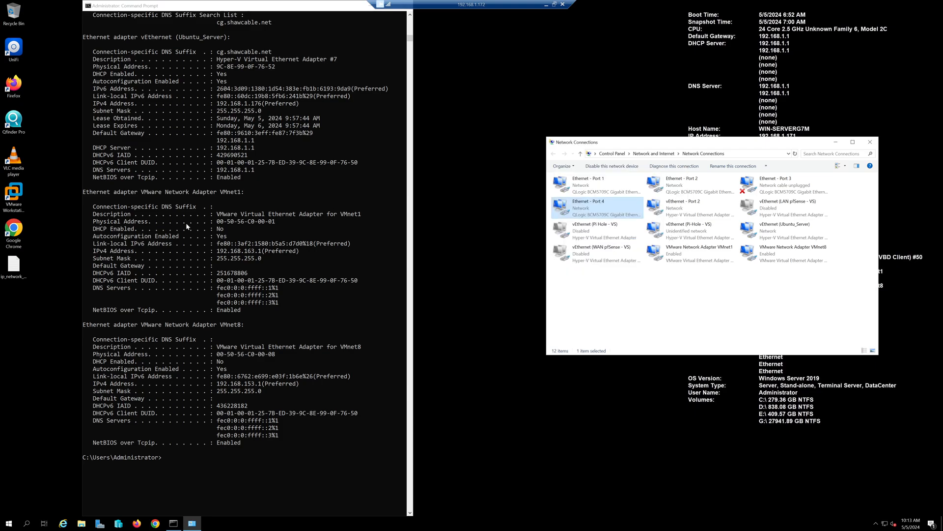
{"action": "mouse_move", "coordinate": [290, 224]}
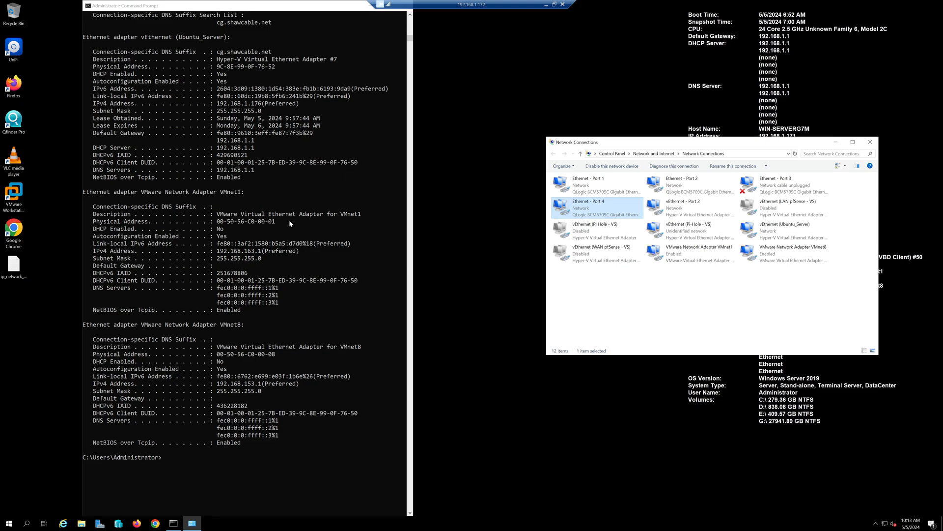
{"action": "mouse_move", "coordinate": [85, 143]}
{"action": "type", "text": "ipconfig /all"}
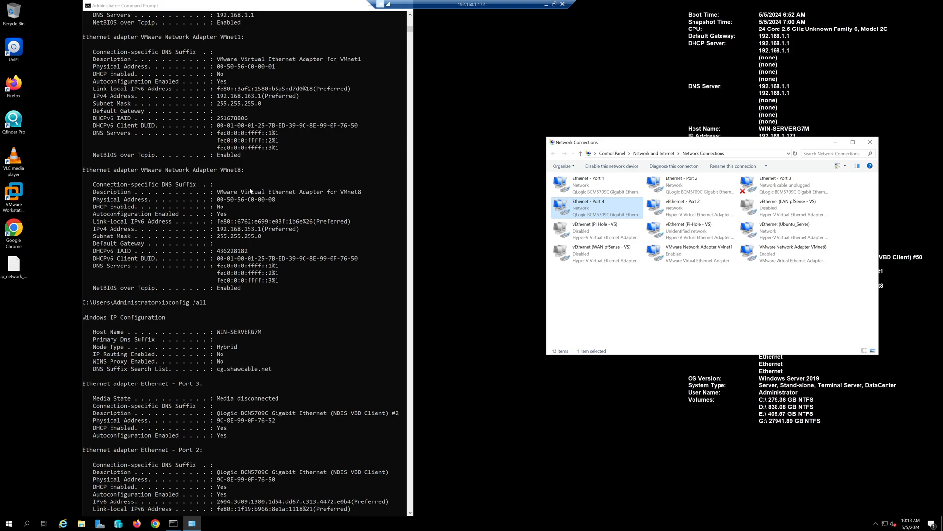
{"action": "mouse_move", "coordinate": [345, 233]}
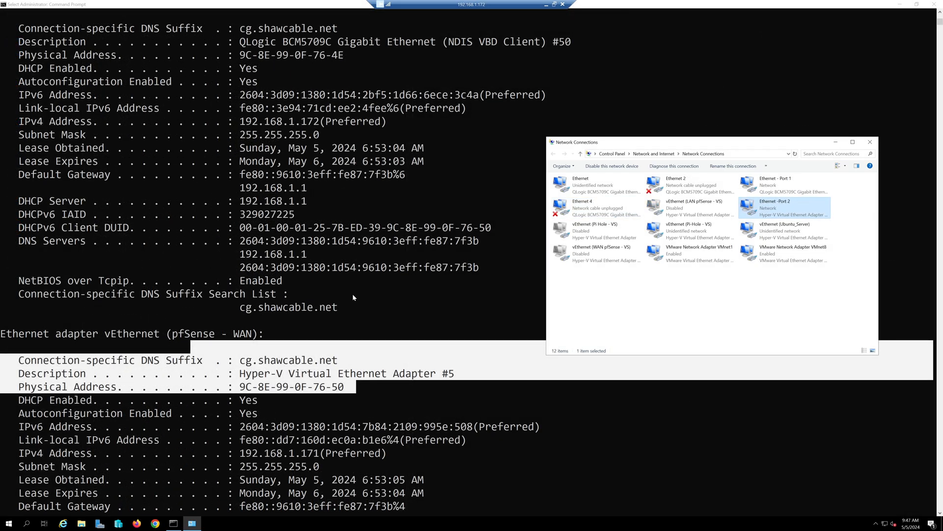
{"action": "mouse_move", "coordinate": [706, 266]}
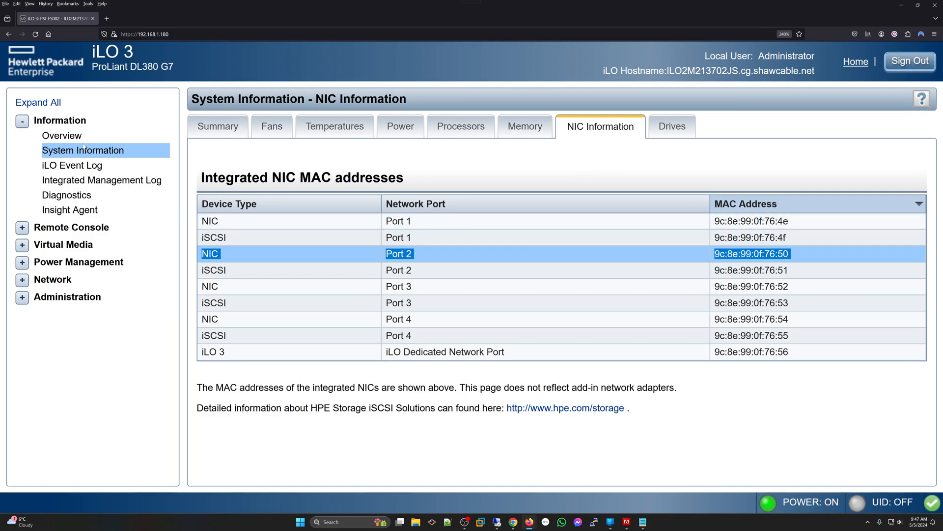
Show the iLO System Information NIC tab with the Integrated NIC MAC addresses per port
{"action": "left_click", "coordinate": [71, 165]}
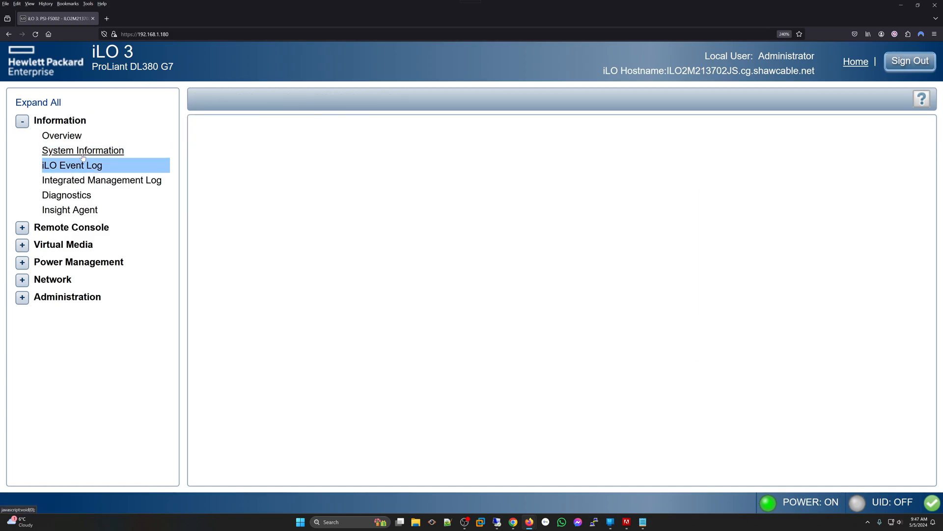
{"action": "left_click", "coordinate": [83, 150]}
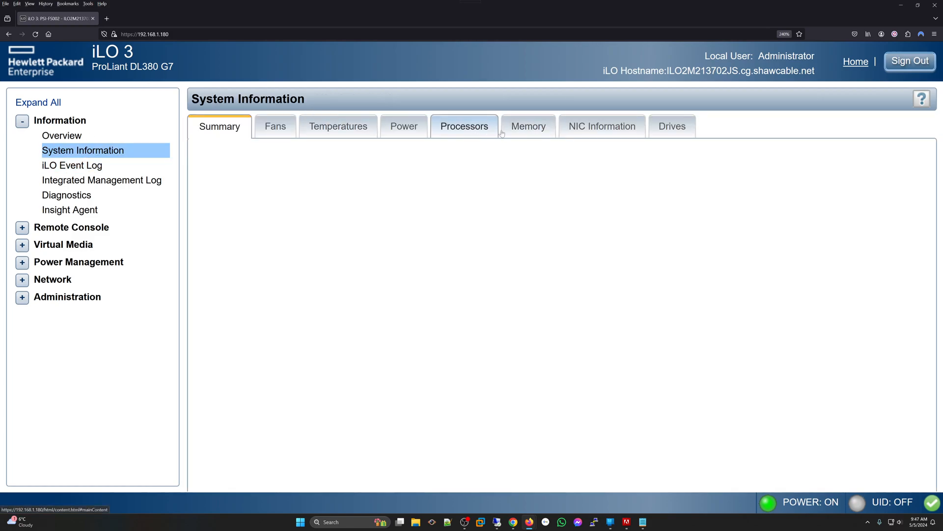
{"action": "left_click", "coordinate": [603, 126]}
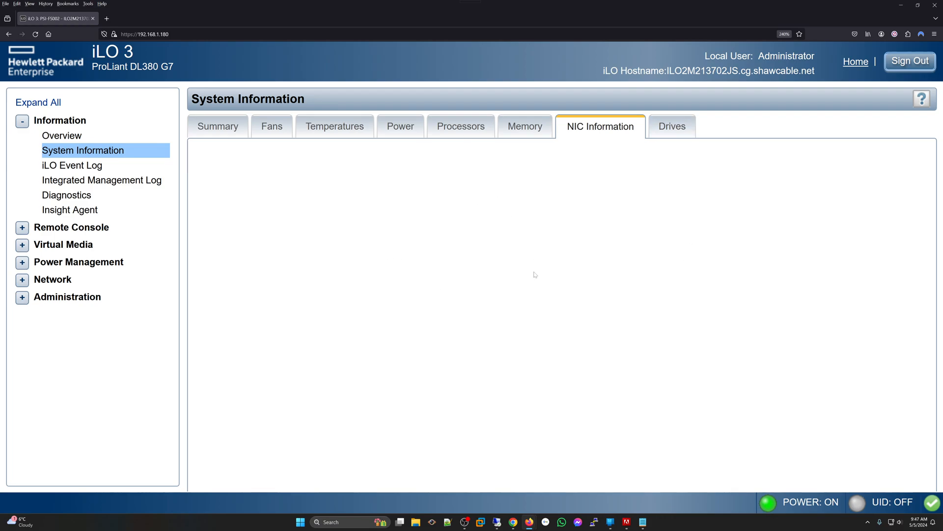
{"action": "mouse_move", "coordinate": [704, 155]}
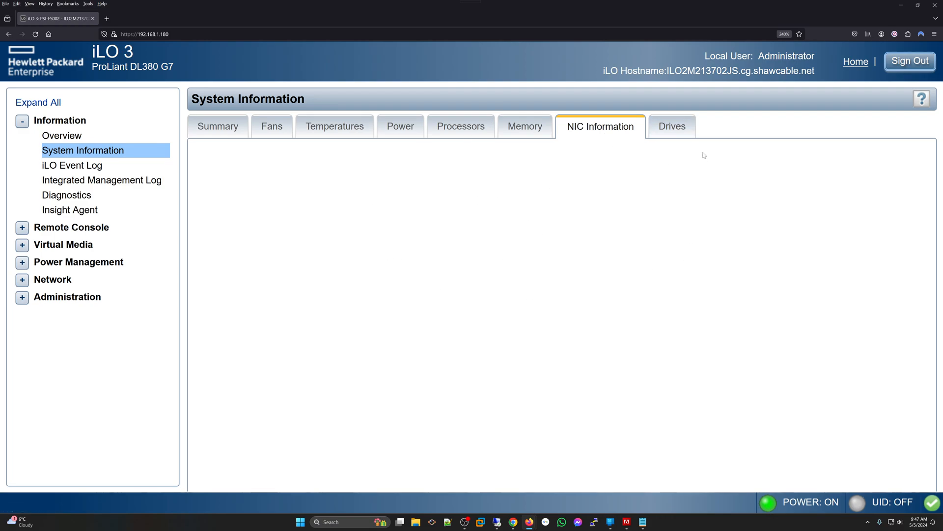
{"action": "mouse_move", "coordinate": [729, 222]}
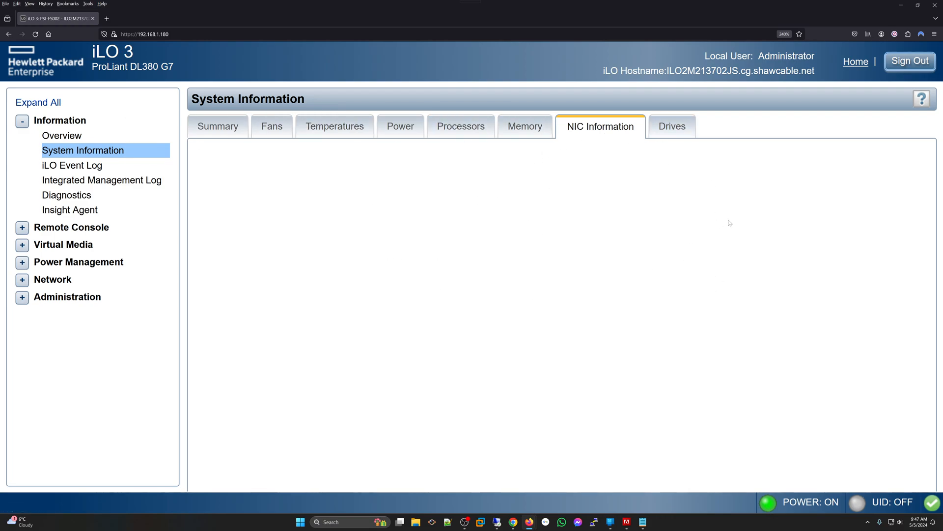
{"action": "left_click", "coordinate": [599, 126]}
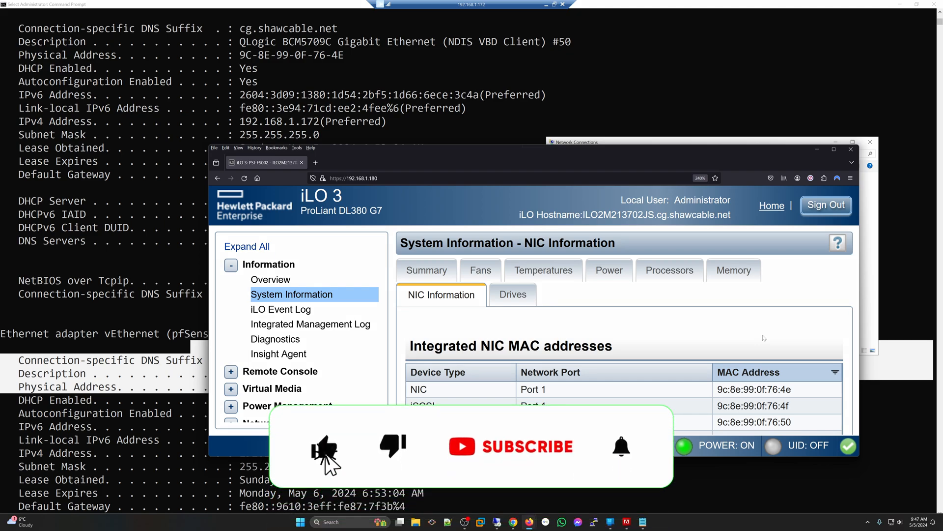
{"action": "left_click", "coordinate": [527, 446]}
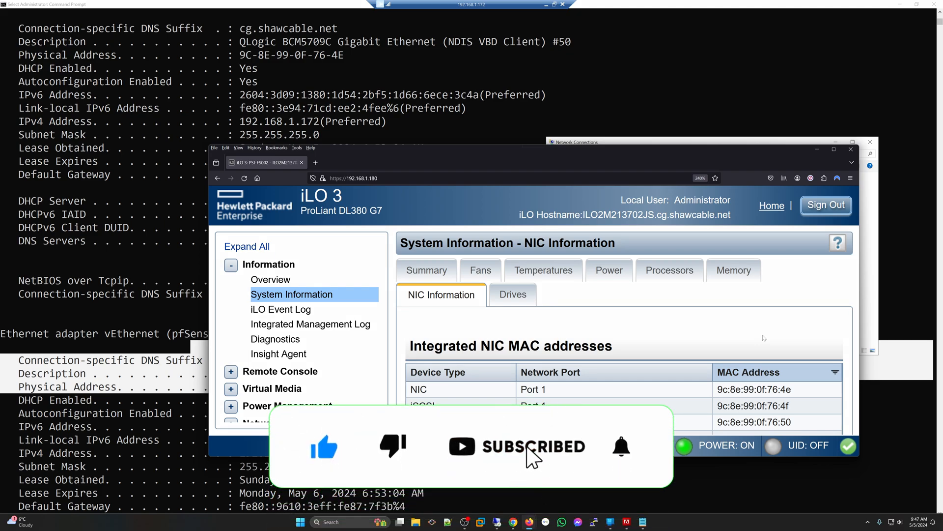